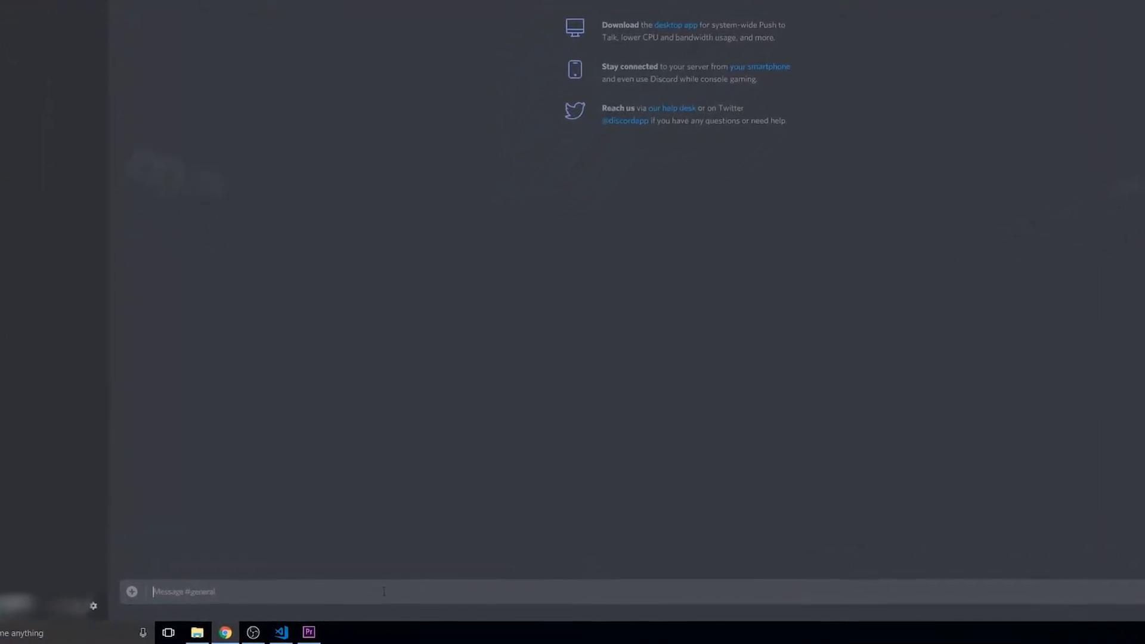
text(@)
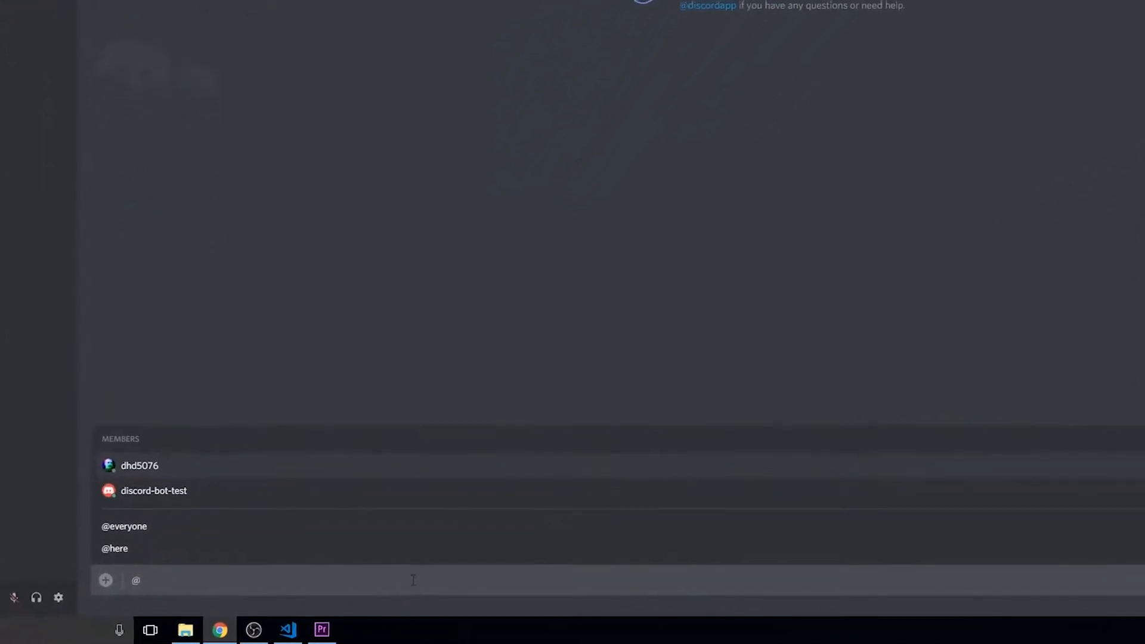
text(discord-bot-t)
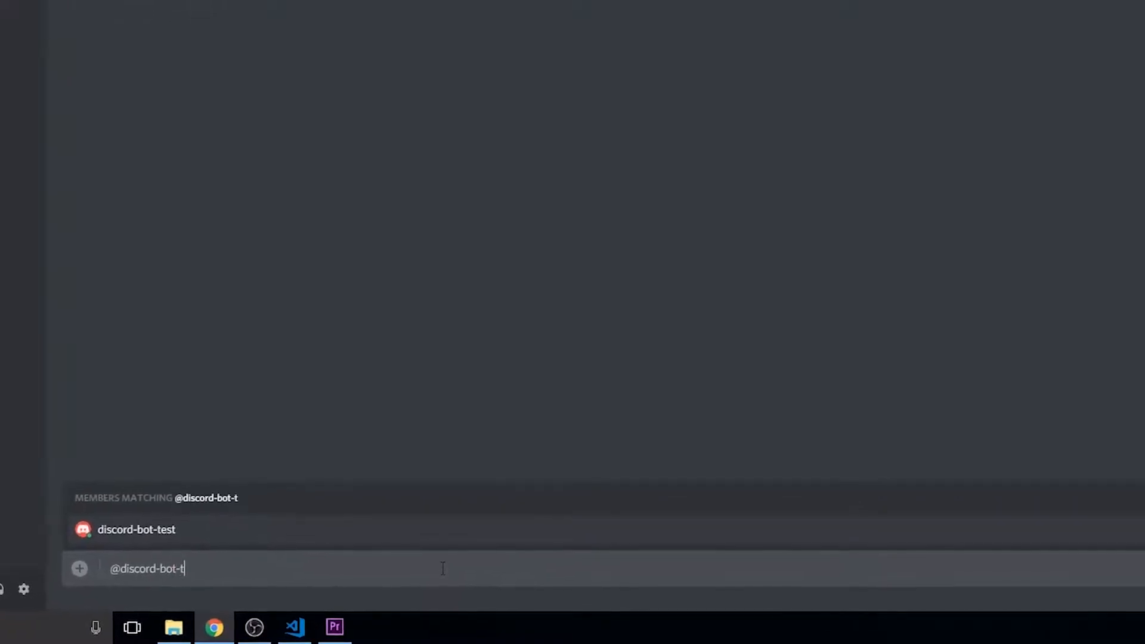
click(213, 626)
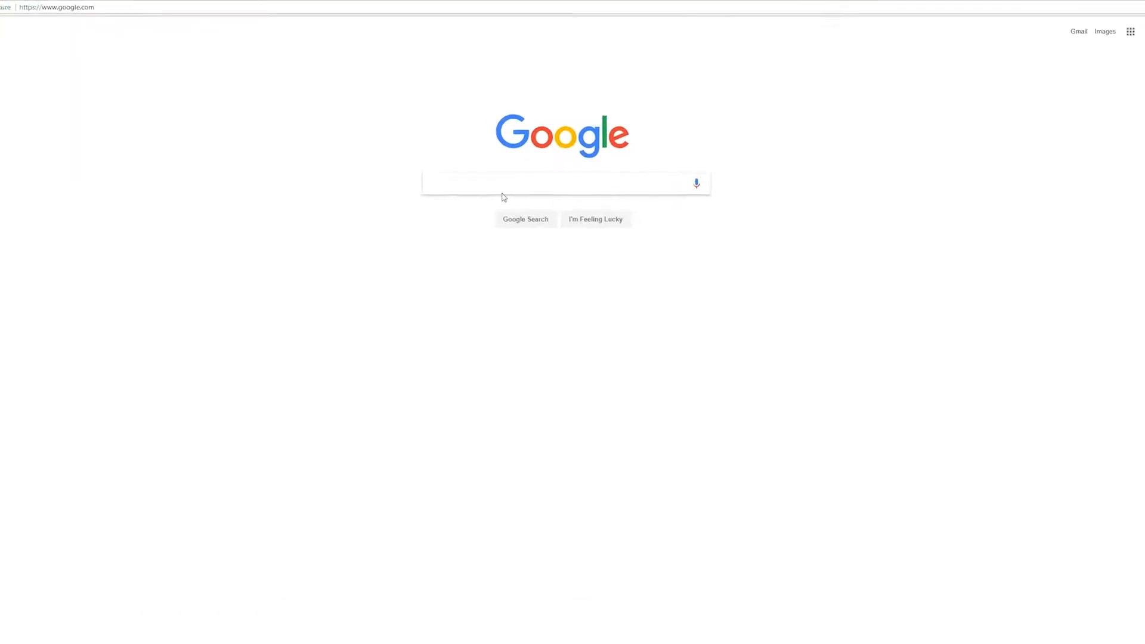
- Find Node.js via a Google search for 'NodeJs' and download the Windows installer
text(NodeJs)
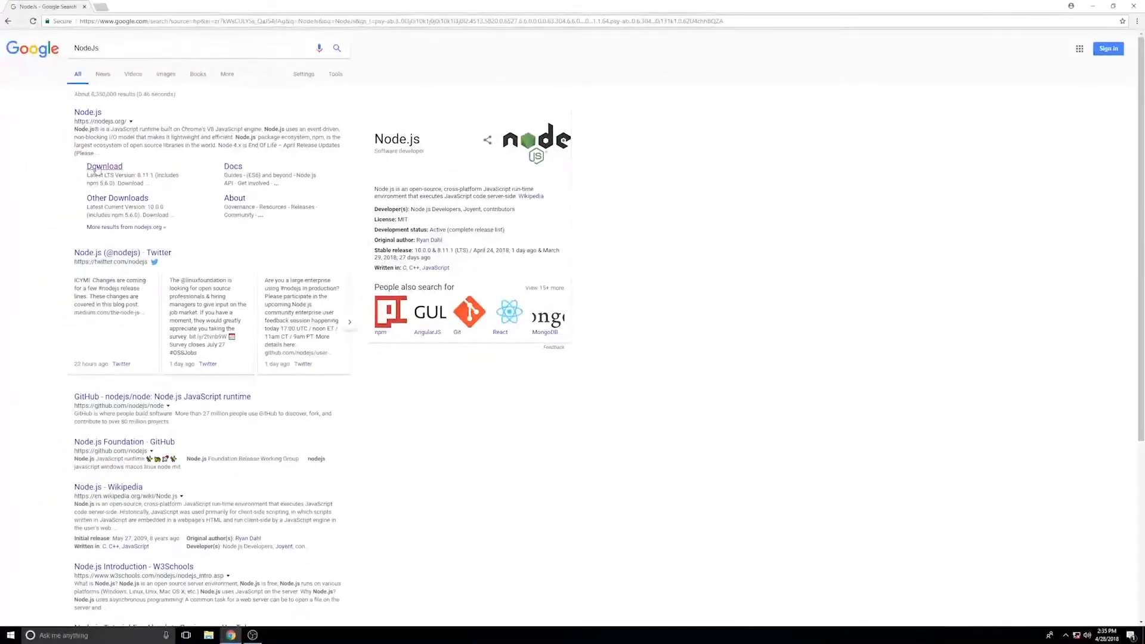
click(104, 167)
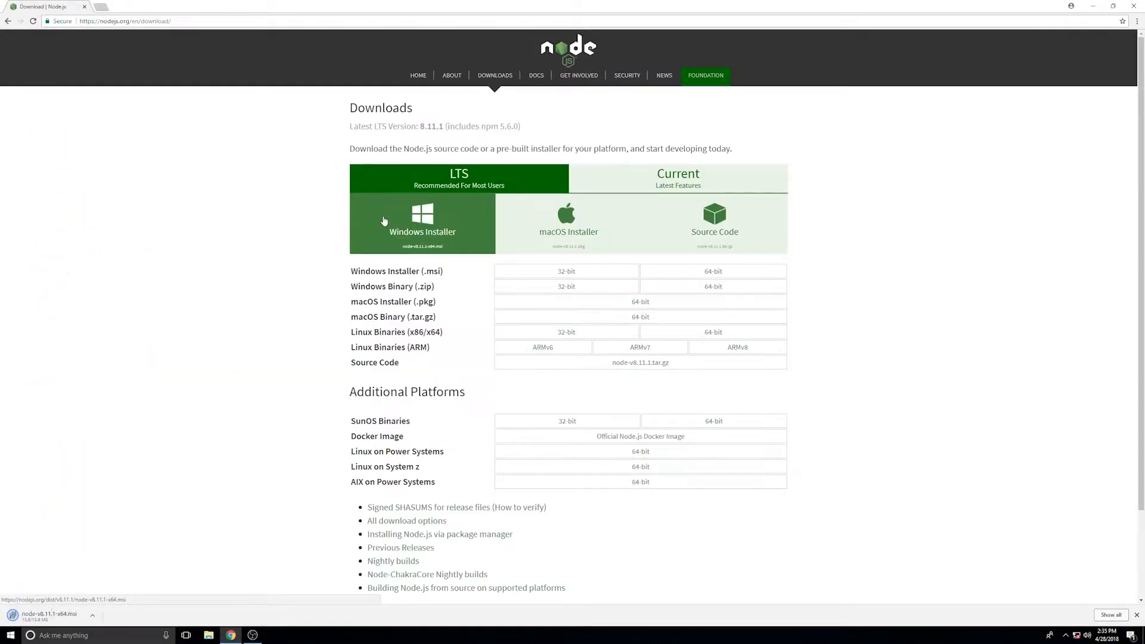
mouse_move(128, 490)
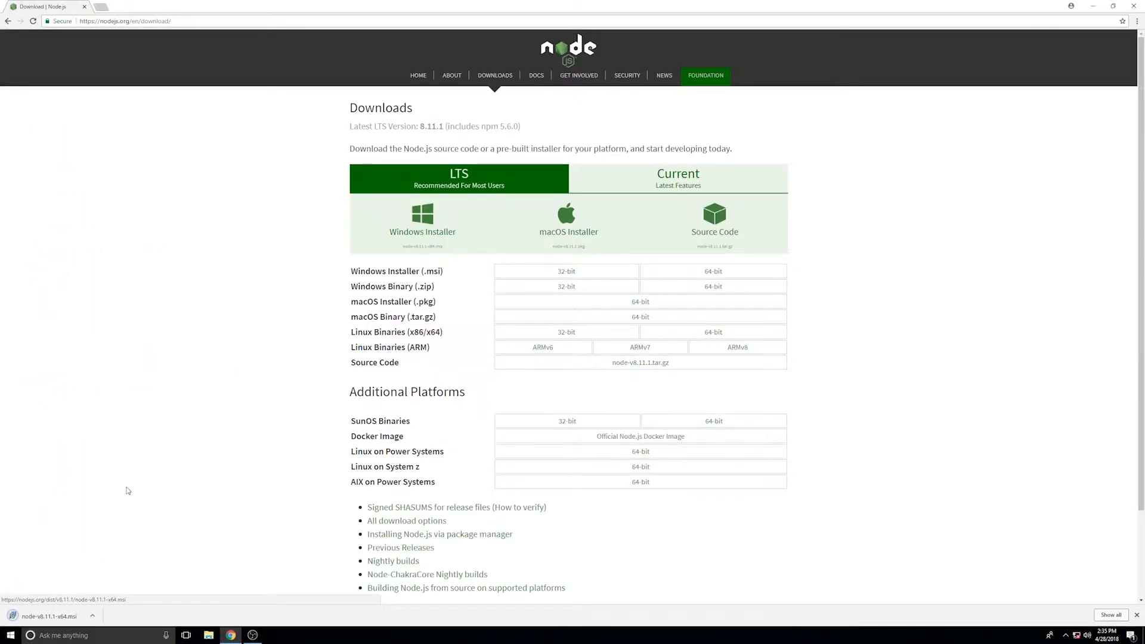
click(48, 615)
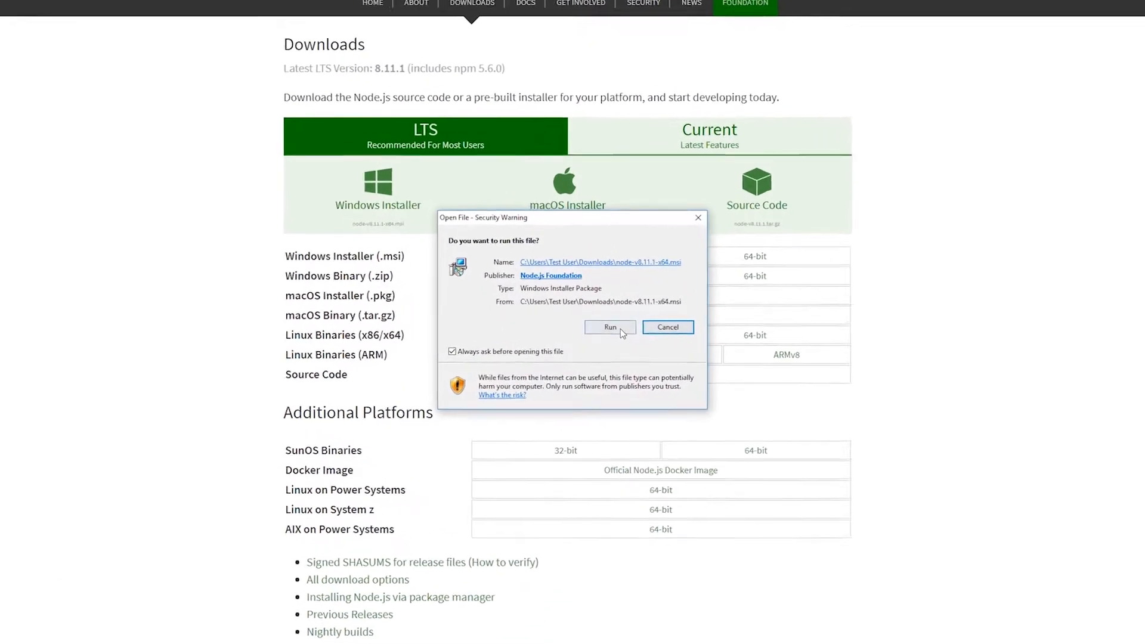
- Run the Node.js installer, accepting the license and the default install folder
click(611, 326)
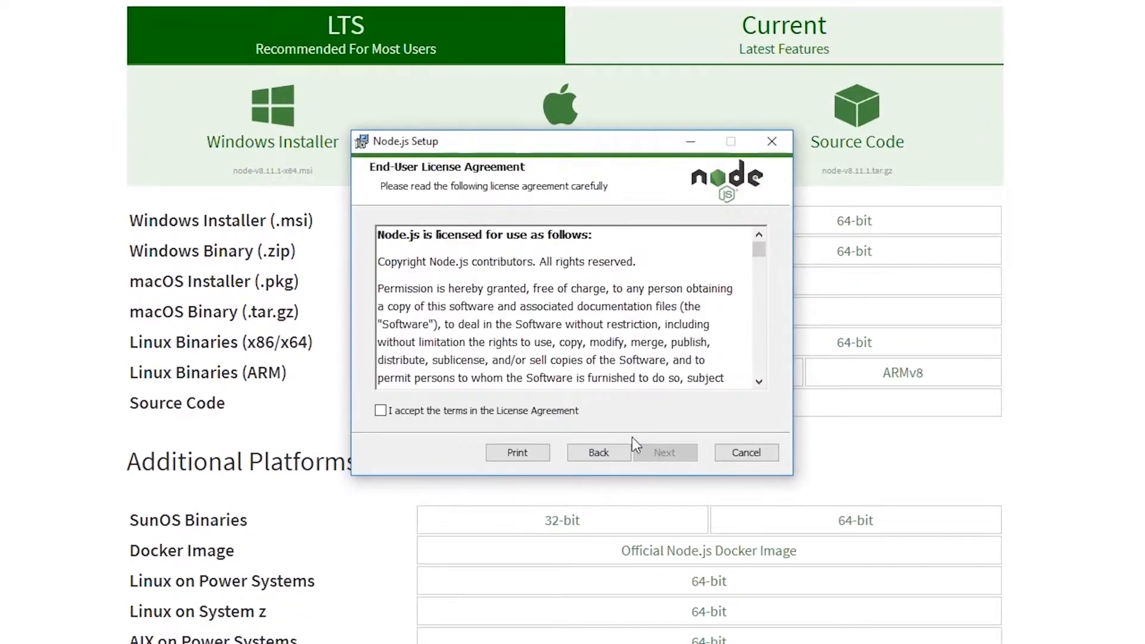
click(664, 451)
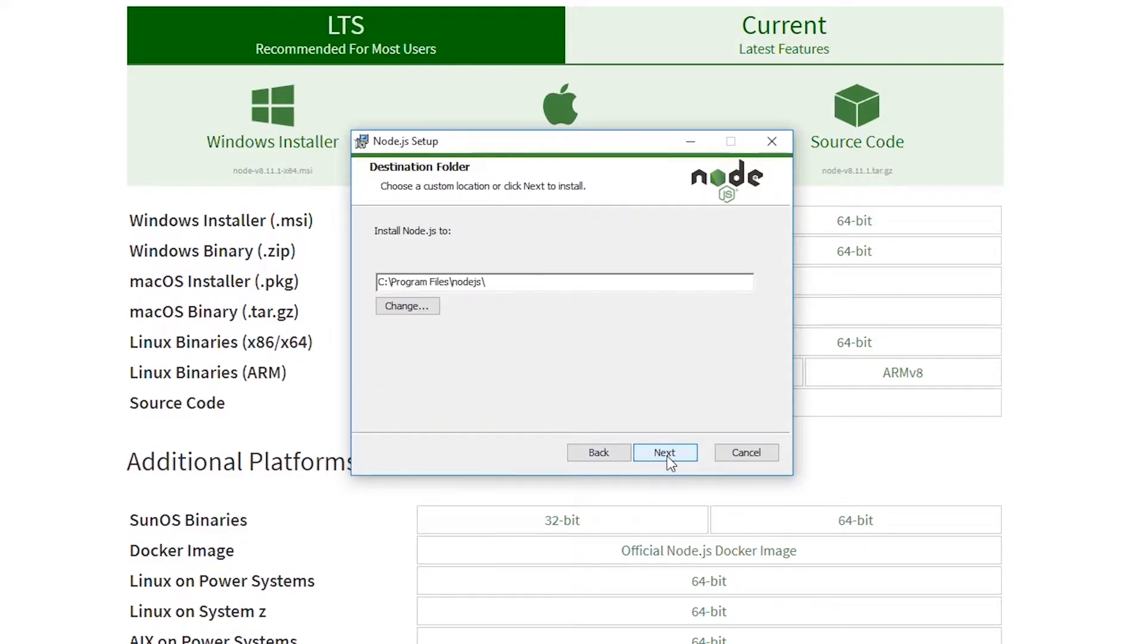
click(664, 451)
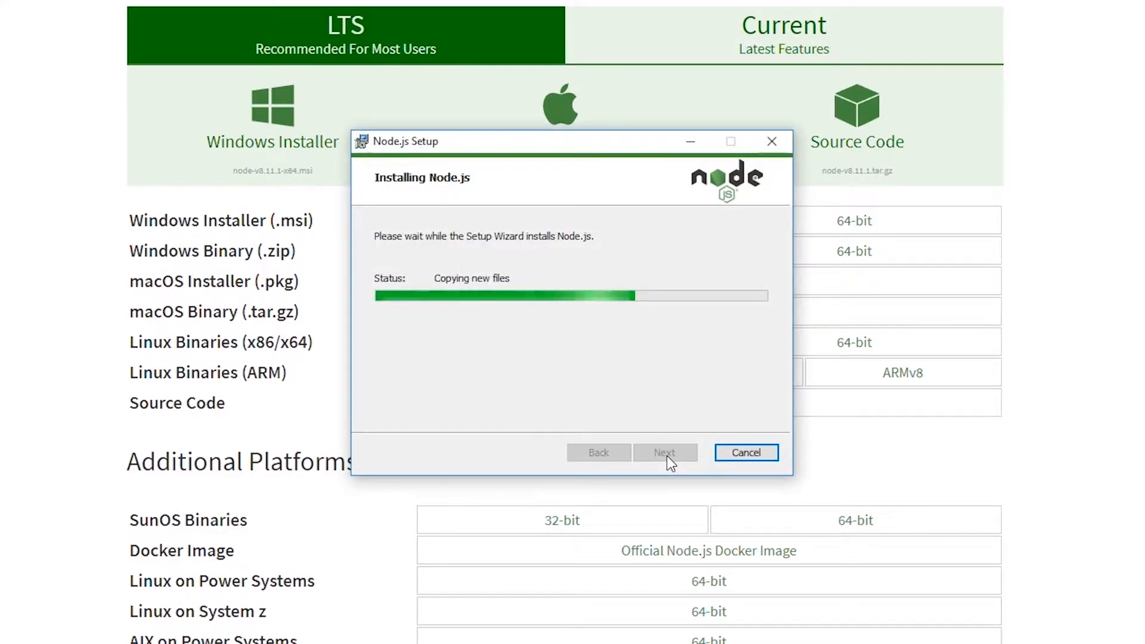
click(745, 452)
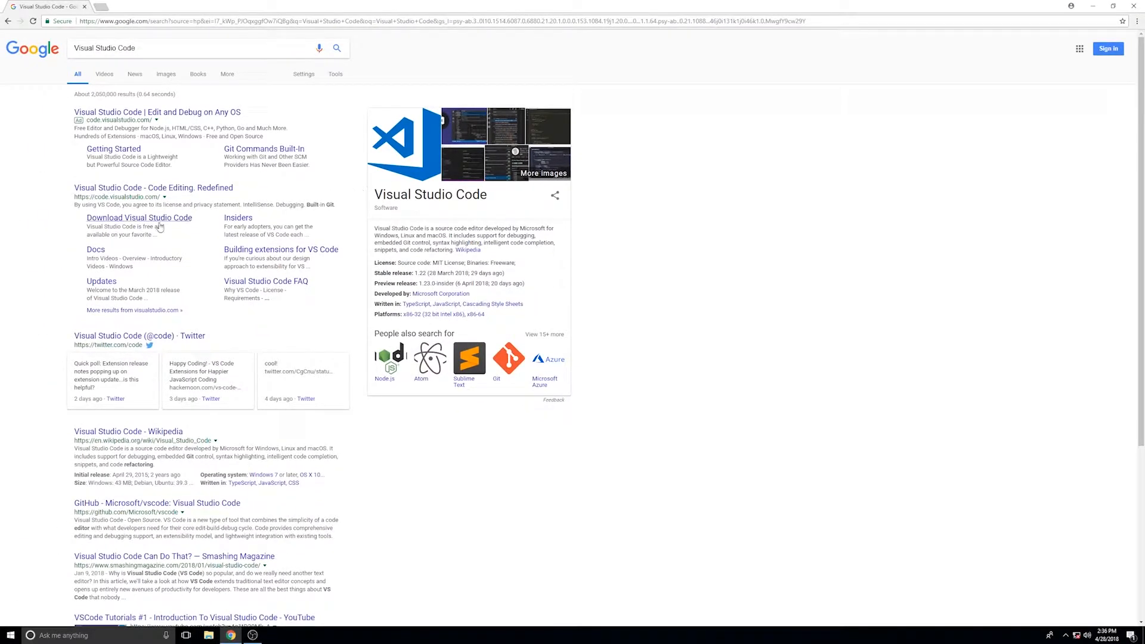
- Download the Windows version of Visual Studio Code and launch its installer
click(138, 217)
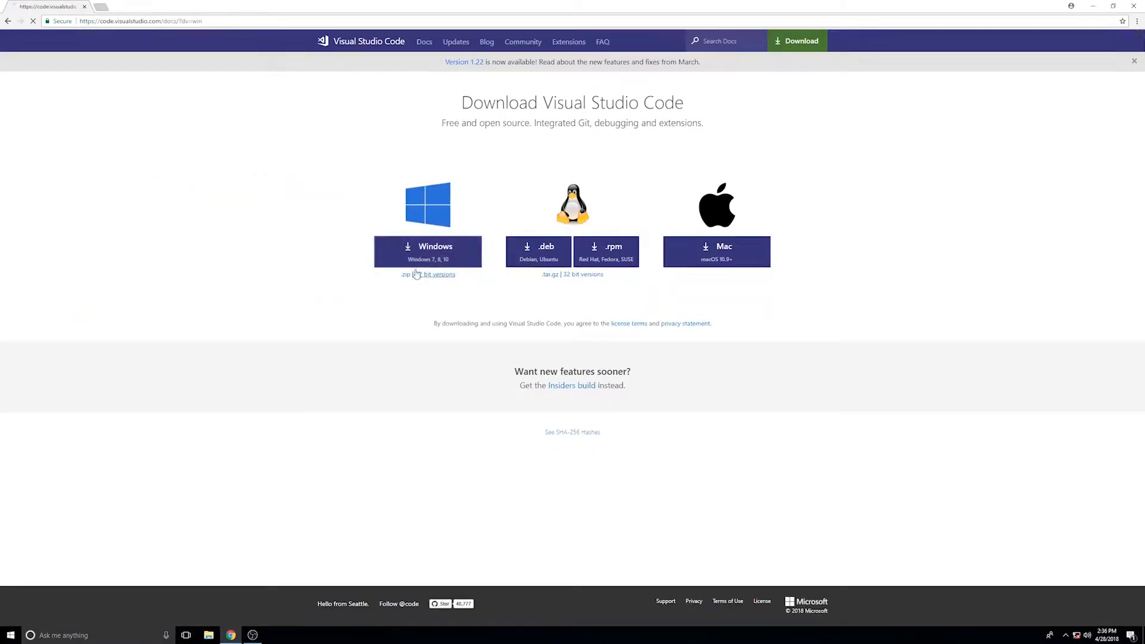
click(427, 251)
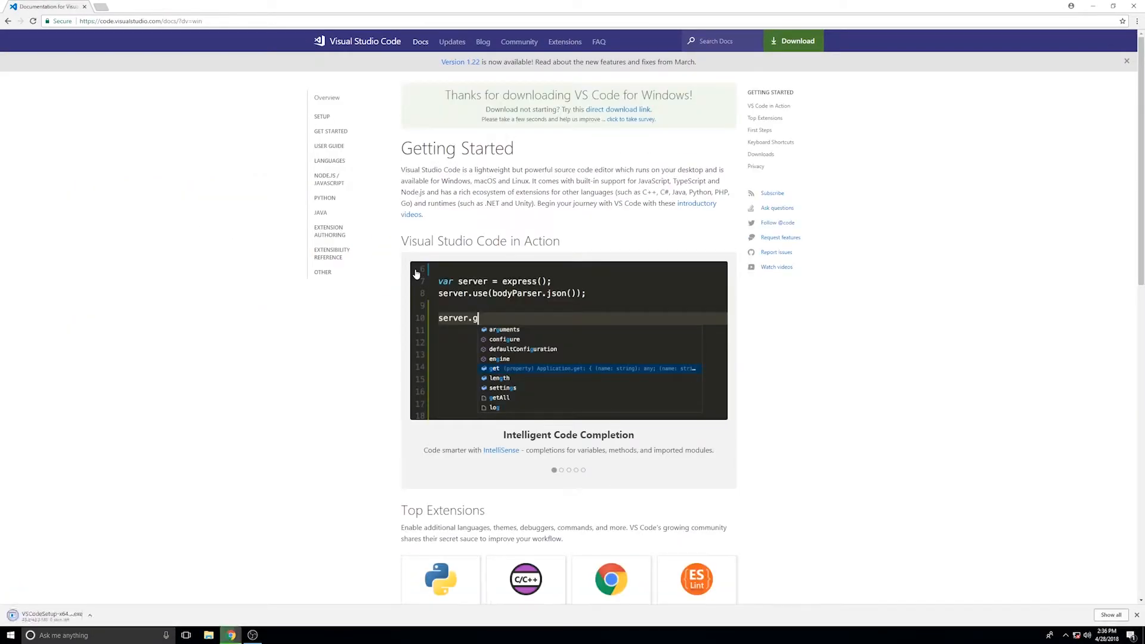
mouse_move(57, 593)
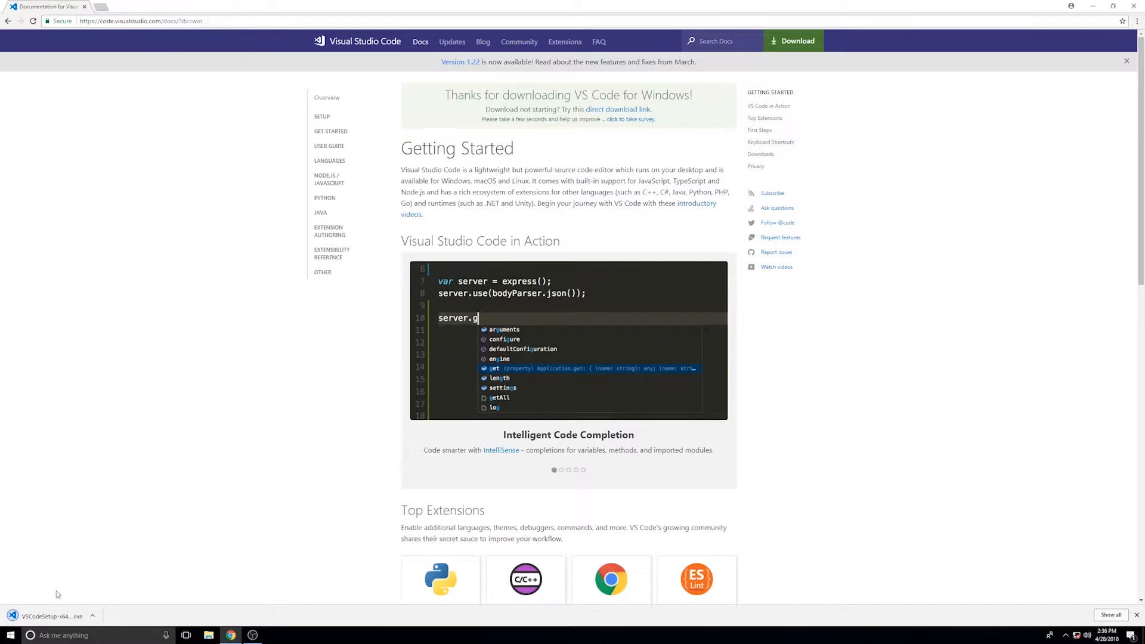
click(51, 615)
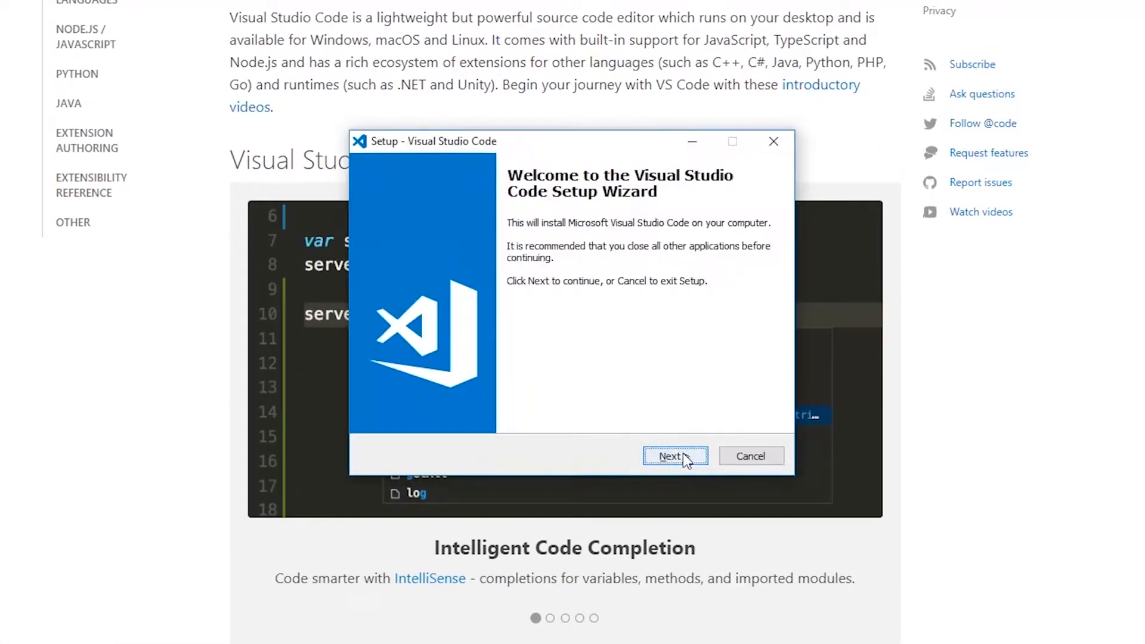
- Step through VS Code setup keeping the default location and additional tasks
click(673, 456)
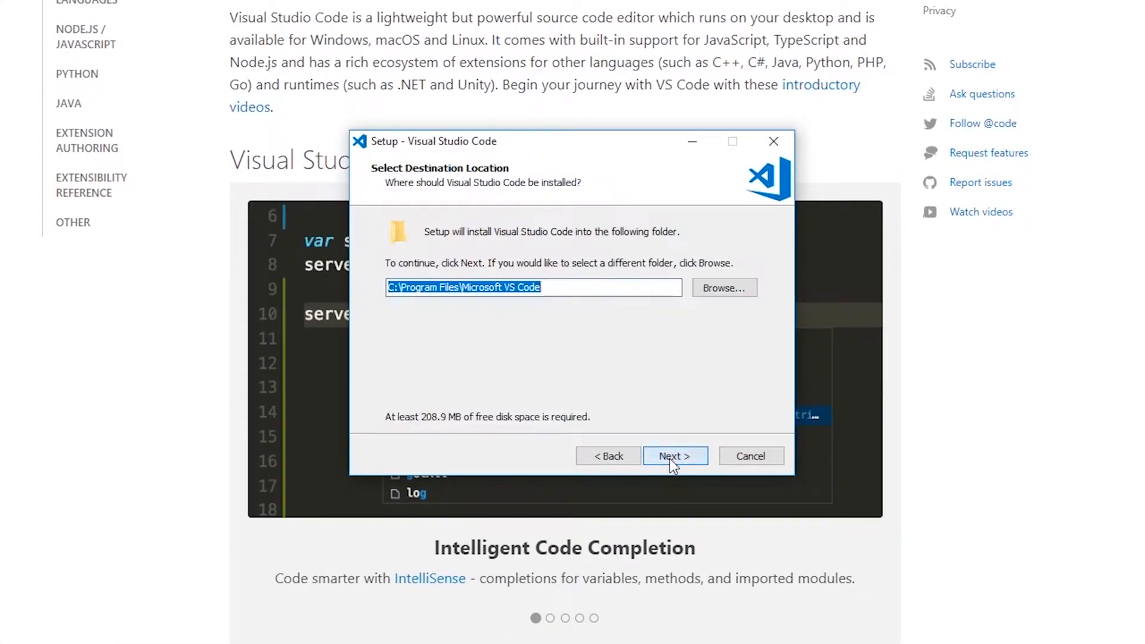
click(673, 455)
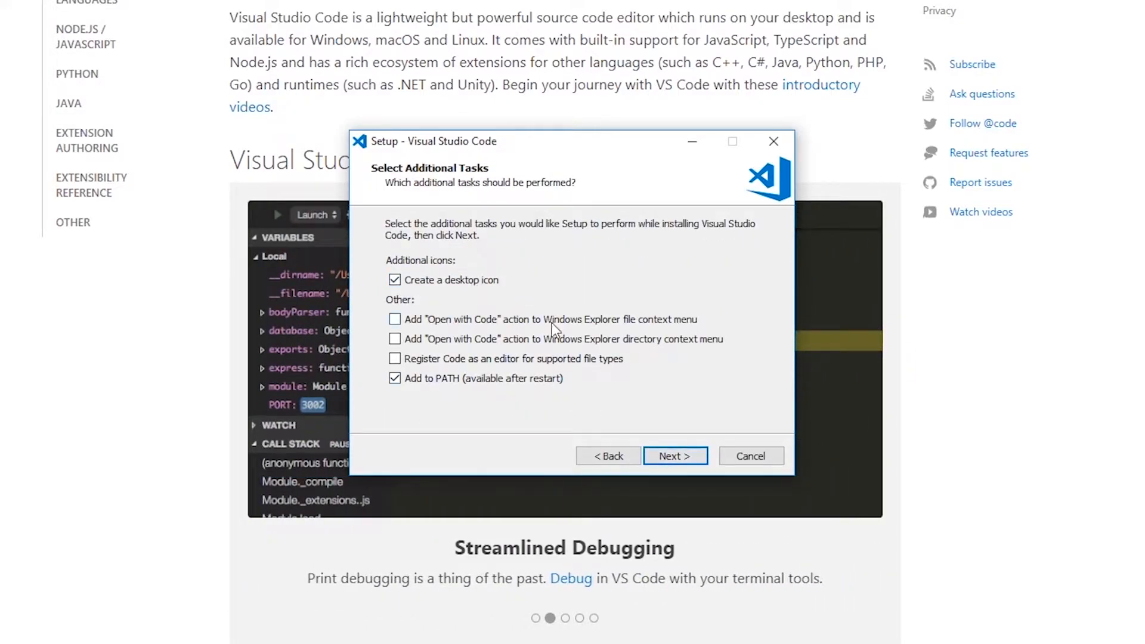
click(674, 455)
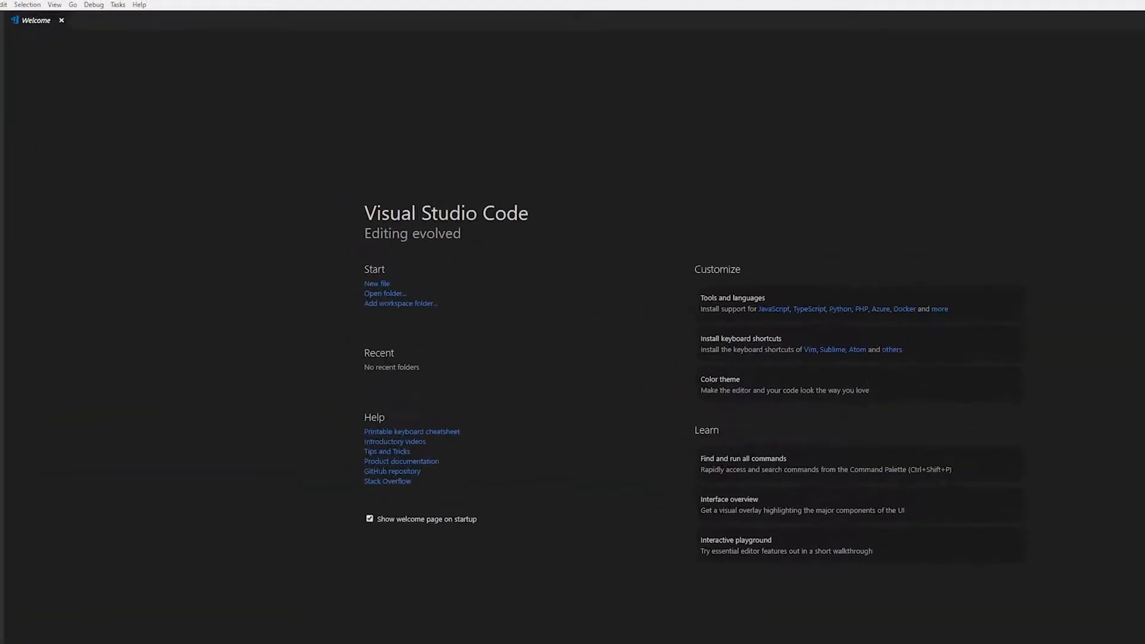
- Create a new discordbot folder in Documents via Open Folder and select it as the workspace
click(11, 29)
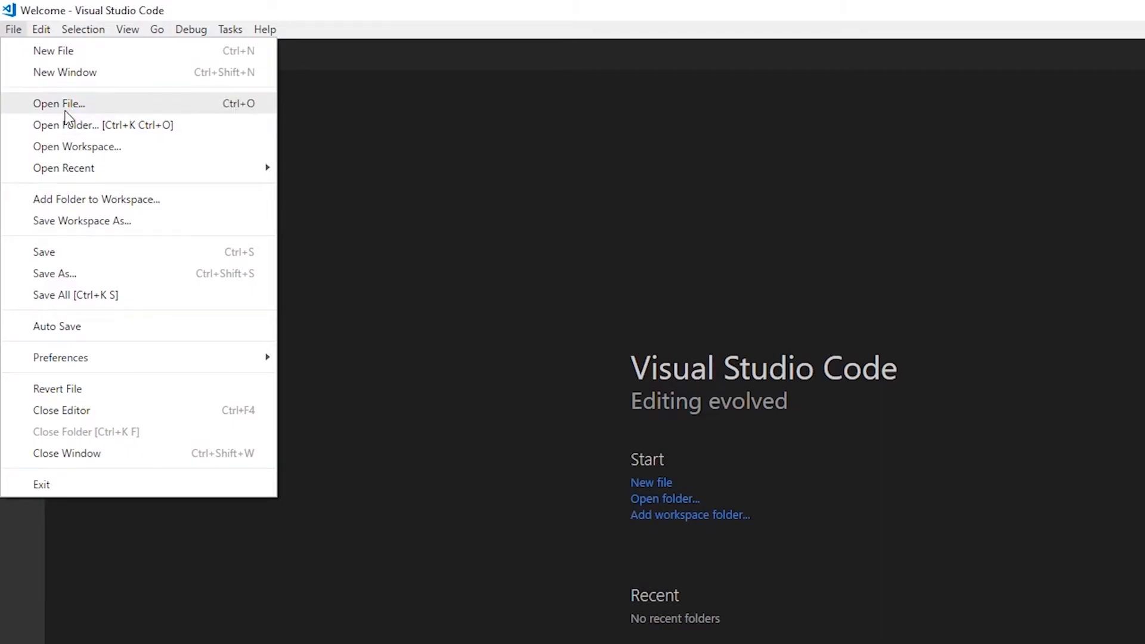
click(73, 125)
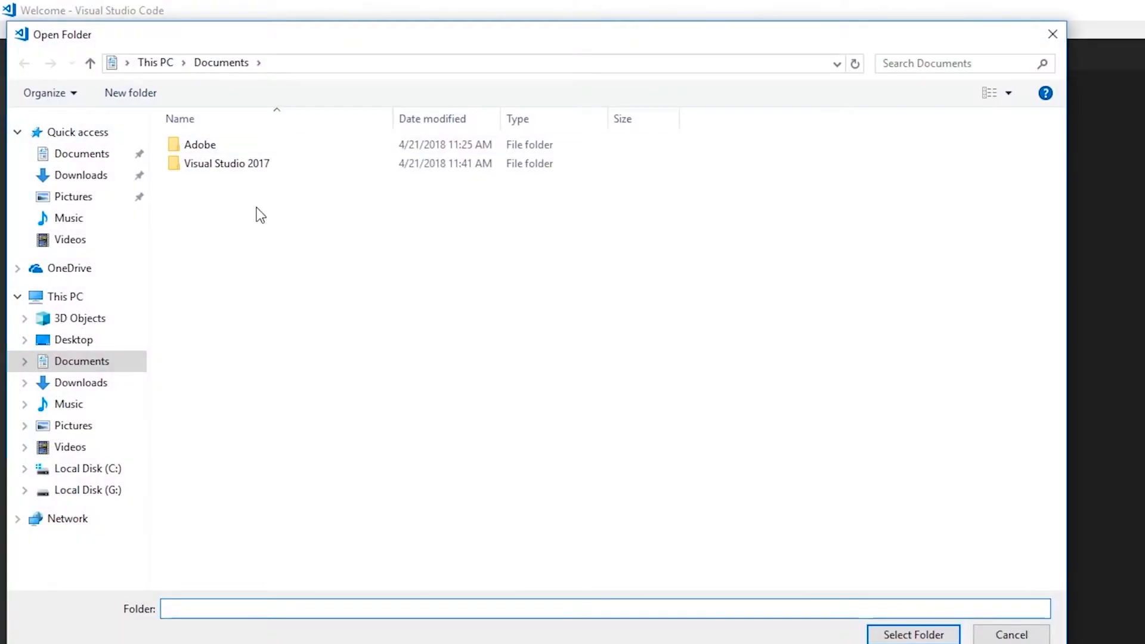
right_click(261, 213)
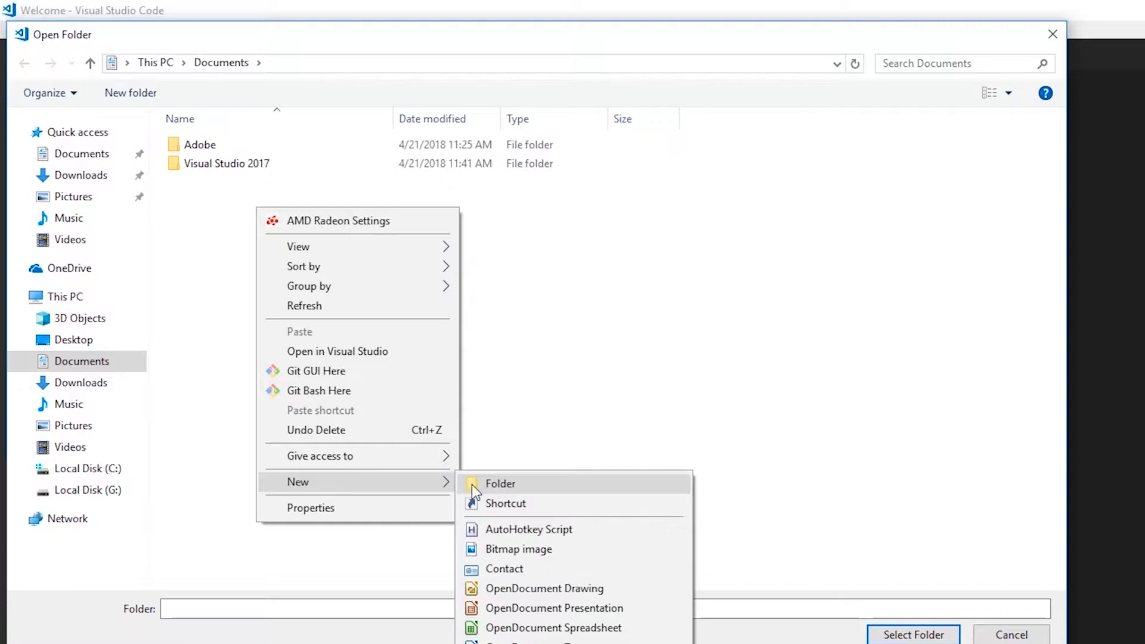
click(500, 483)
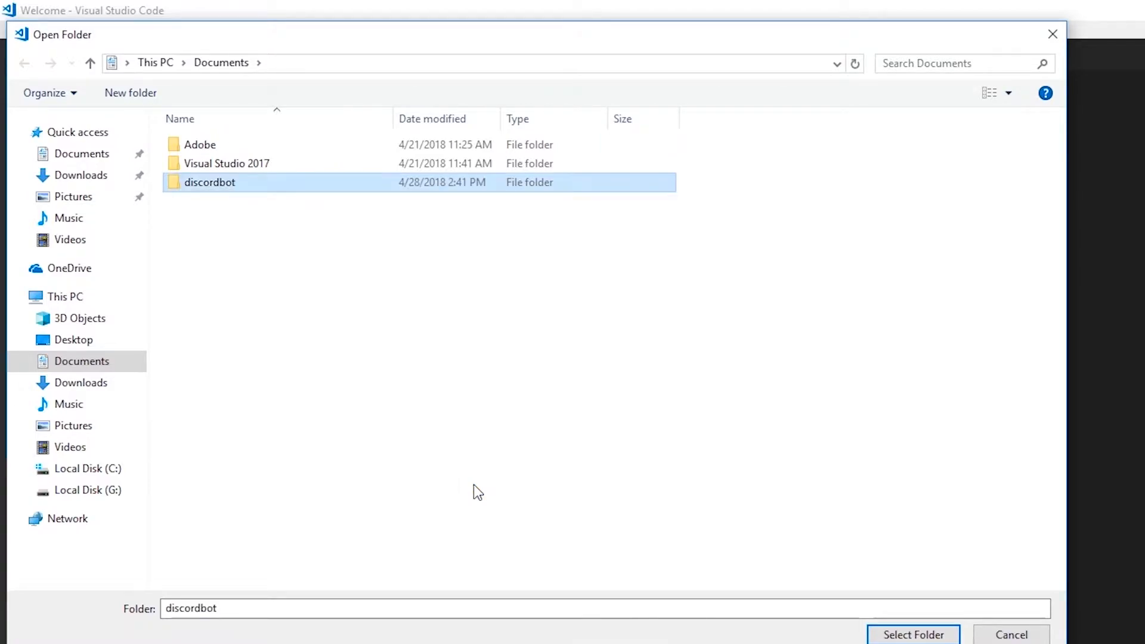
double_click(208, 181)
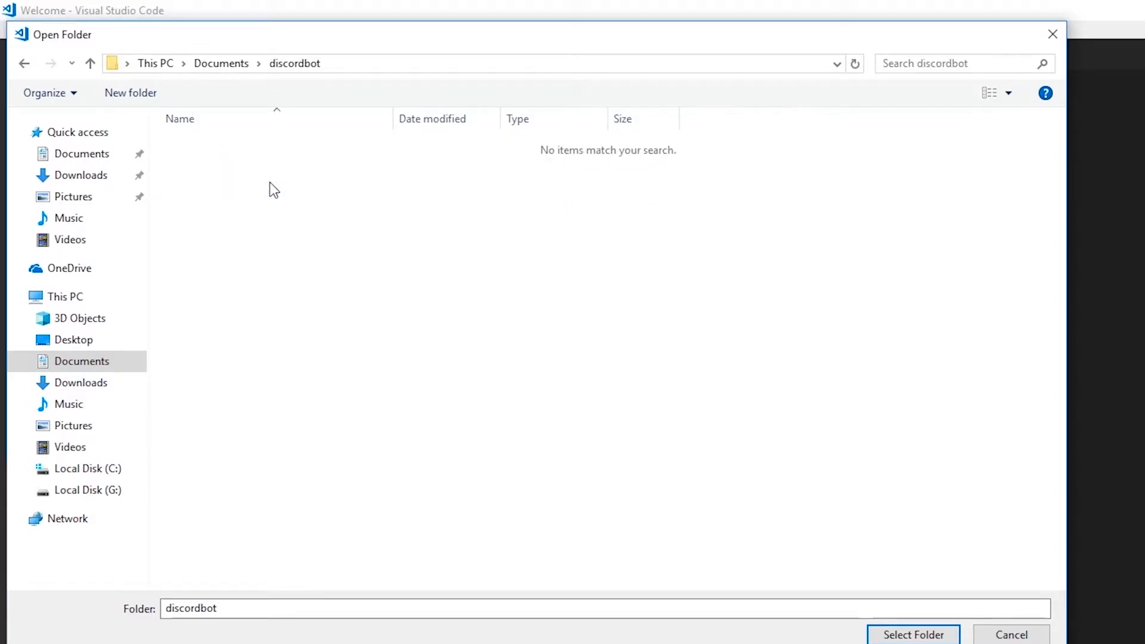
click(912, 633)
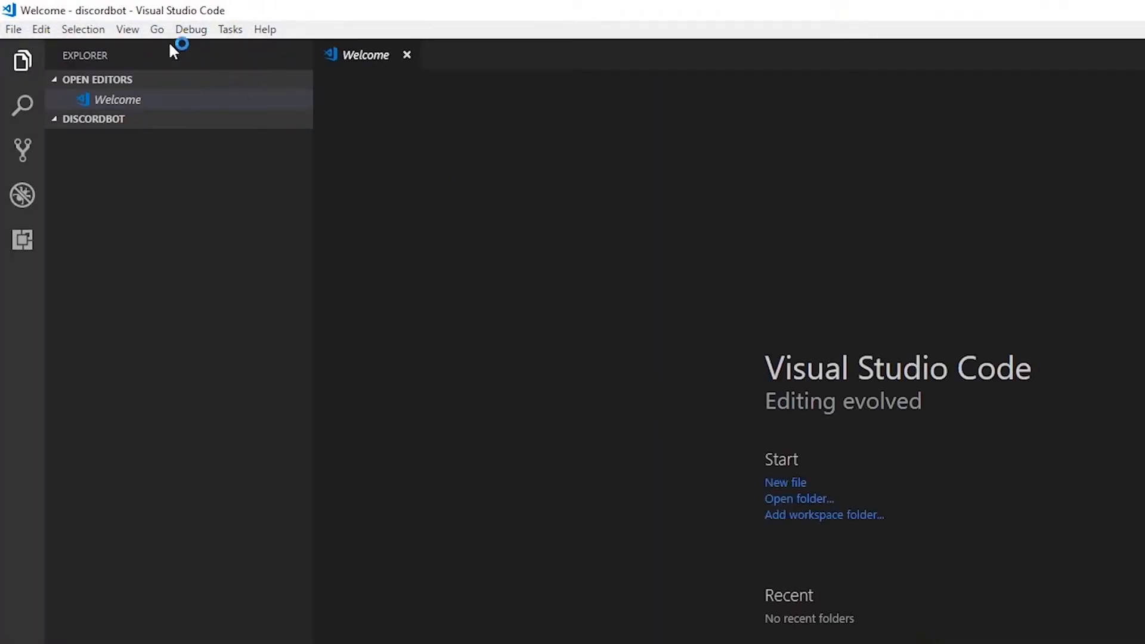
- Run npm init in the integrated terminal, accepting defaults and answering yes to write package.json
click(128, 29)
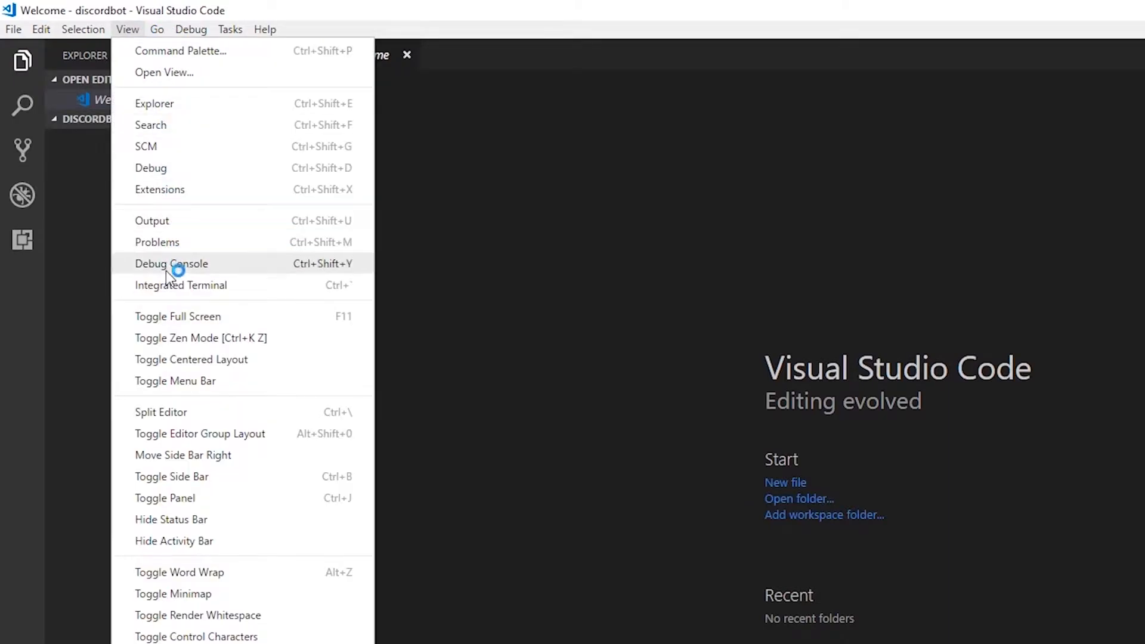
click(180, 285)
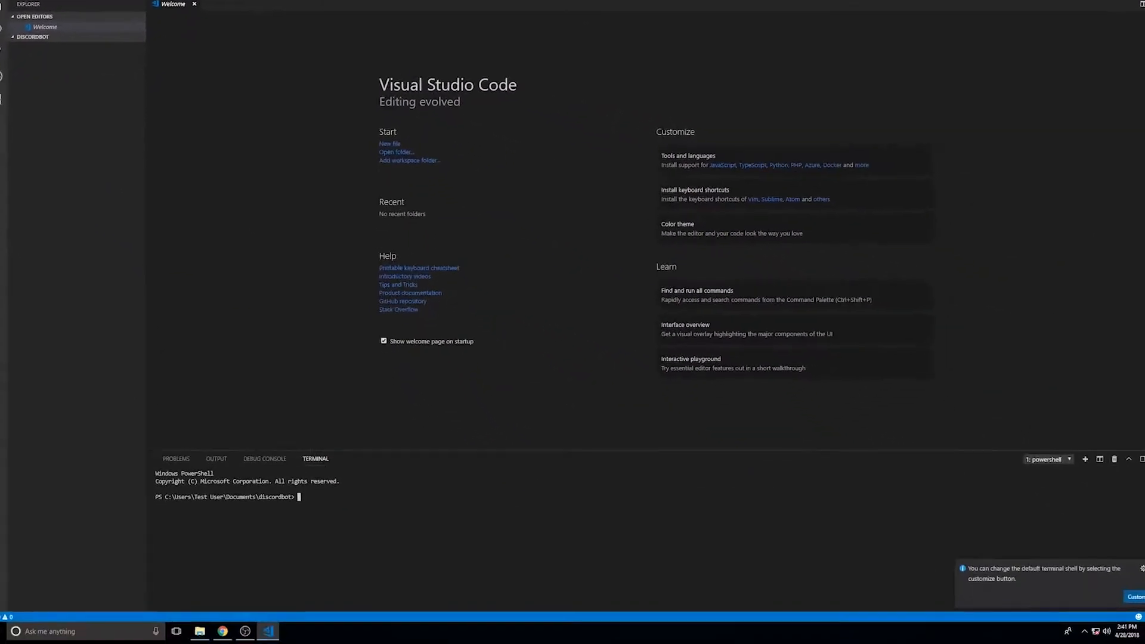
text(npm)
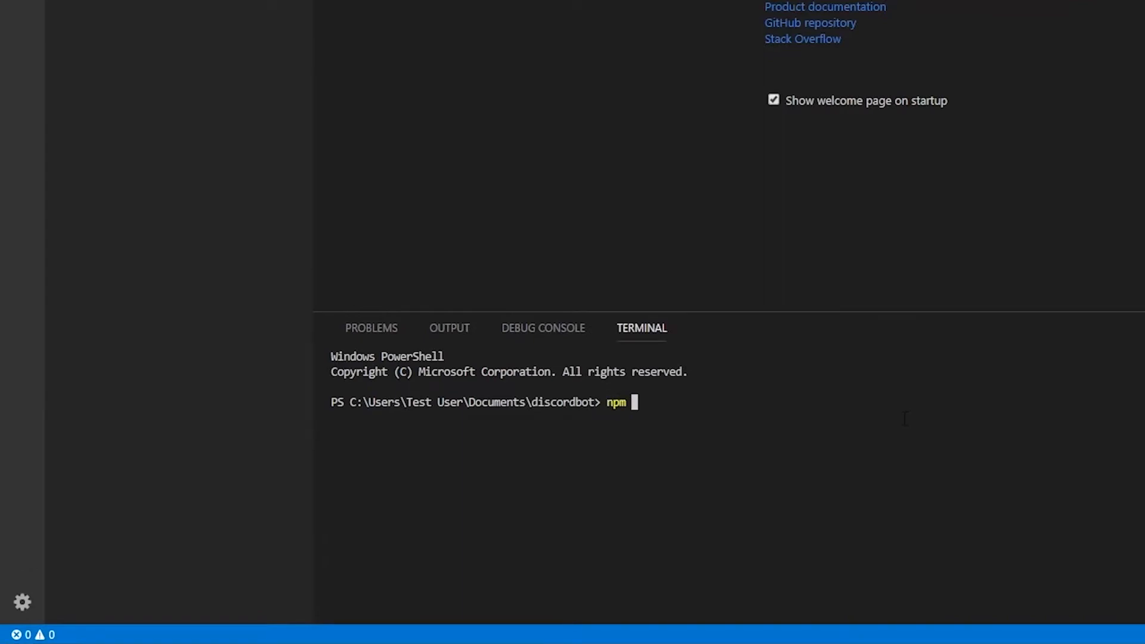
text(init)
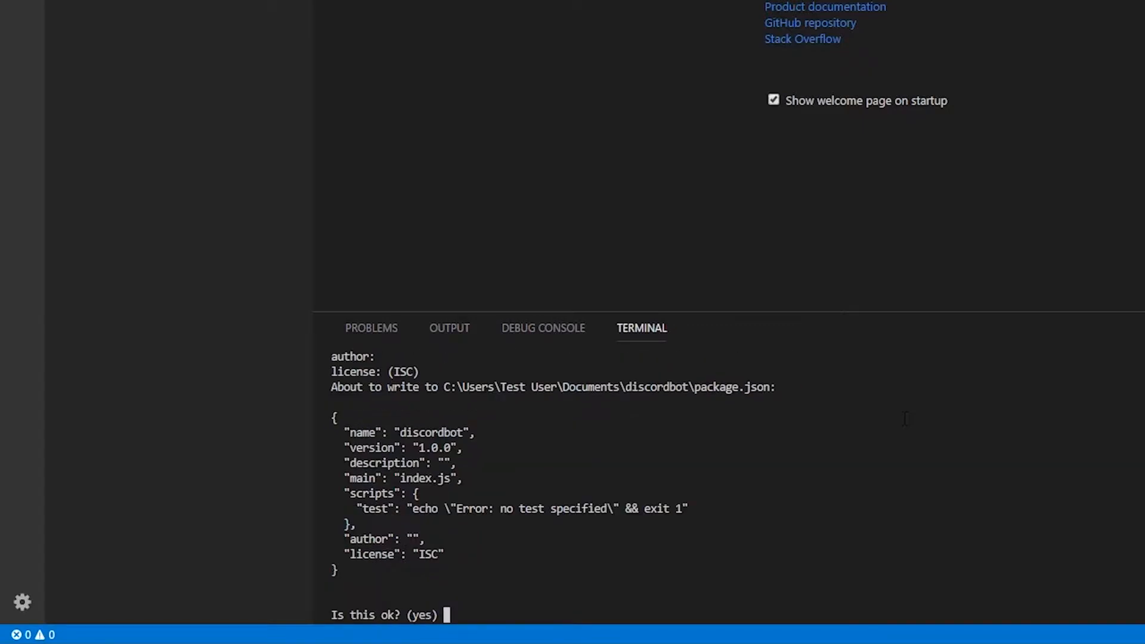
text(yes)
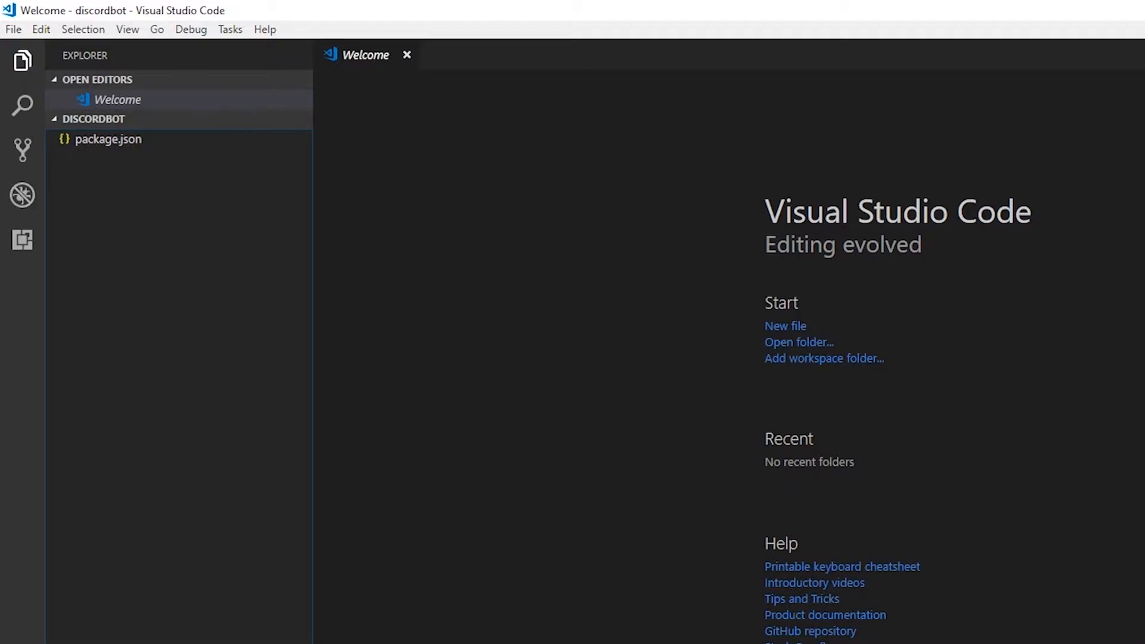
mouse_move(227, 138)
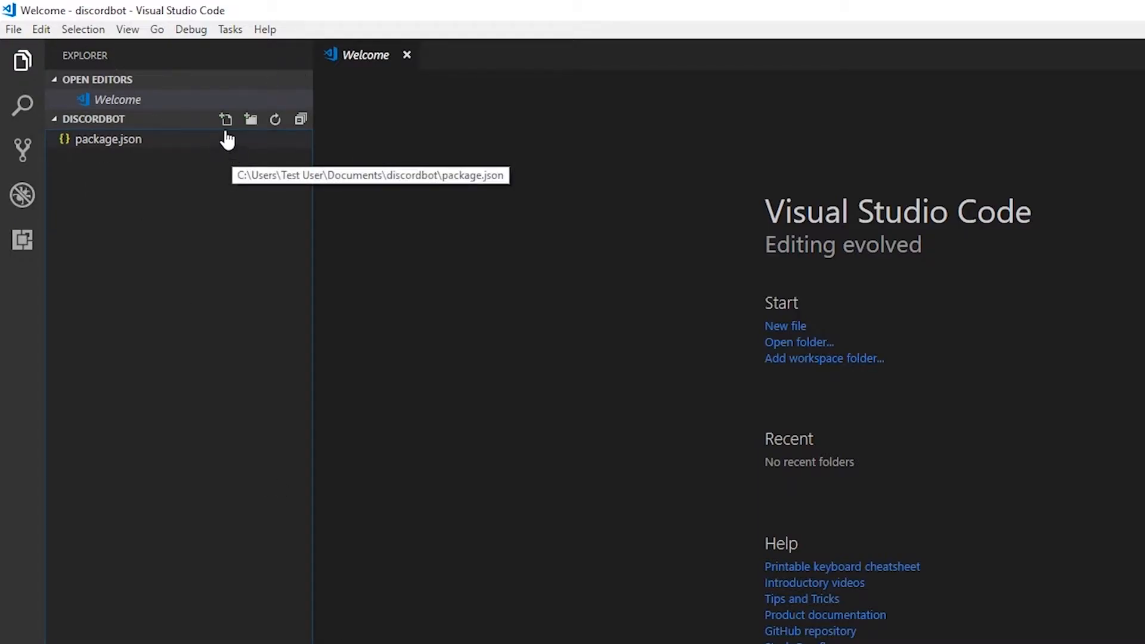
- Add a new file named index.js from the Explorer
click(227, 119)
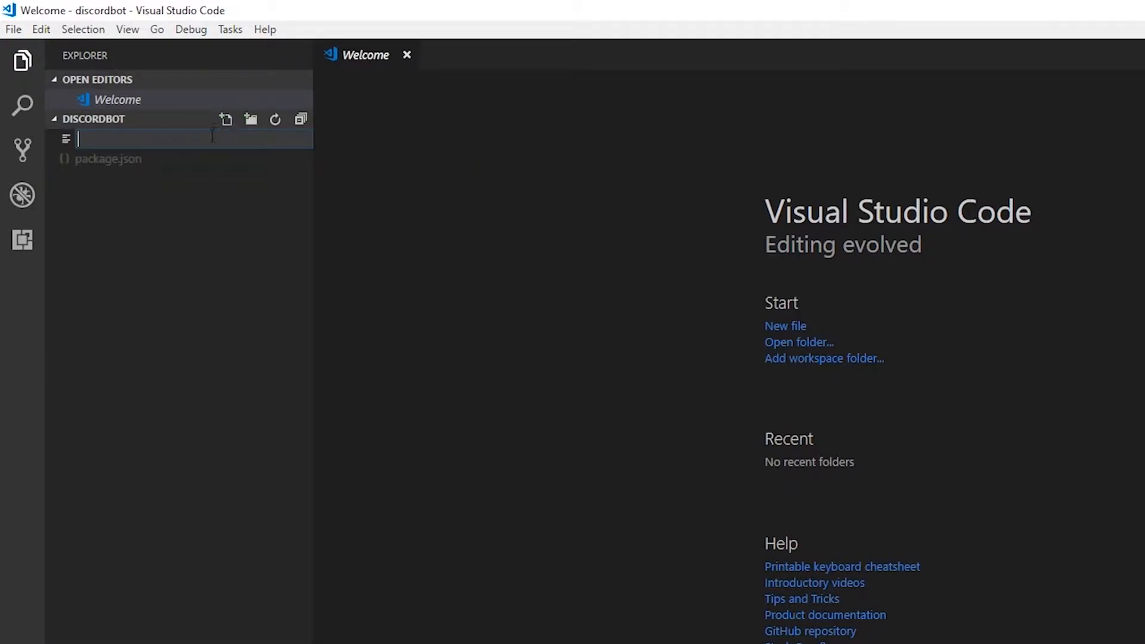
text(index.js)
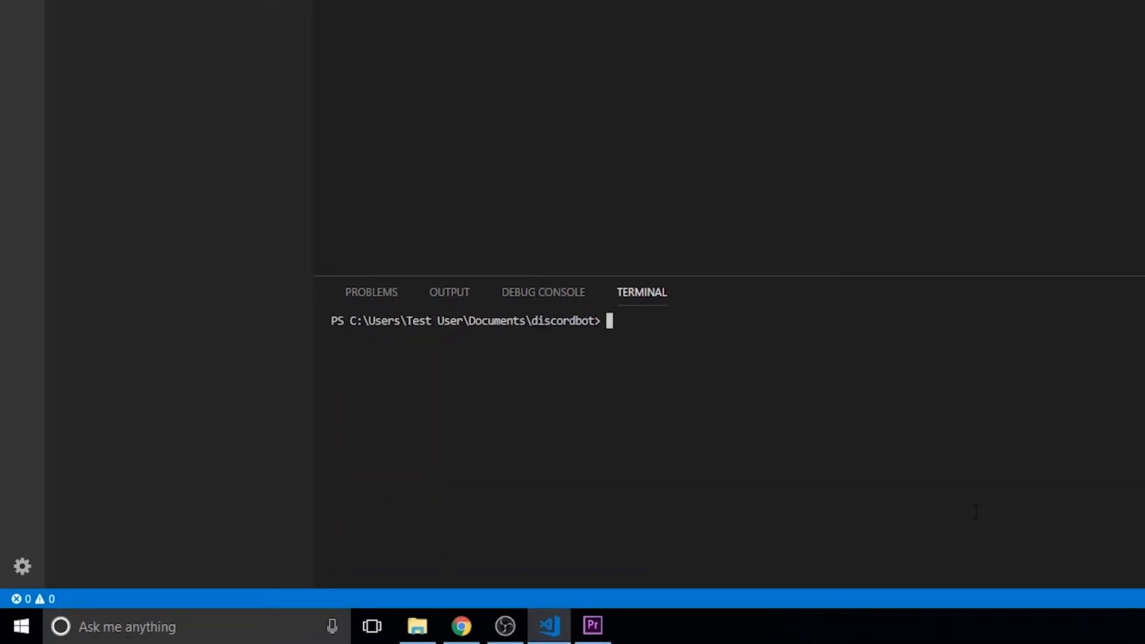
- Run npm install discord.js --save, then begin index.js with 'const Disc'
text(npm insta)
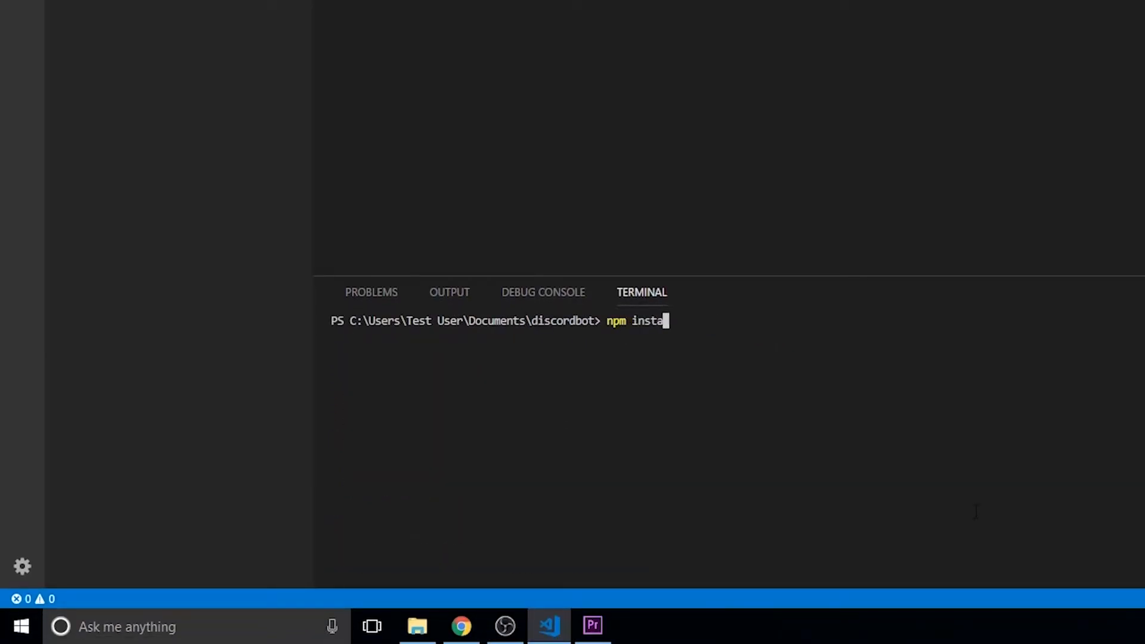
text(ll disco)
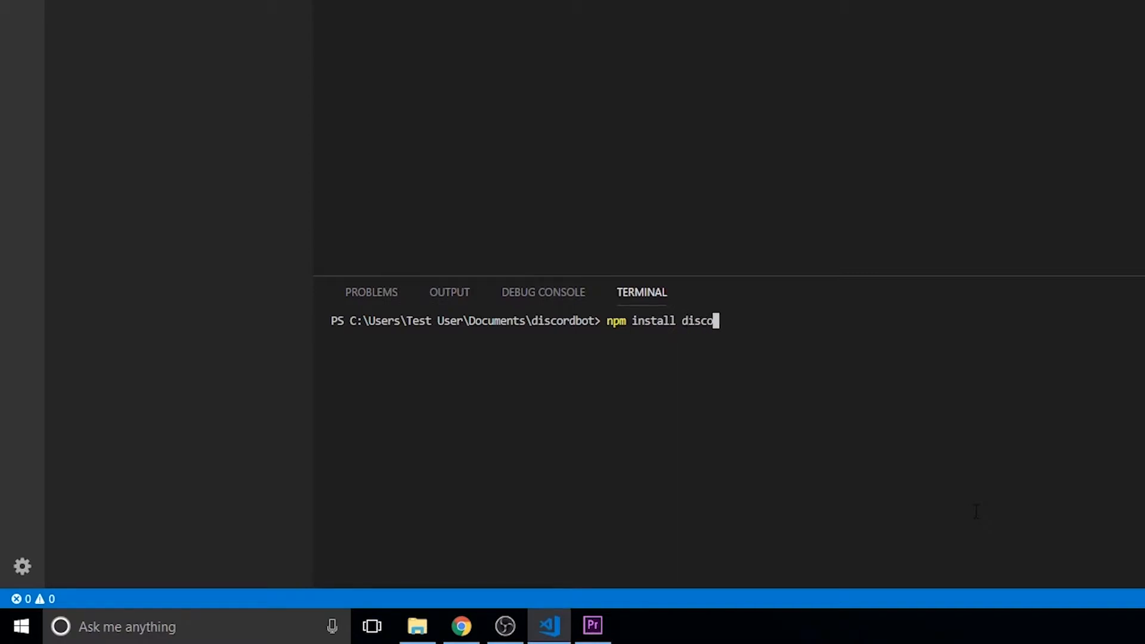
text(rd.js)
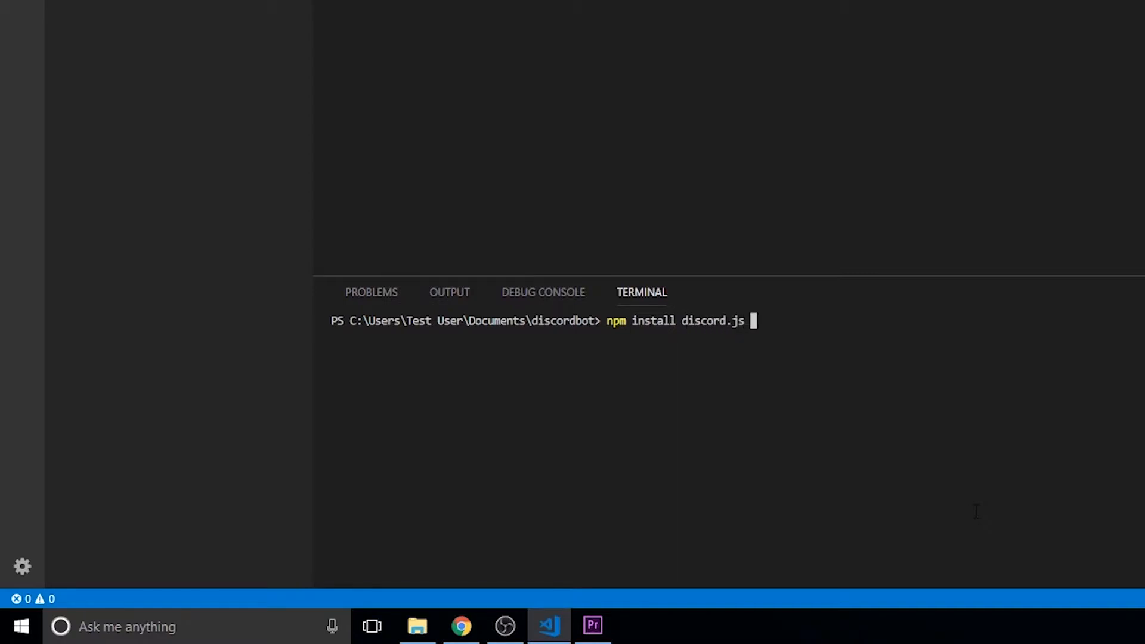
text(--save)
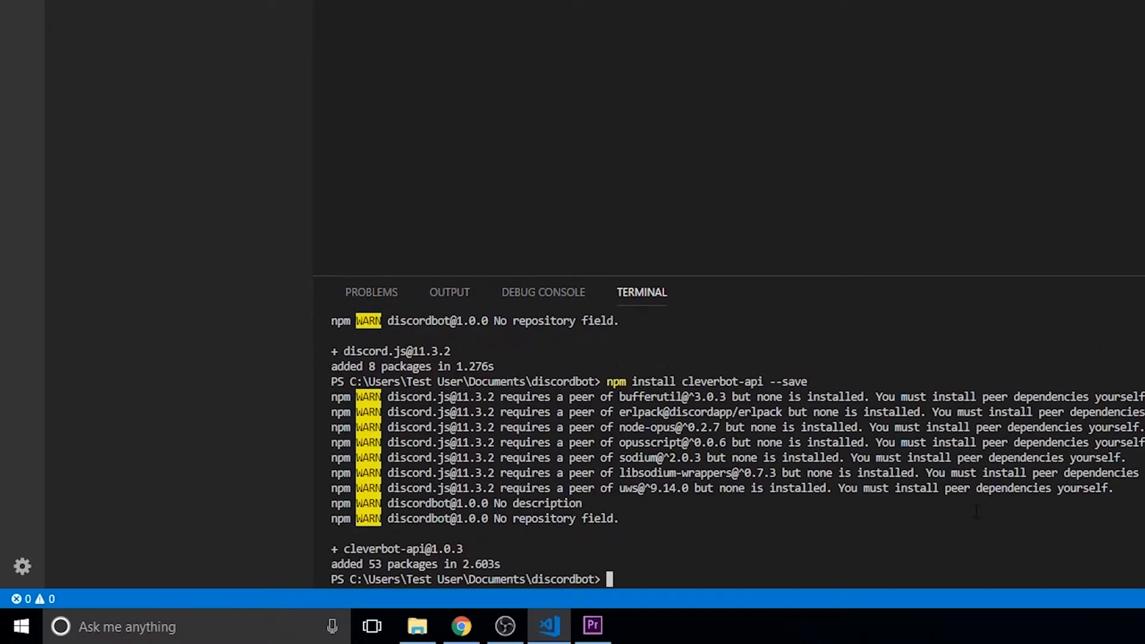
text(const Disc)
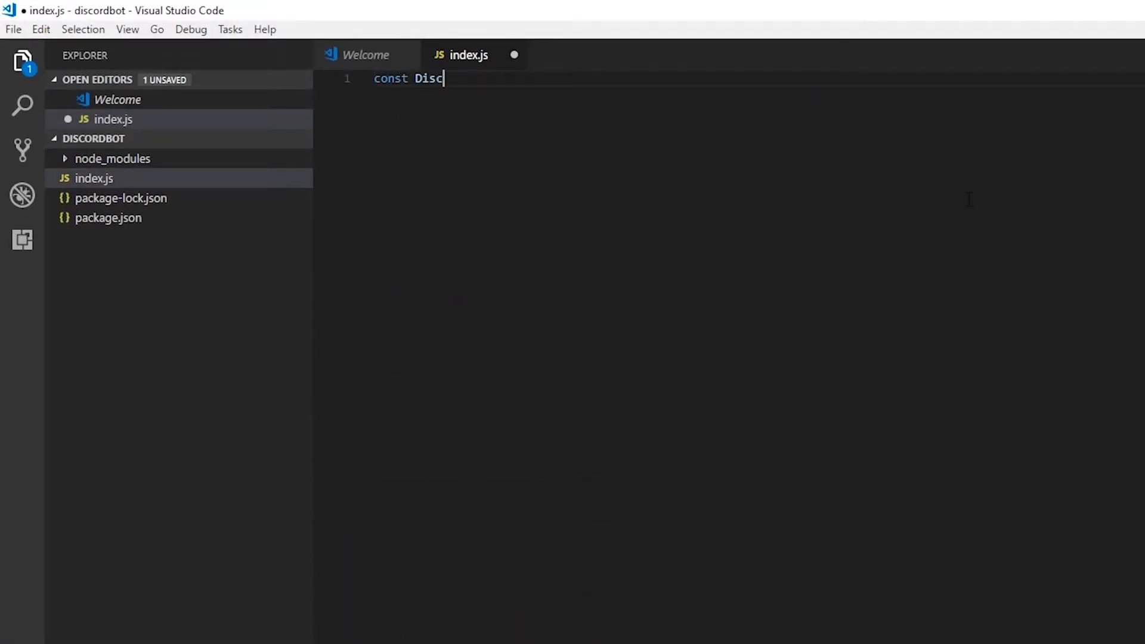
- Complete the line const Discord = require('discord.js'); in index.js
text(ord = require)
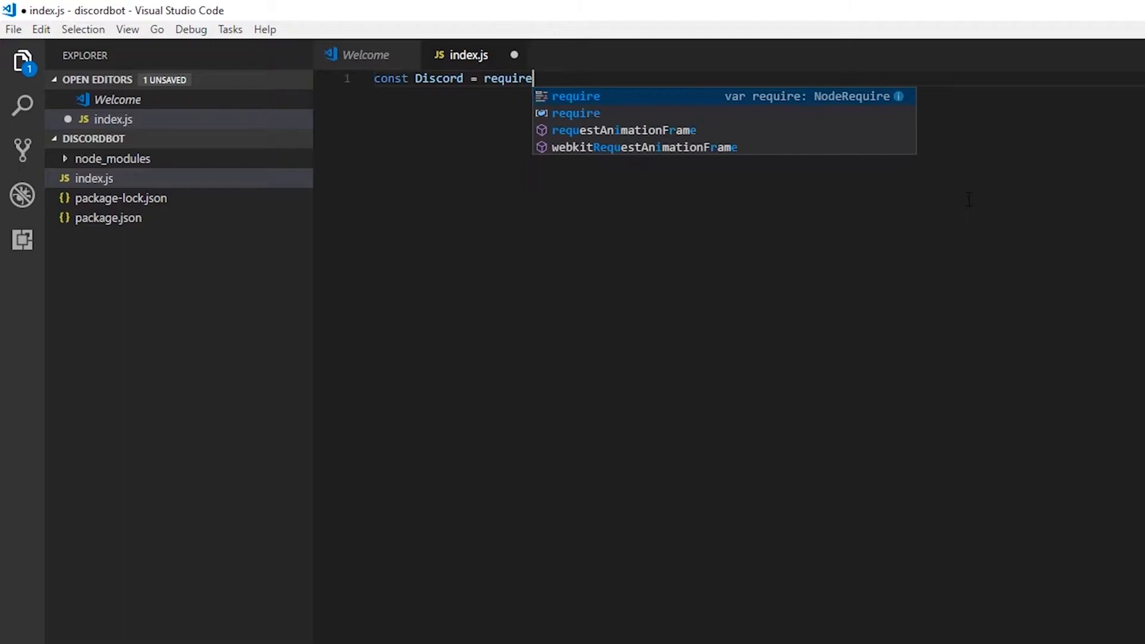
text(();)
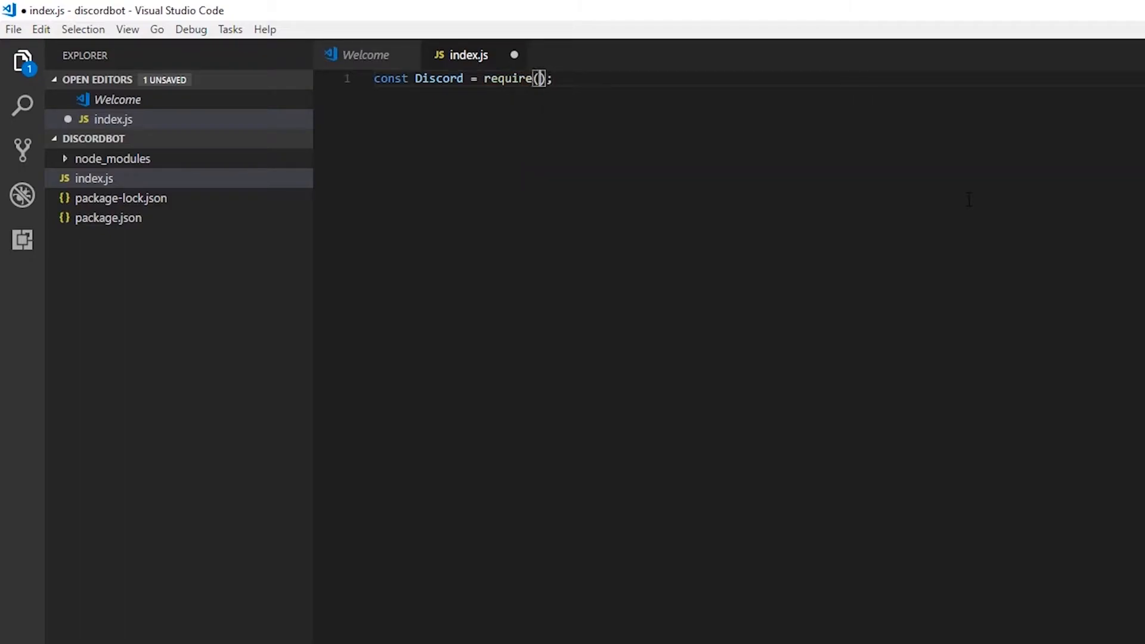
text('discord.')
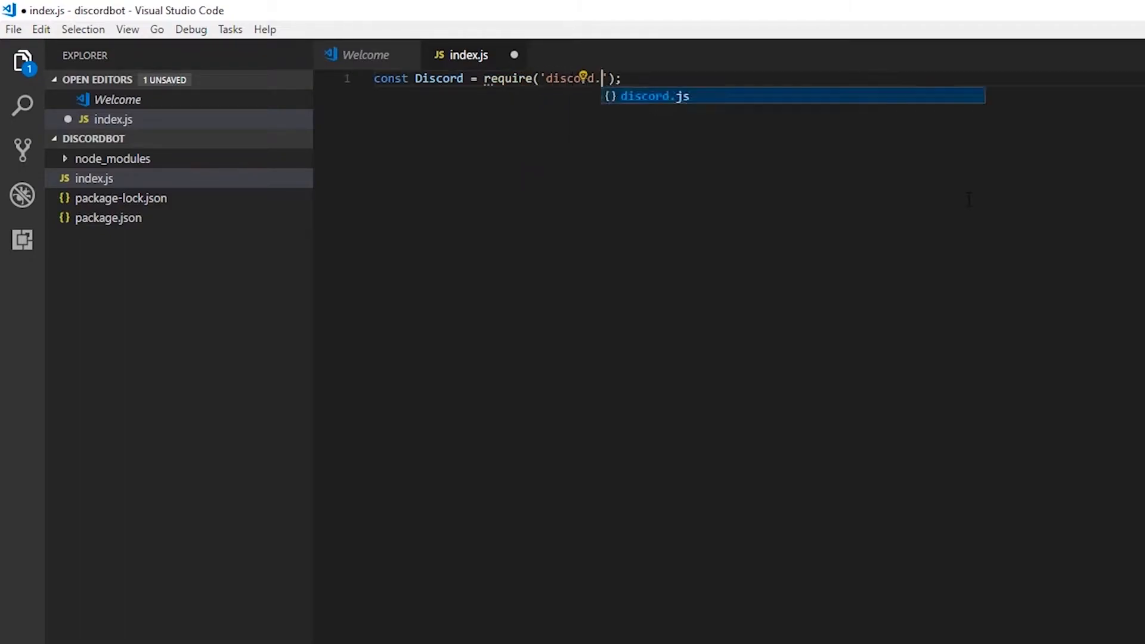
key(Enter)
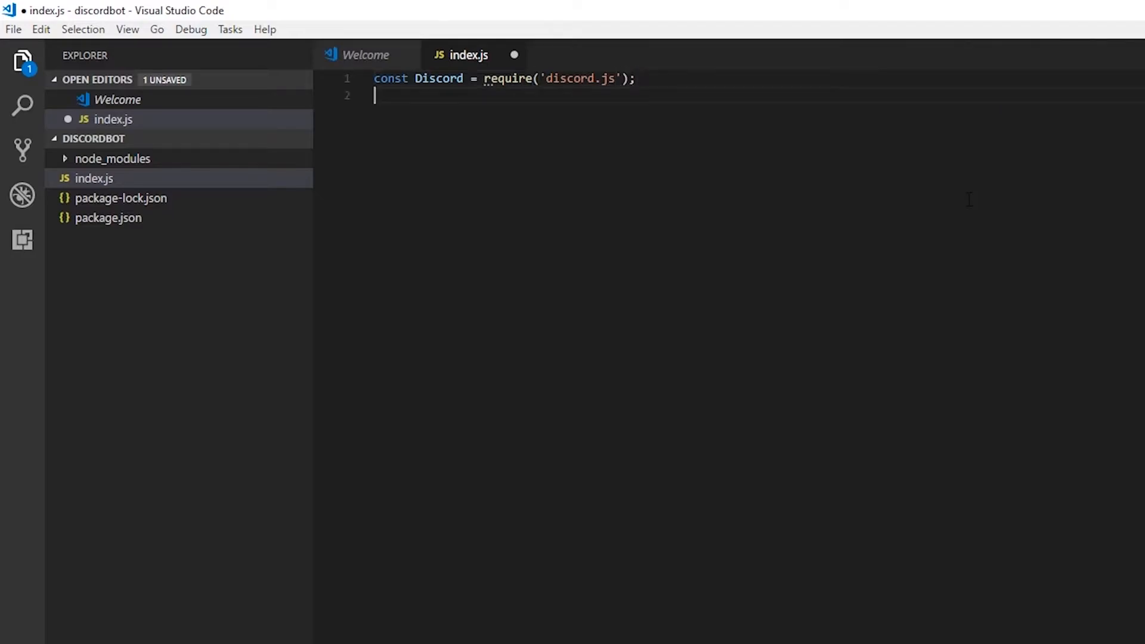
- Add a second line const bot = new Discord.Client
text(const bot =)
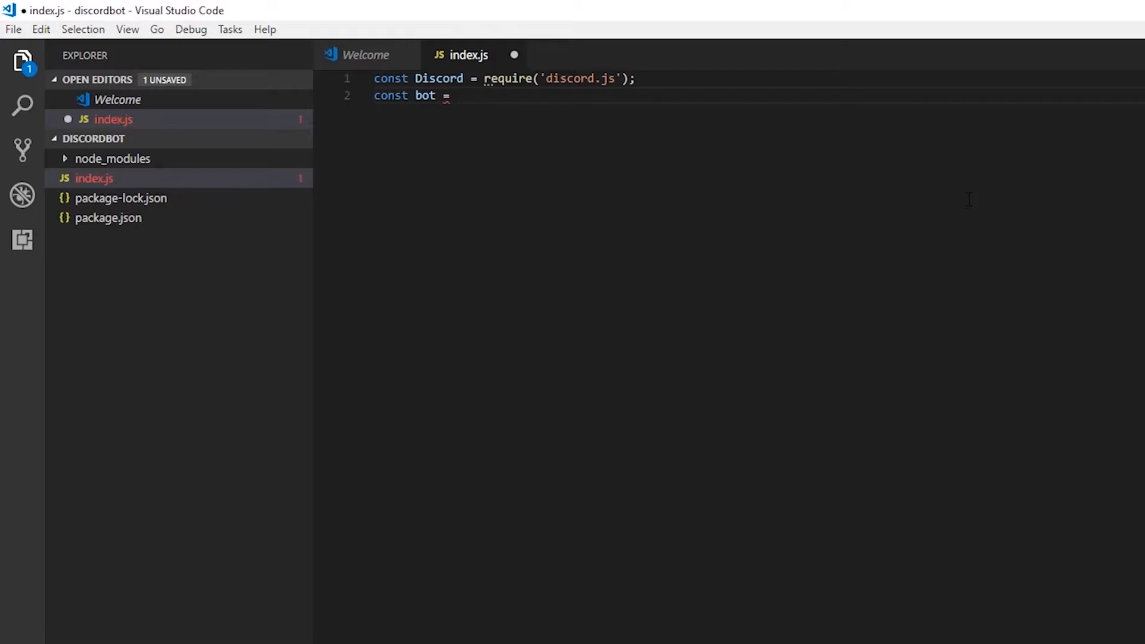
text(new Discord.Cl)
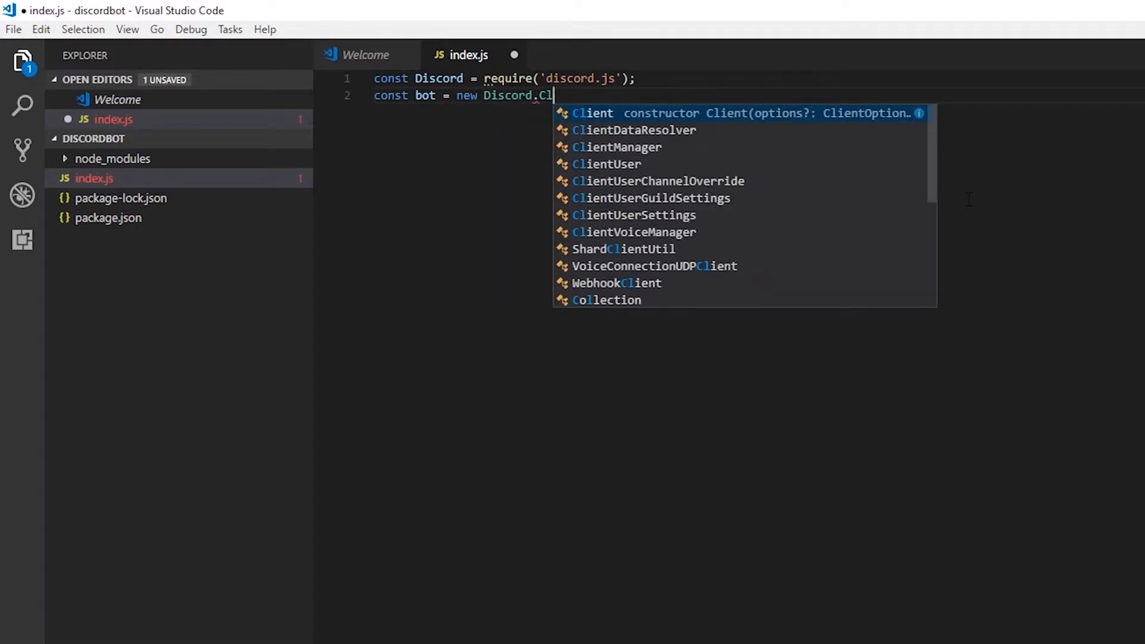
text(ient)
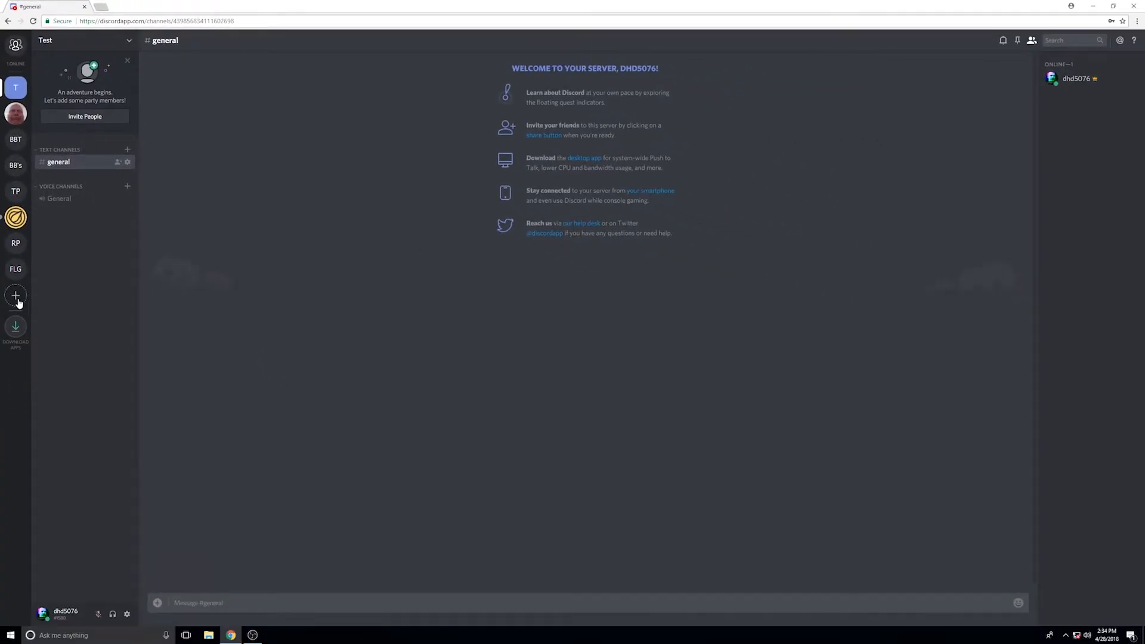
- Create a new Discord server named 'Bot Serber' from the add-server button
click(16, 296)
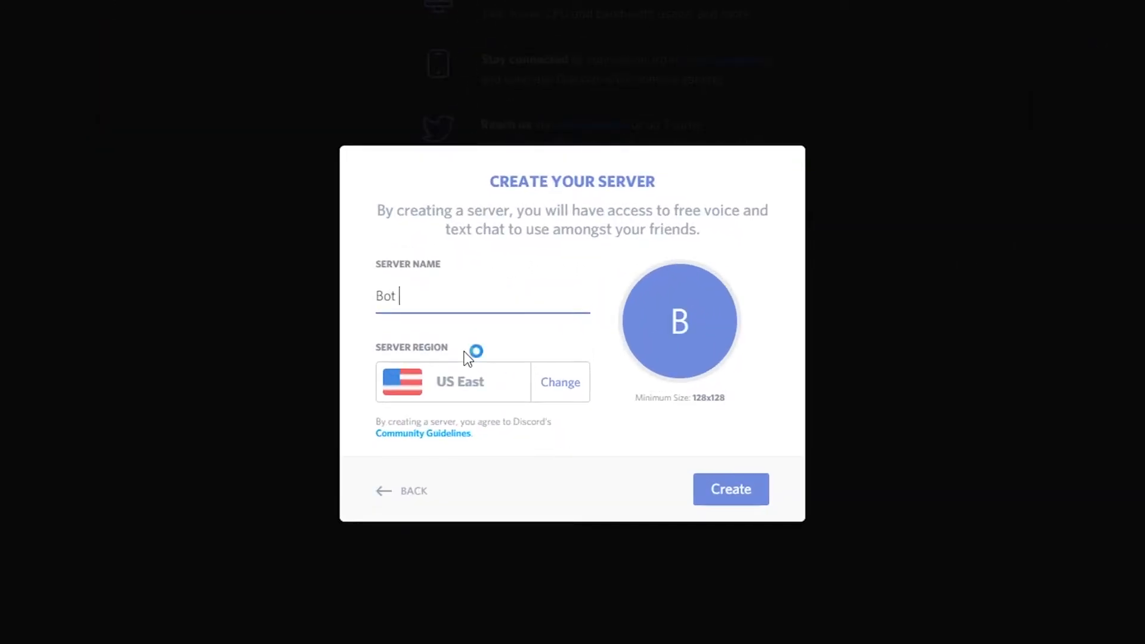
text(Serber)
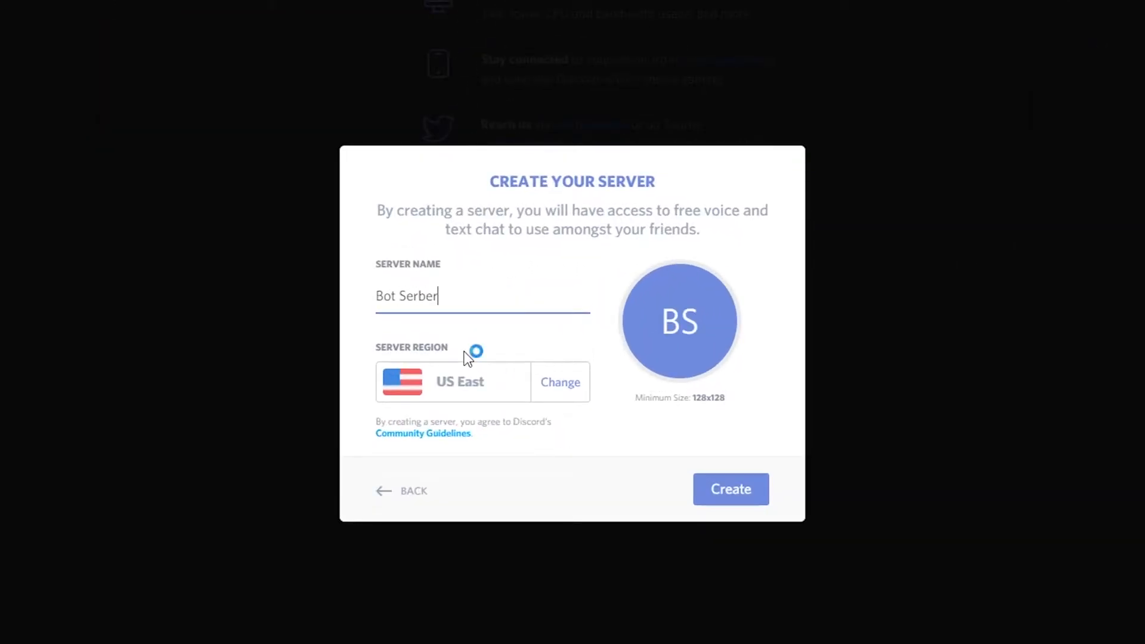
key(Backspace)
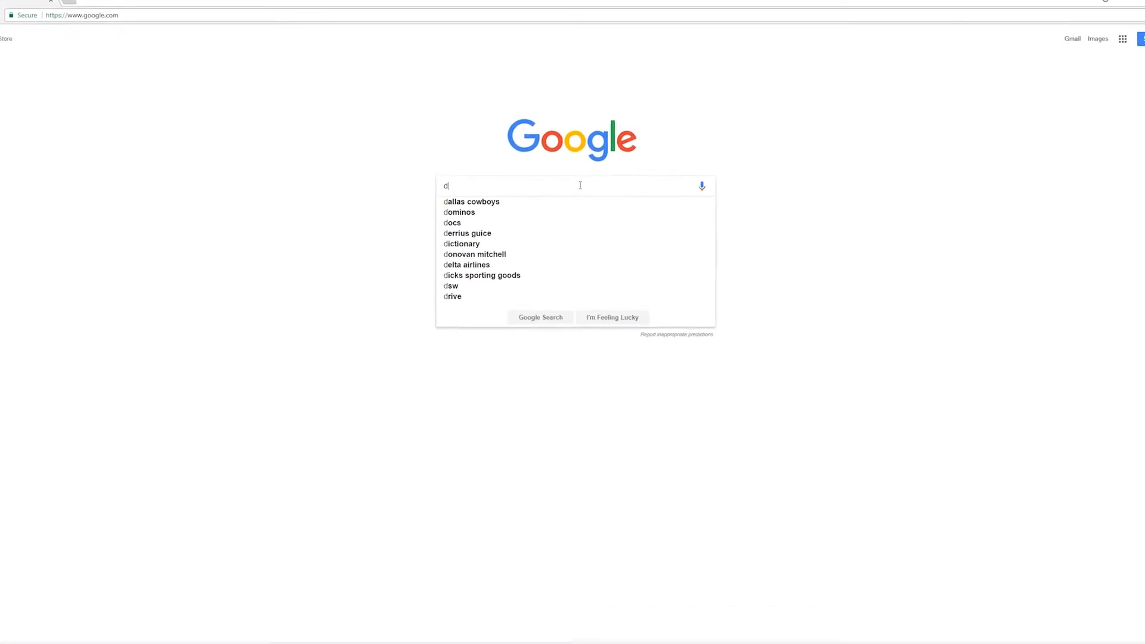
- Search Google for 'discord developer', open the Developer Documentation and go to My Apps
text(iscord)
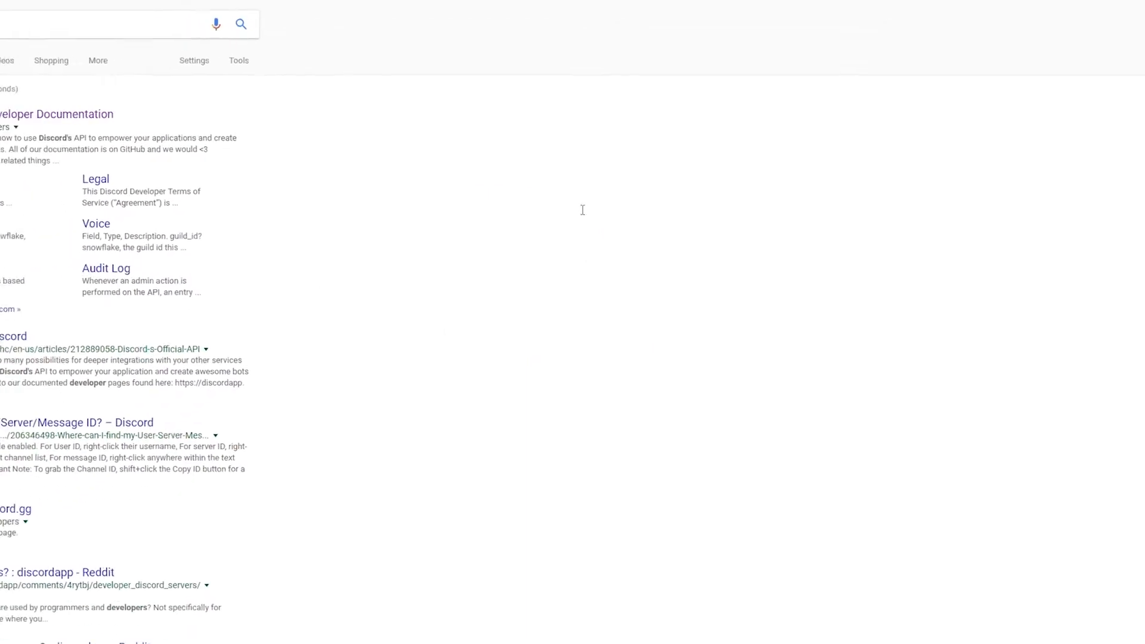
click(56, 114)
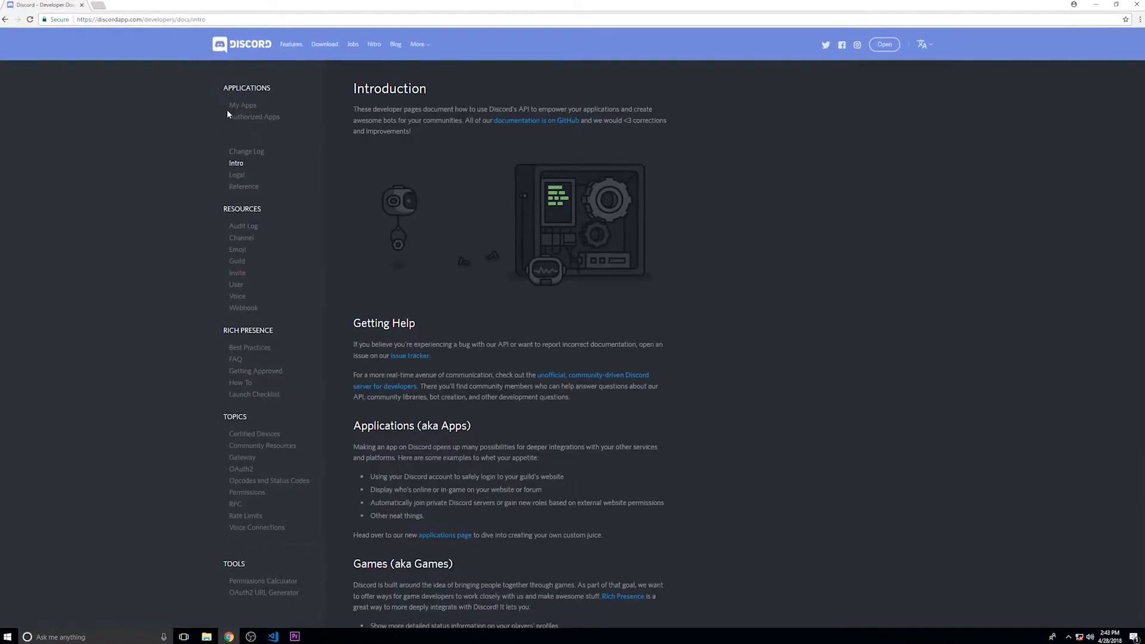
click(242, 105)
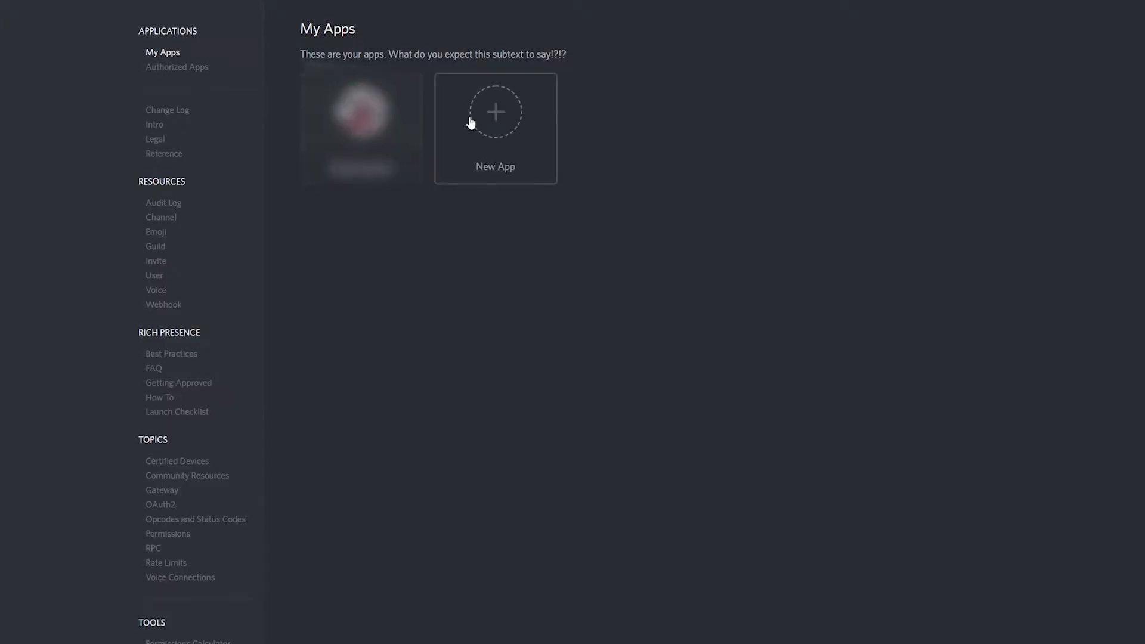
- Create a new Developer Portal application named discord-bot-test
click(495, 112)
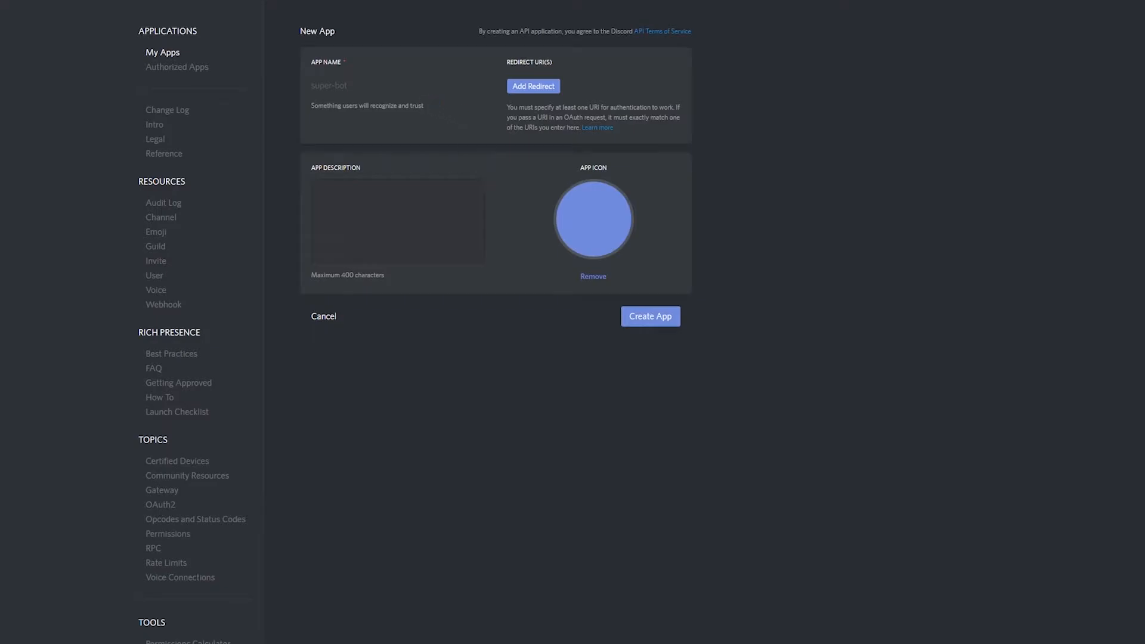
text(discord-bot)
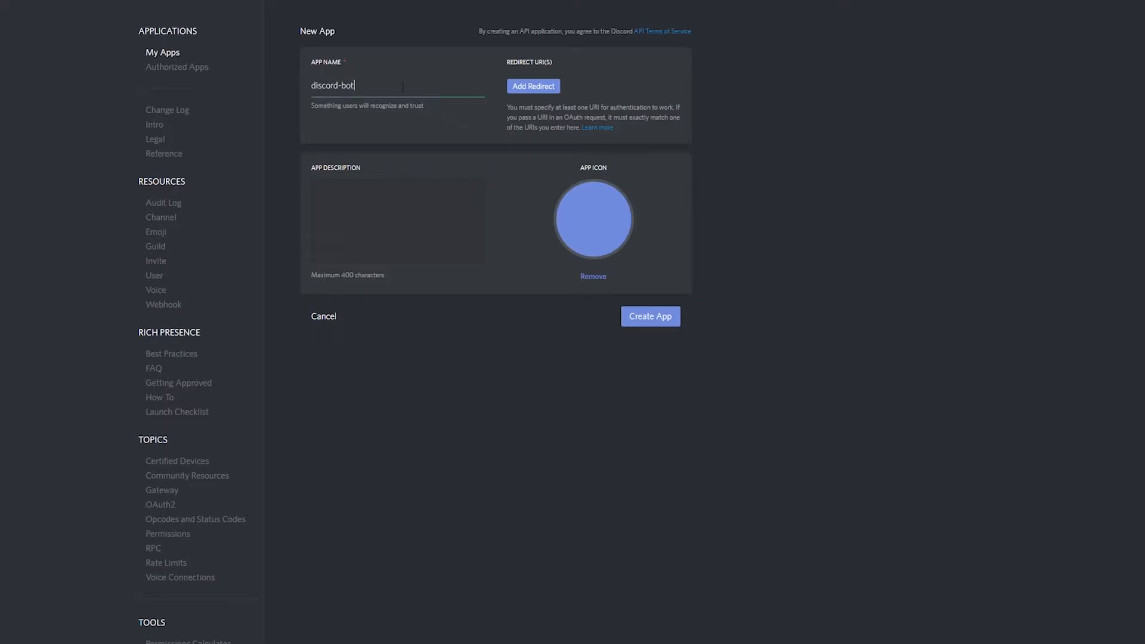
text(-test)
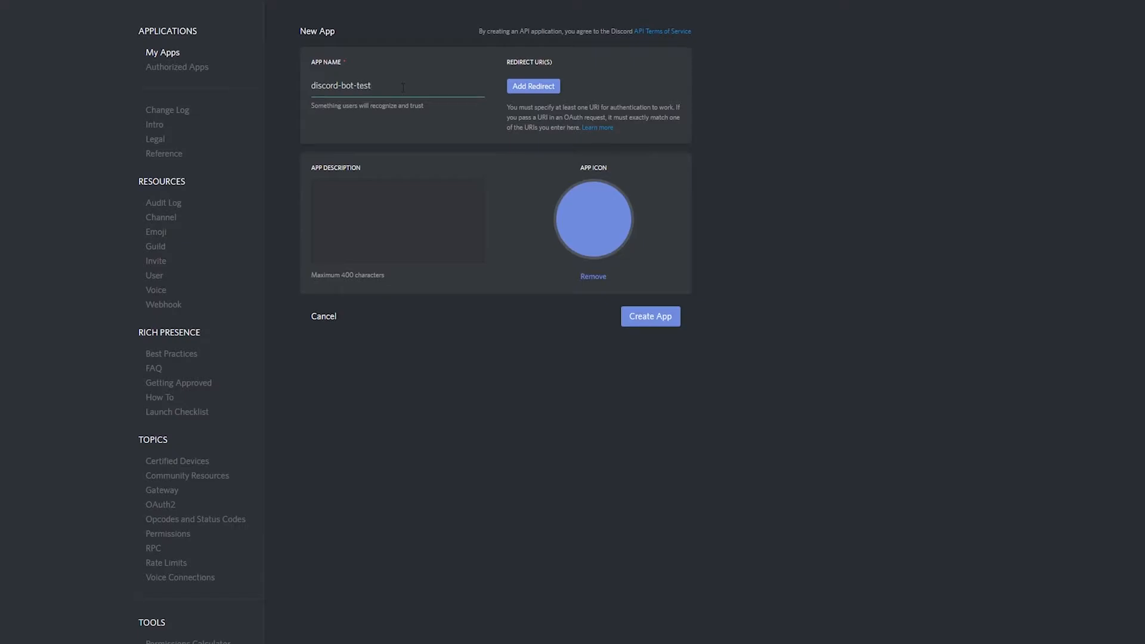
click(648, 316)
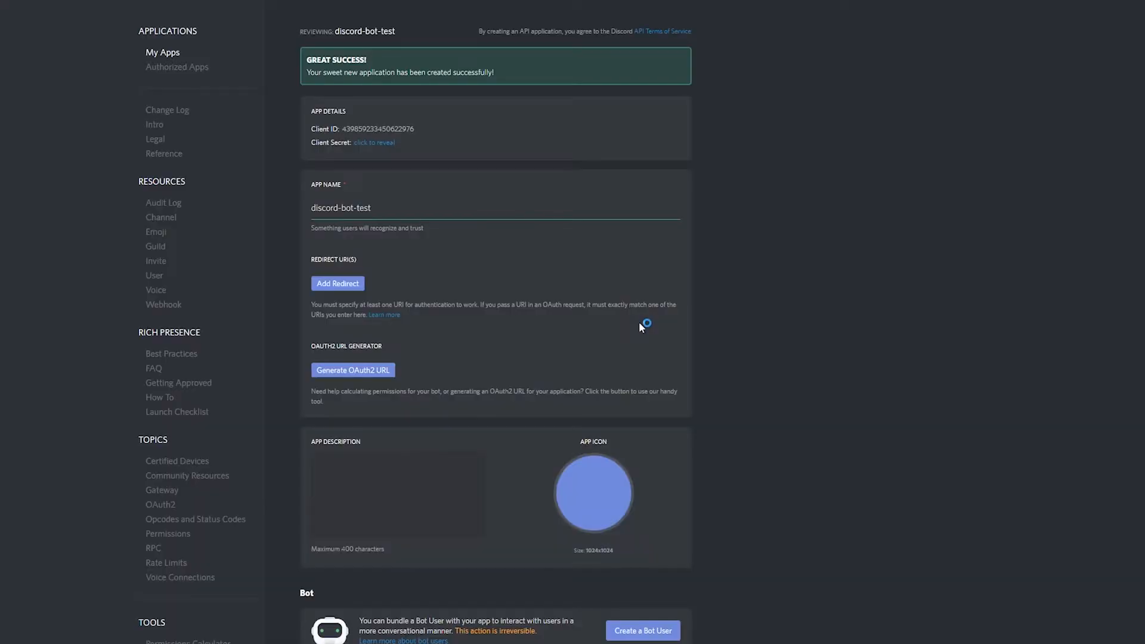
- Add a bot user to the application, reveal its token and select it for copying
click(373, 142)
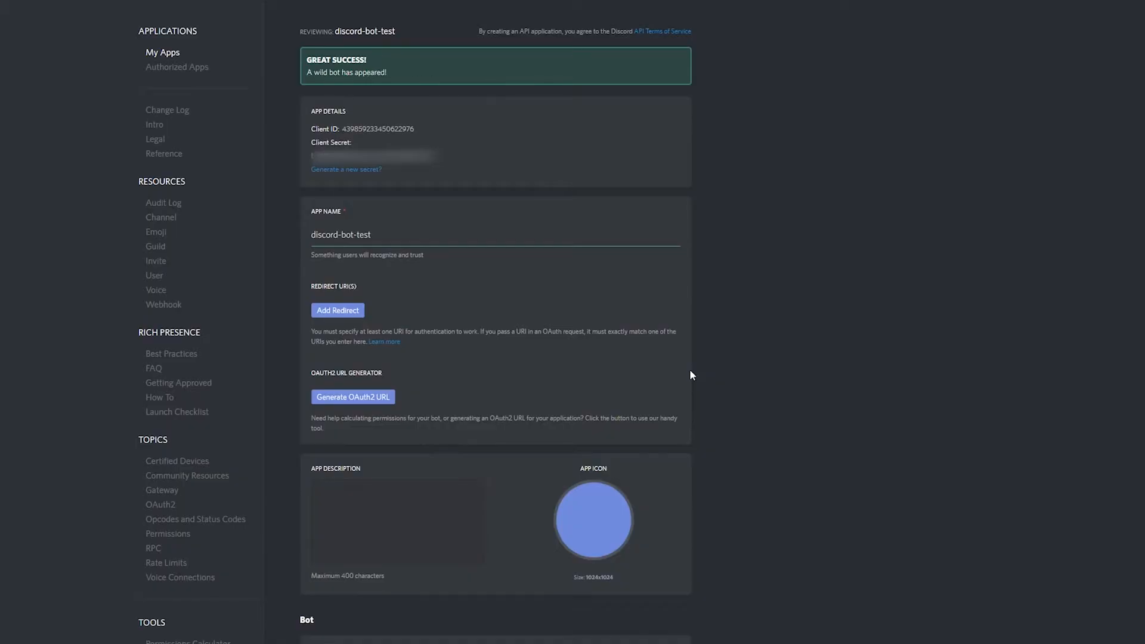
scroll(down, 3)
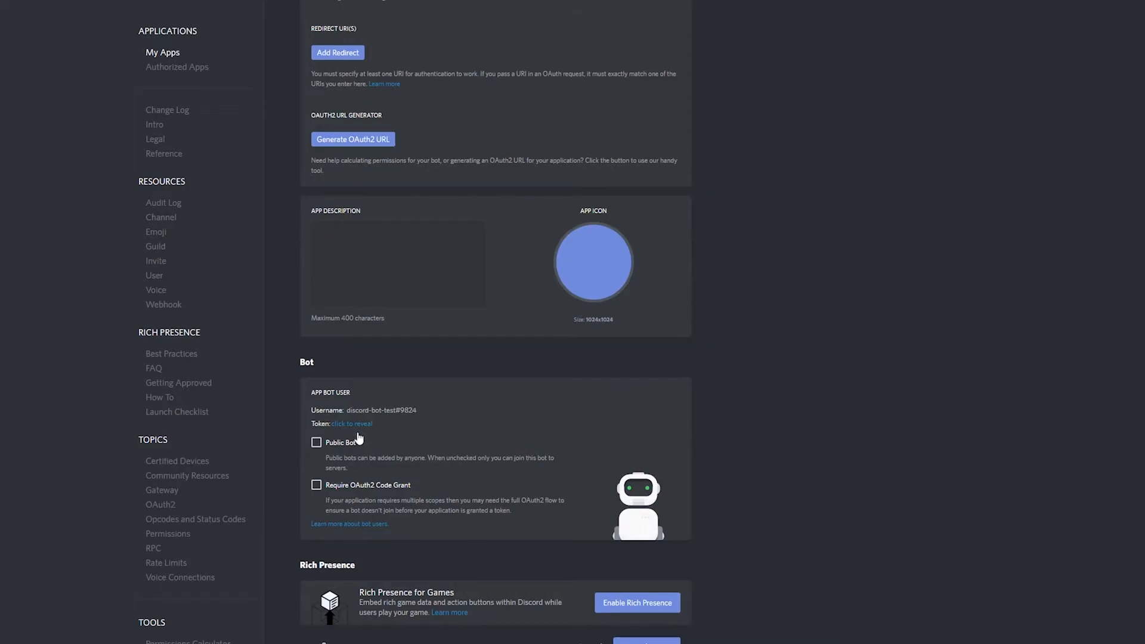
click(351, 424)
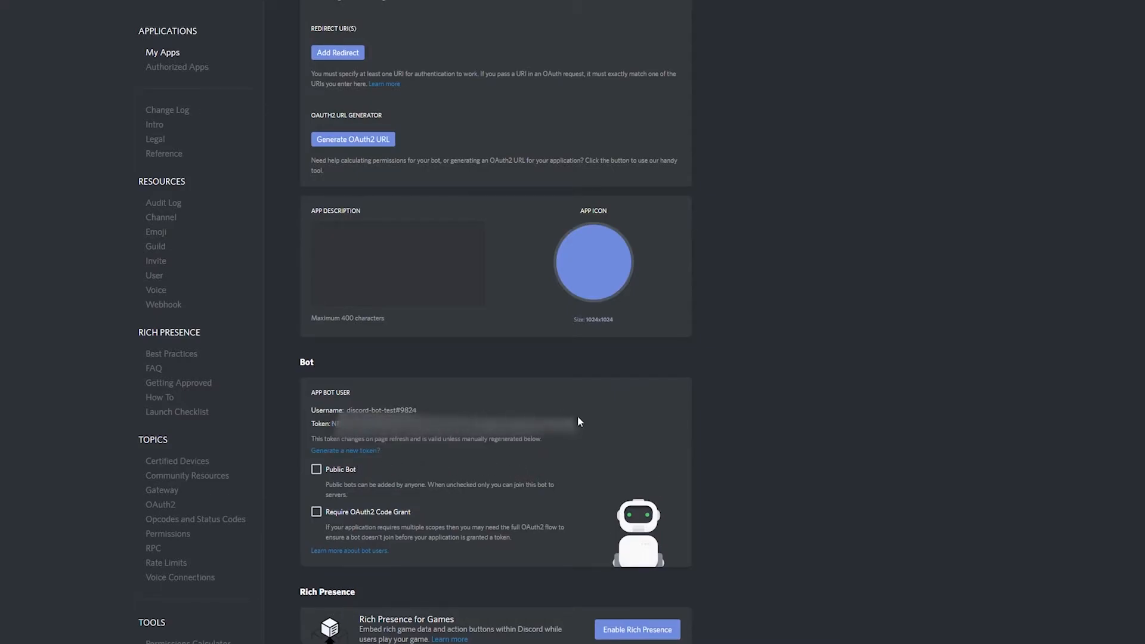
triple_click(453, 423)
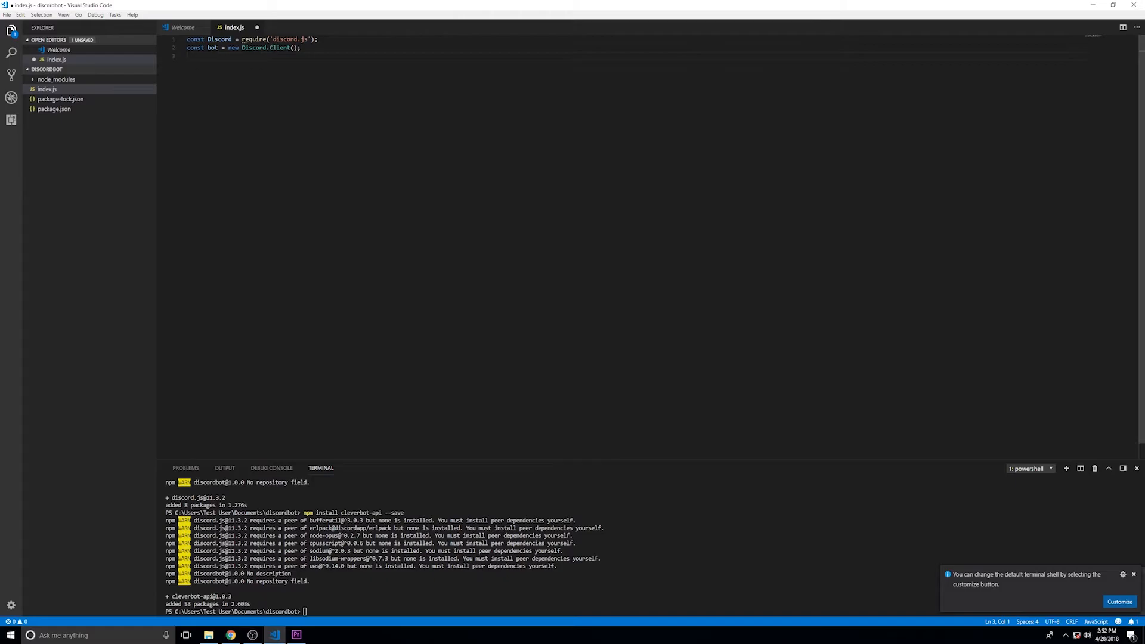
- Add a bot.login('') call below the Discord.Client setup in index.js
text(bot.login();)
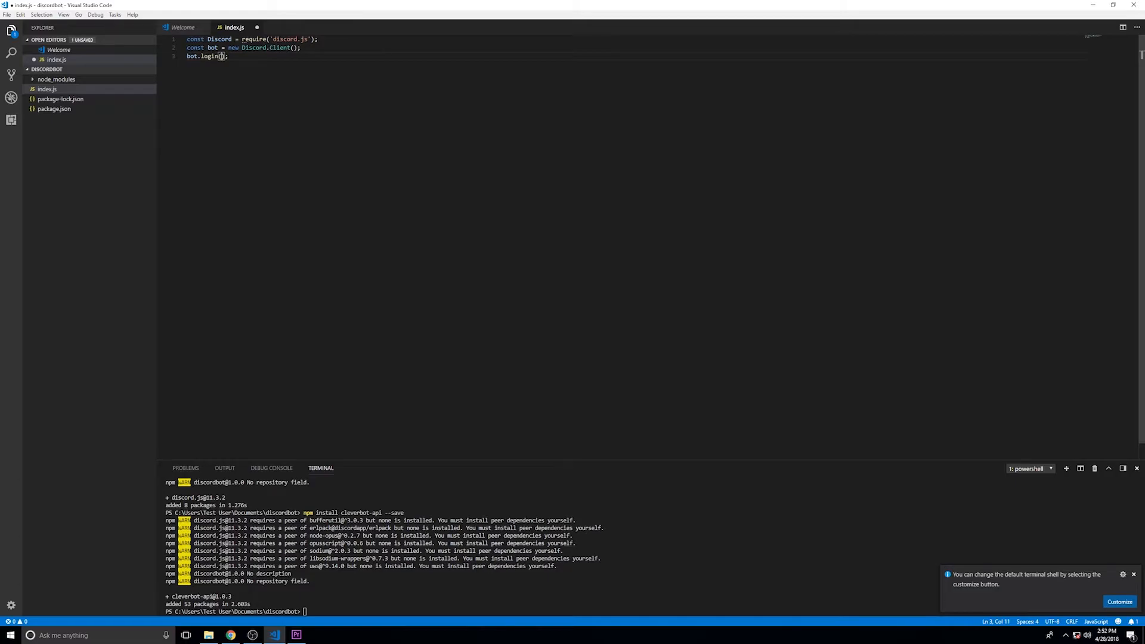
text('')
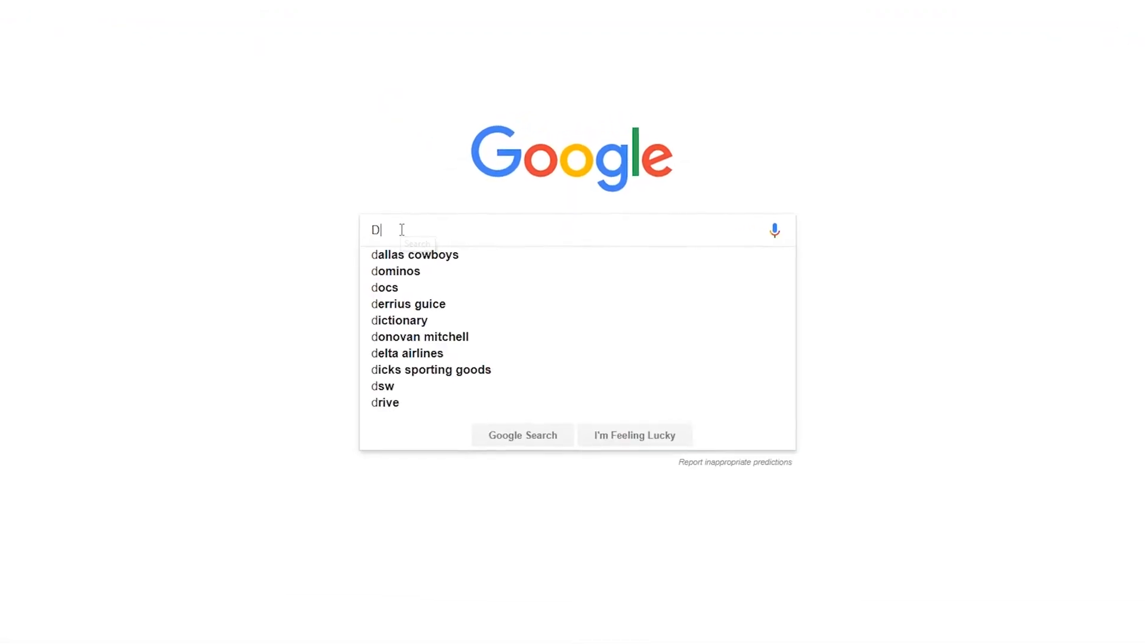
- Search Google for 'Discord Permission Calculator' and open the Discord Permissions Calculator result
text(iscord Permission)
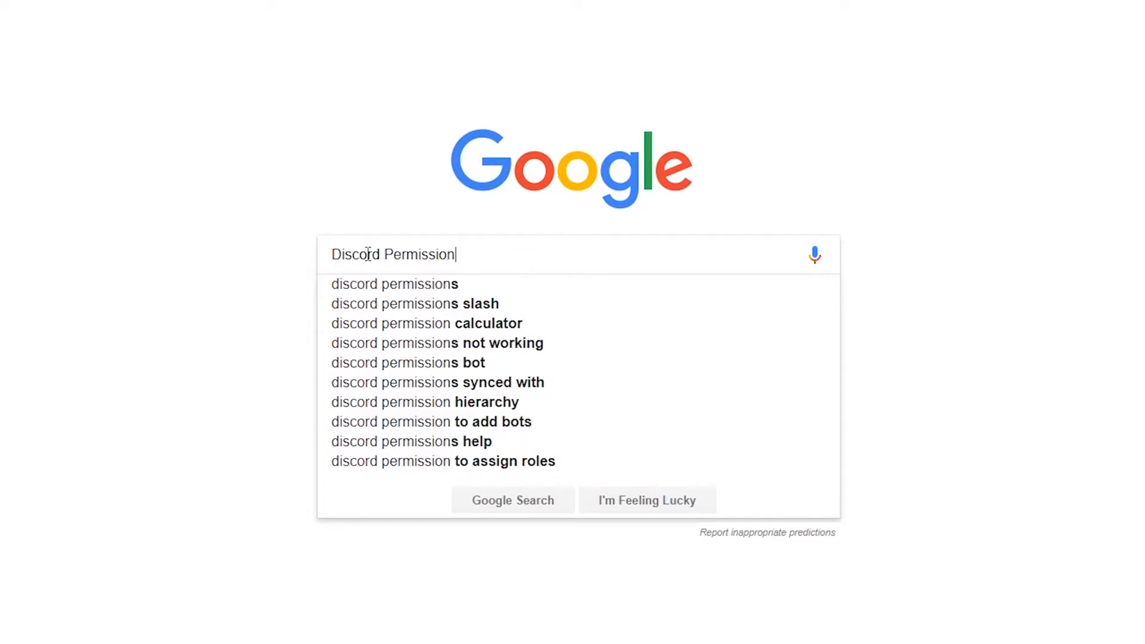
text(Calculator)
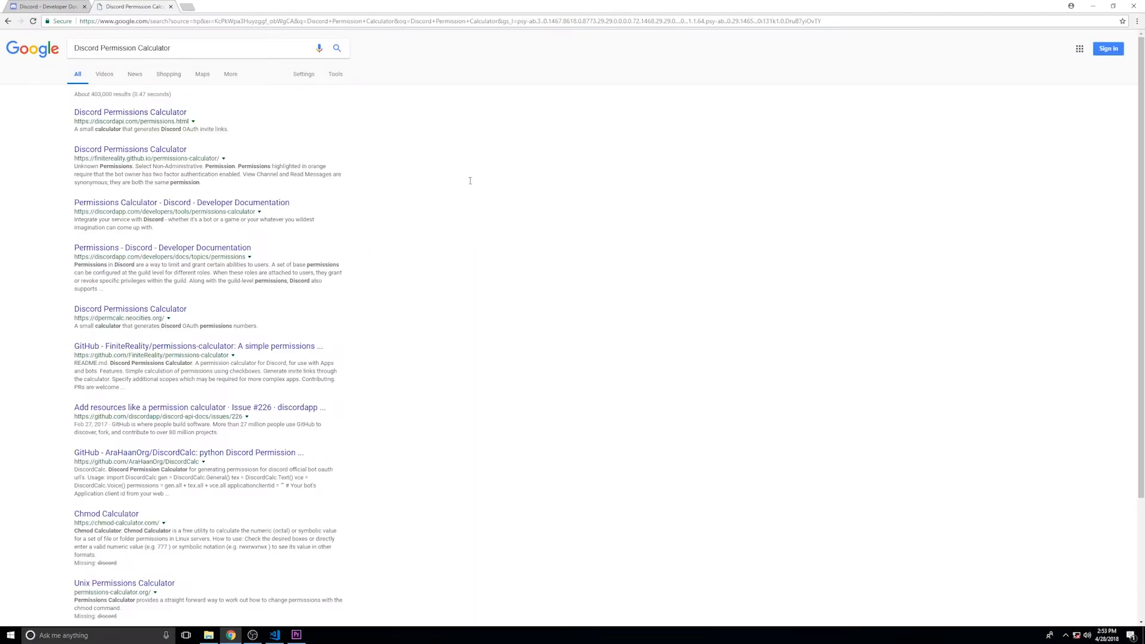
click(130, 112)
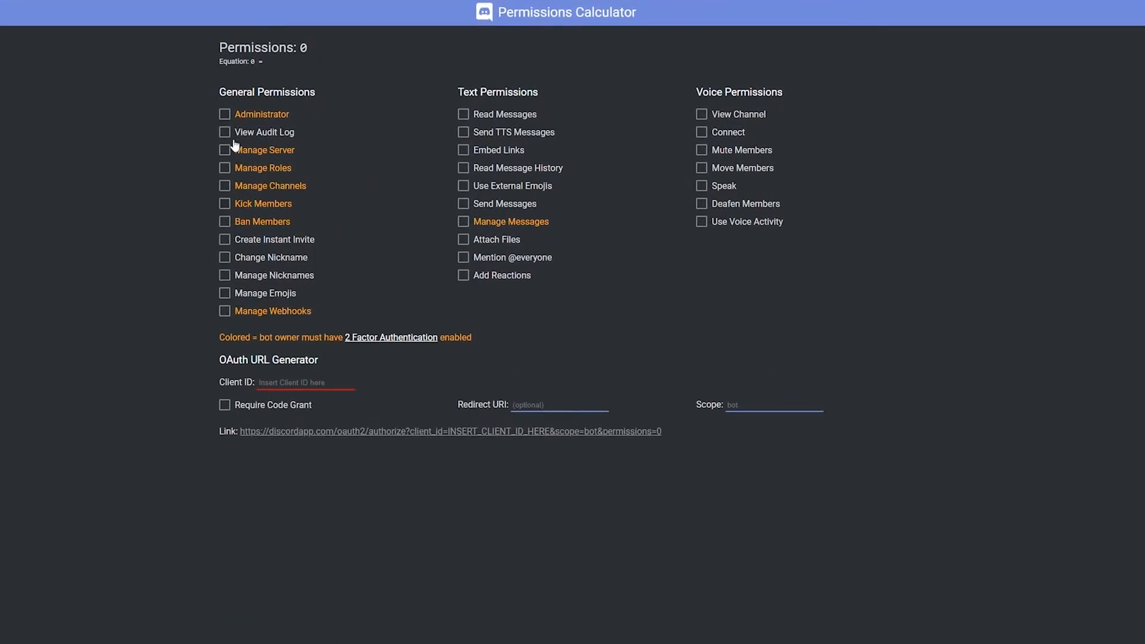
- Tick View Audit Log, Read Messages and Add Reactions permissions, then return to the app's developer page
click(224, 132)
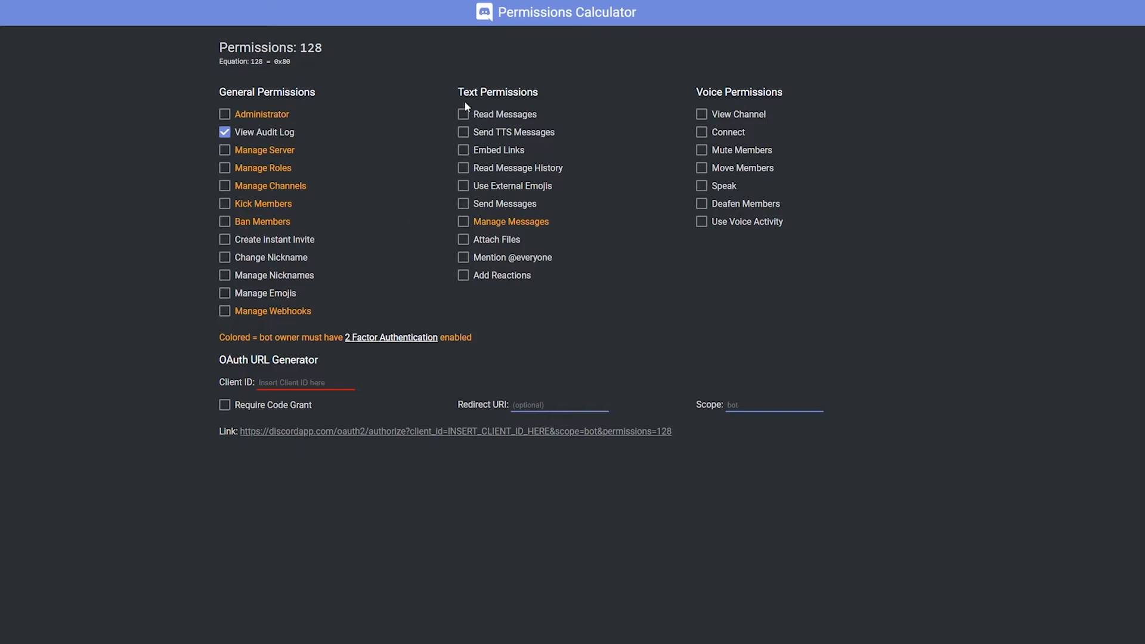
click(701, 114)
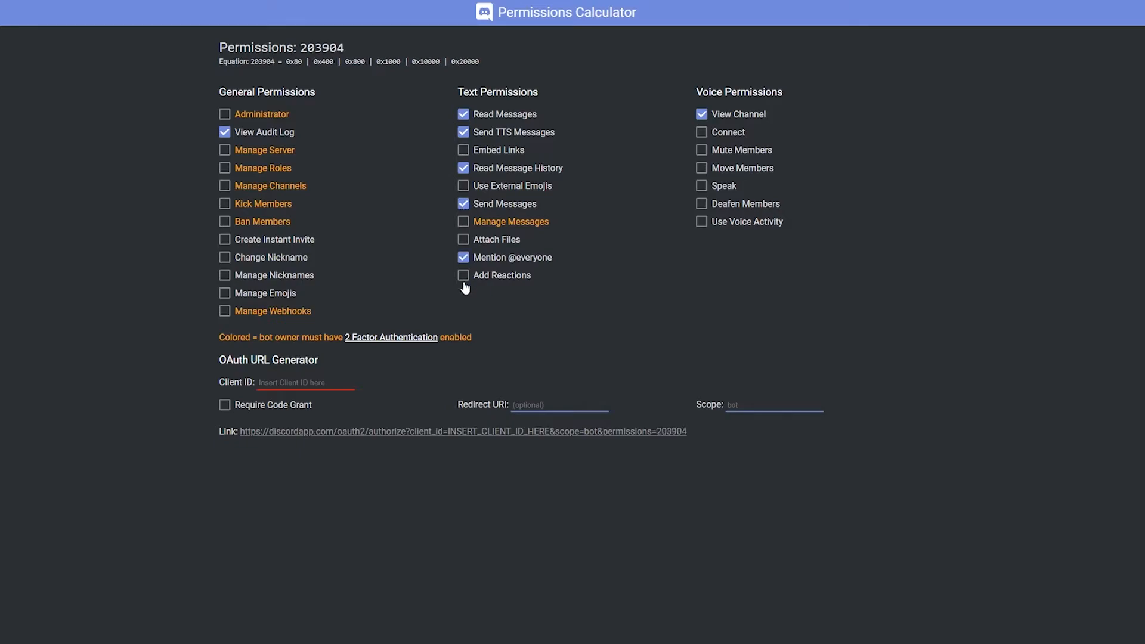
click(462, 275)
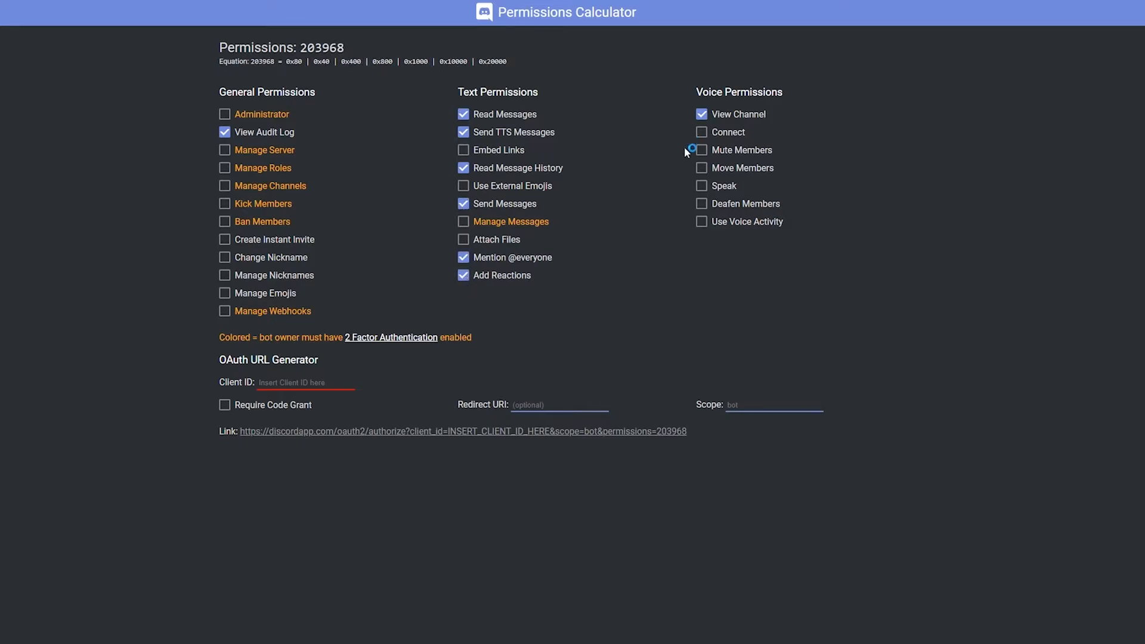
click(40, 4)
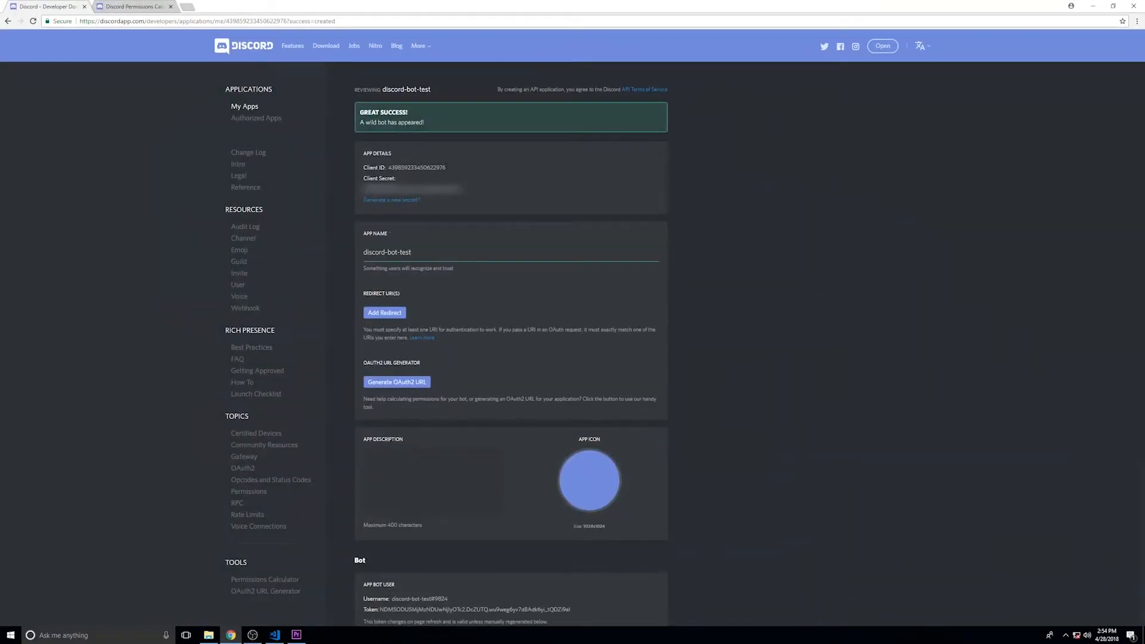
- Copy the application's Client ID into the calculator and open the generated bot invite link
double_click(416, 167)
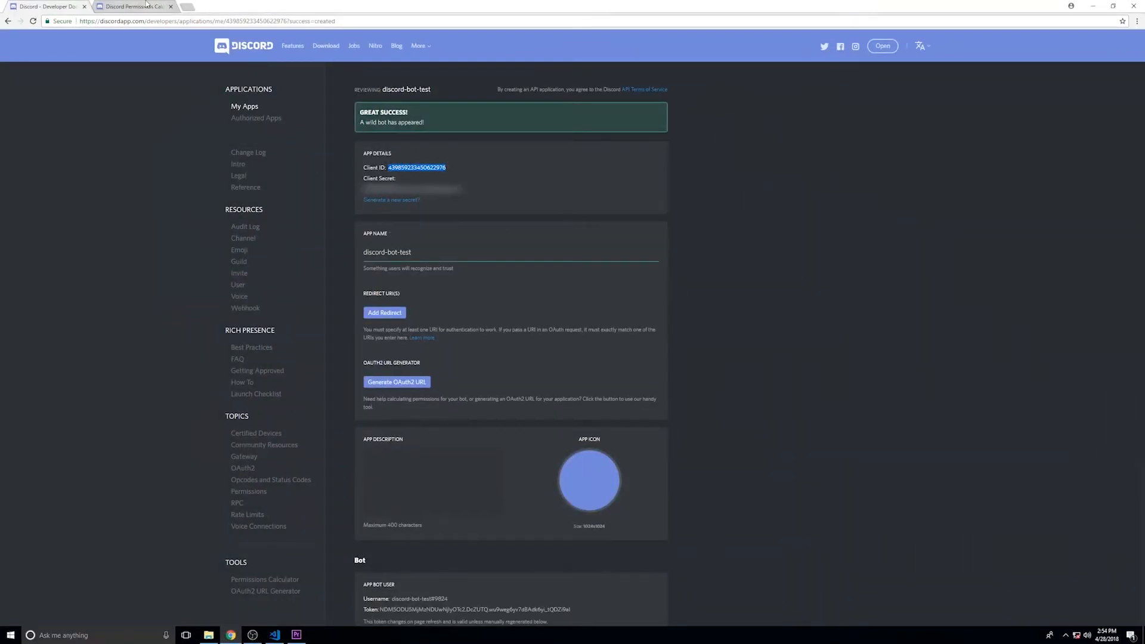
click(135, 7)
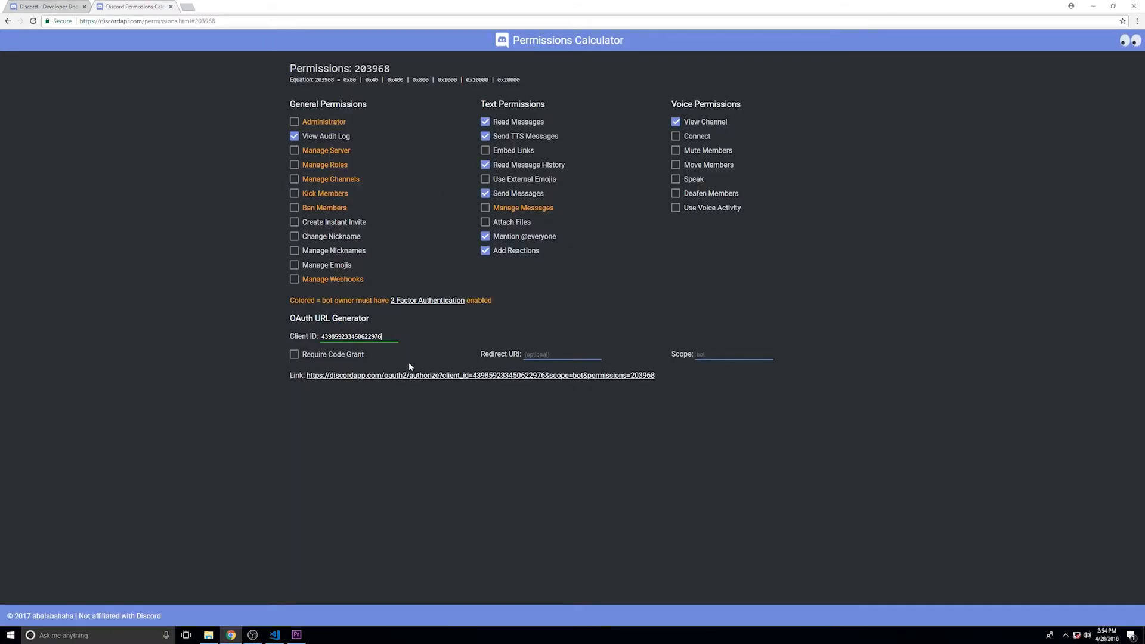
click(480, 376)
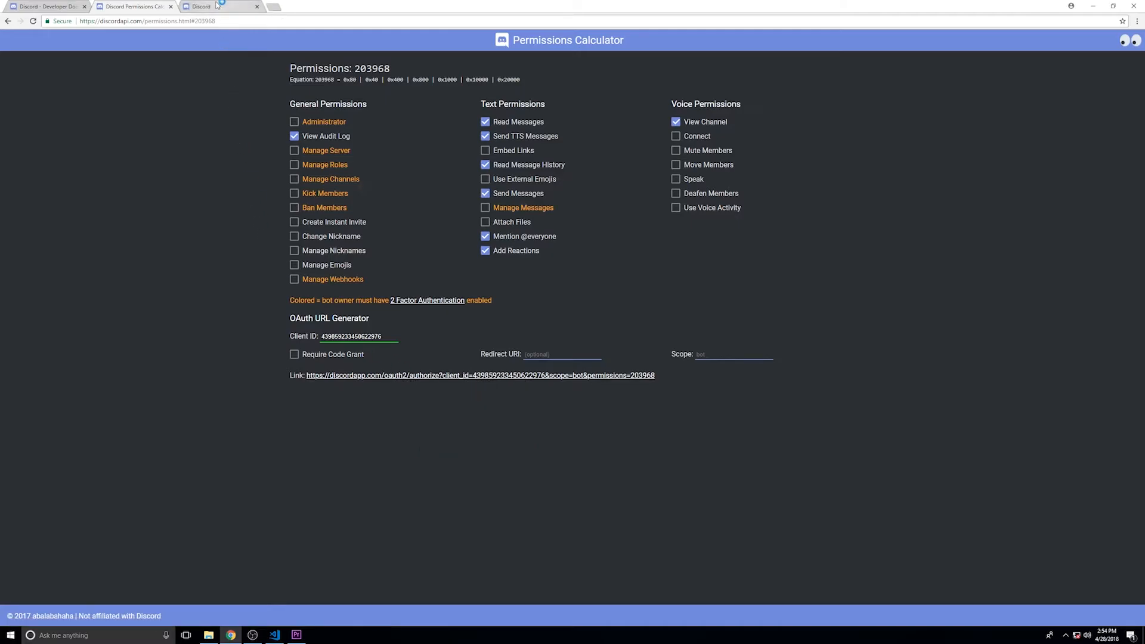
click(480, 376)
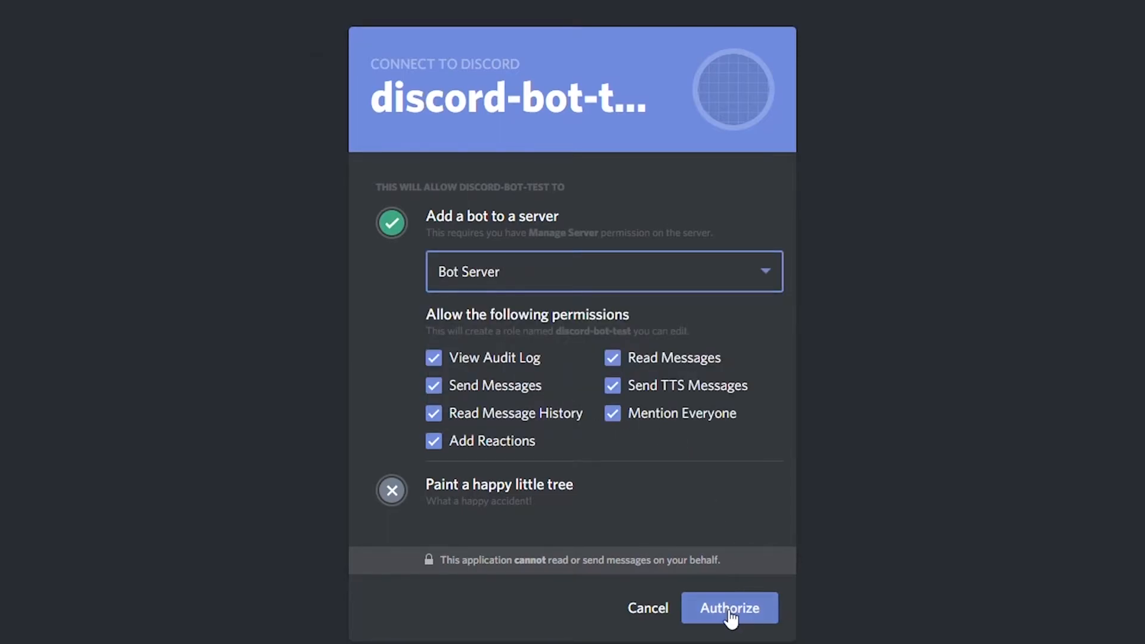
- Authorize discord-bot-test to join Bot Server and tick the 'I'm not a robot' reCAPTCHA
click(727, 607)
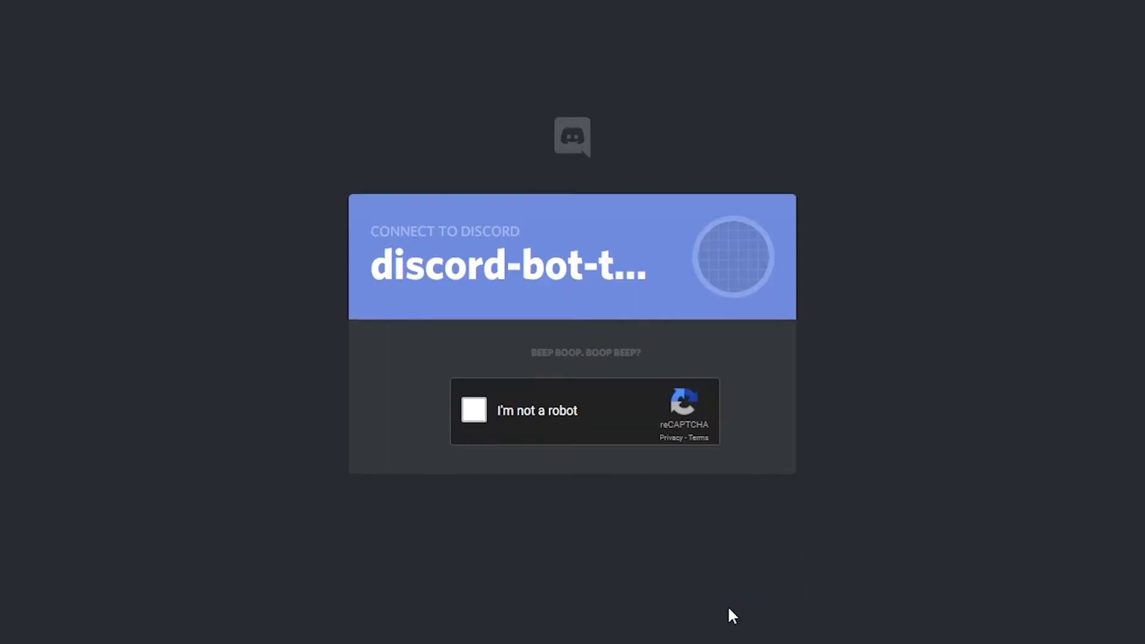
click(473, 409)
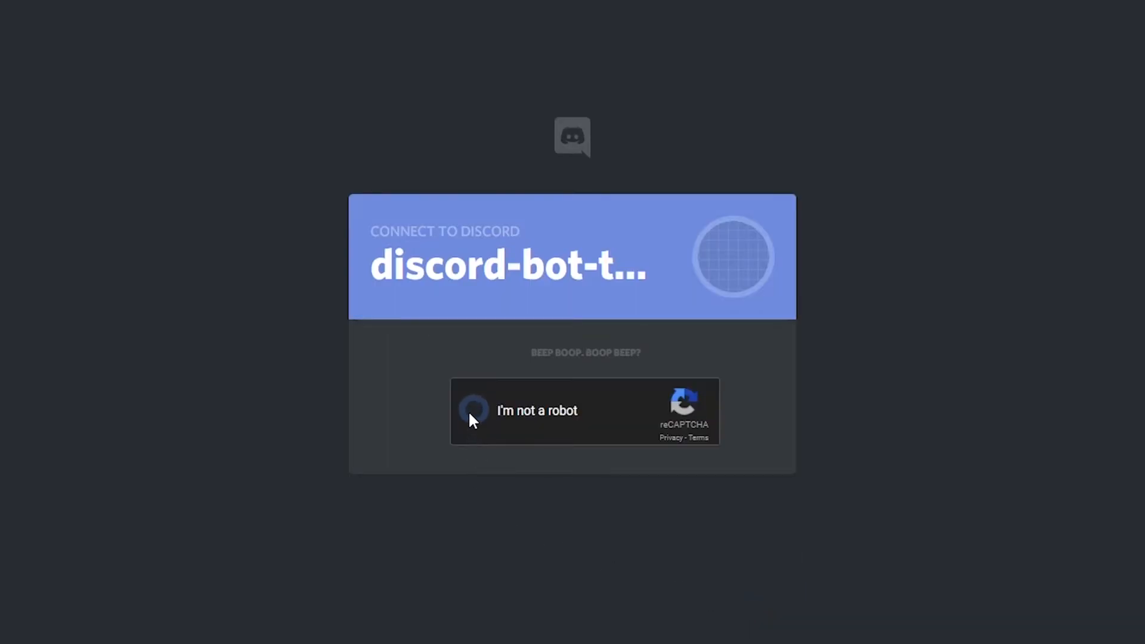
click(472, 409)
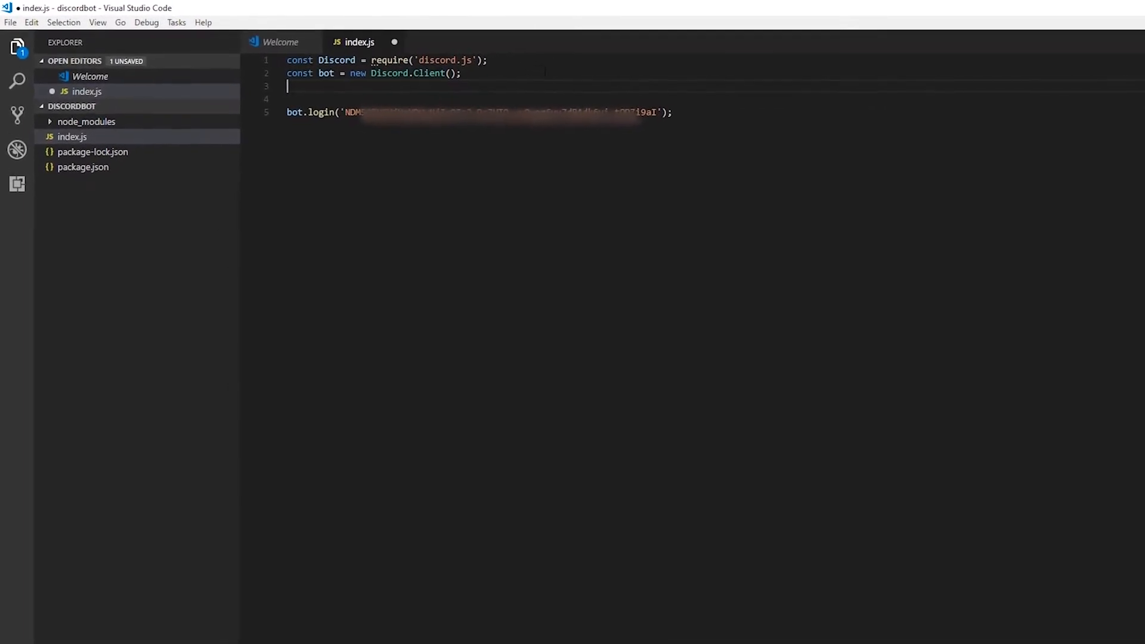
- Start a bot.on('message', (message) => { ... }) event handler above bot.login
text(bot.on)
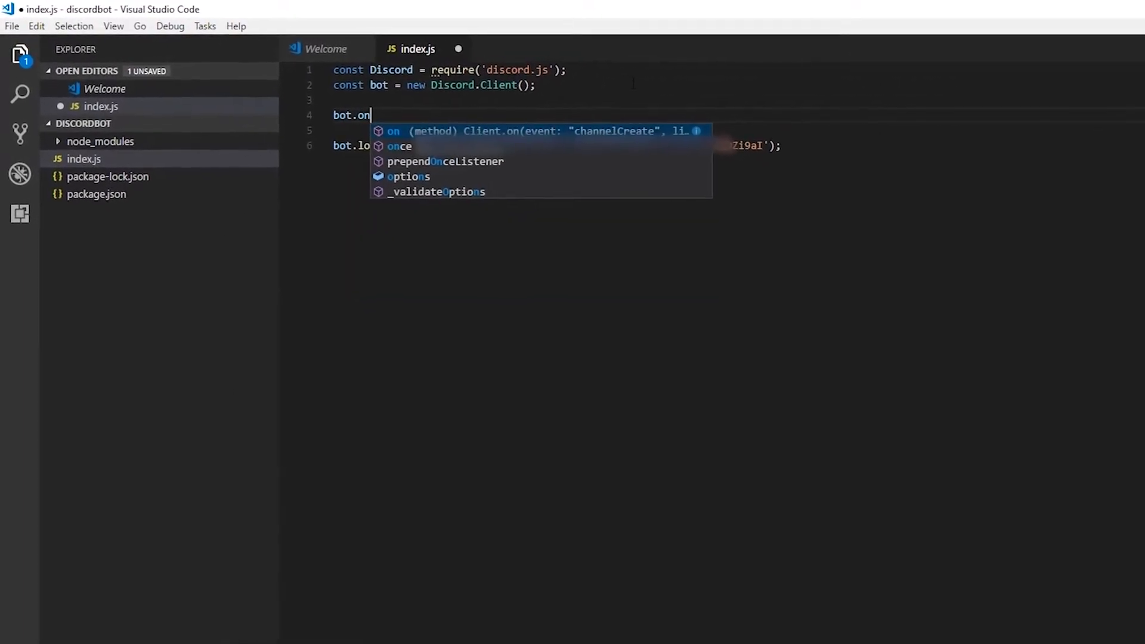
text(('me)
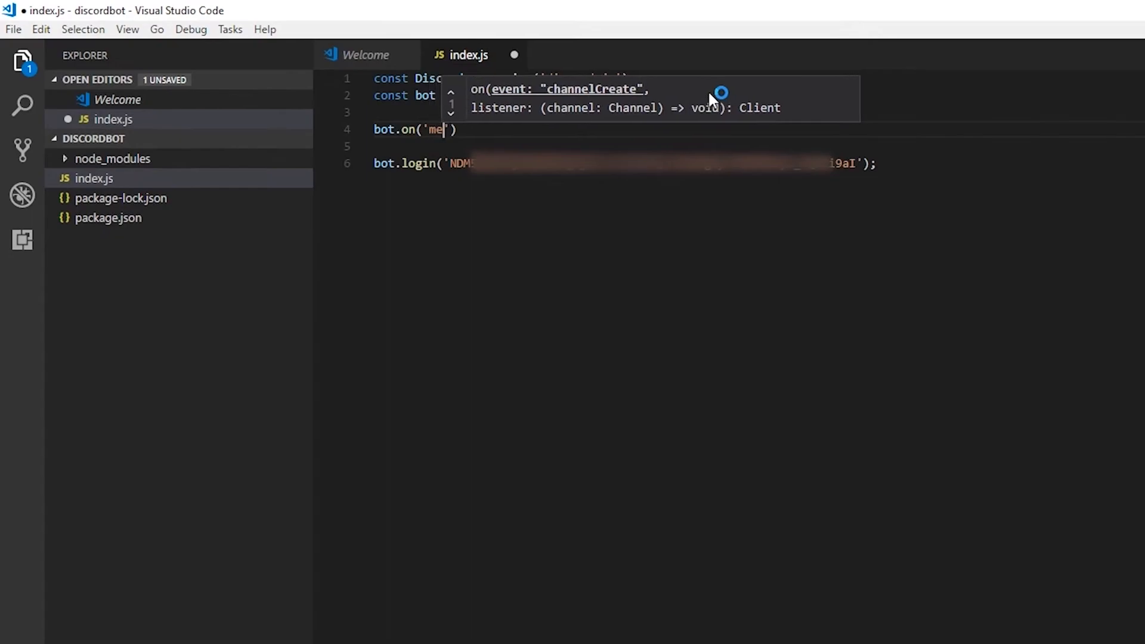
text(ssage)
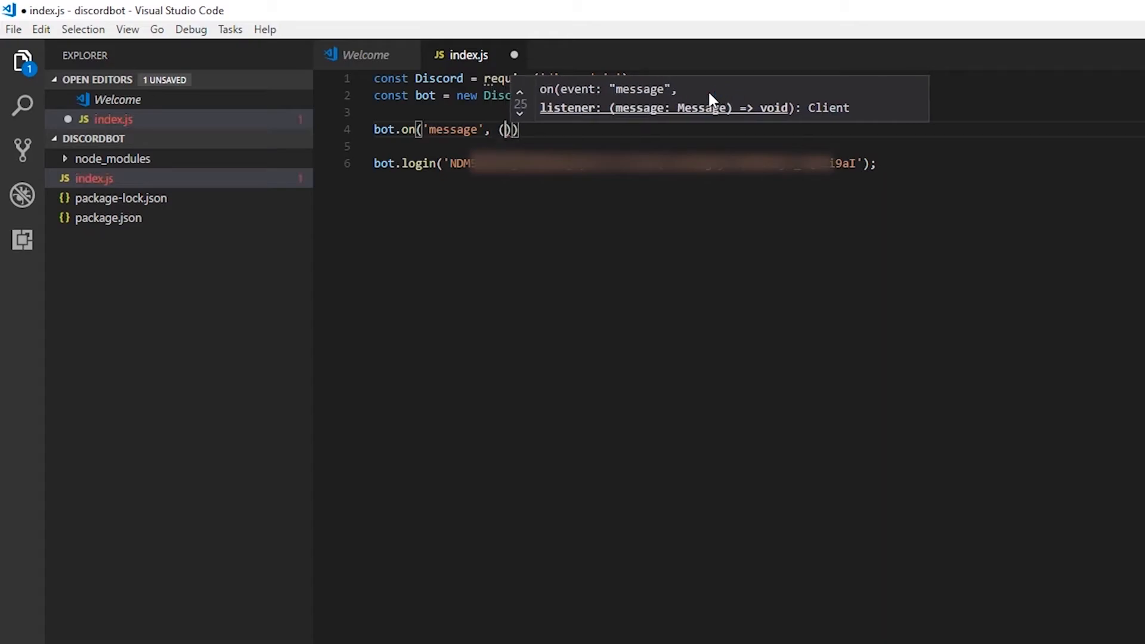
text(message)
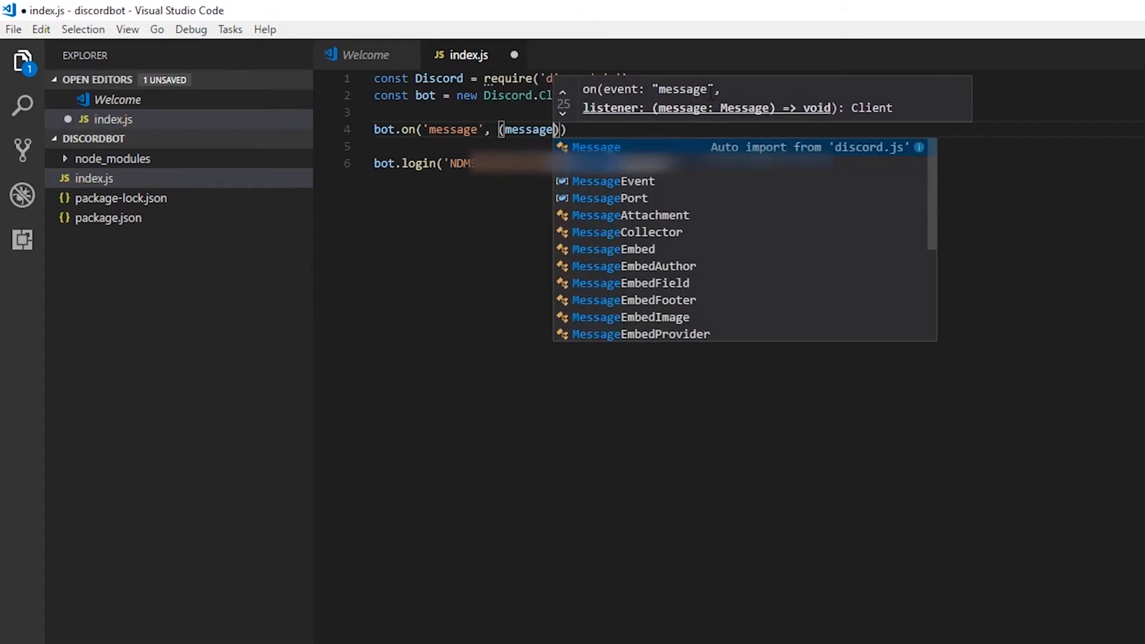
text(=> {)
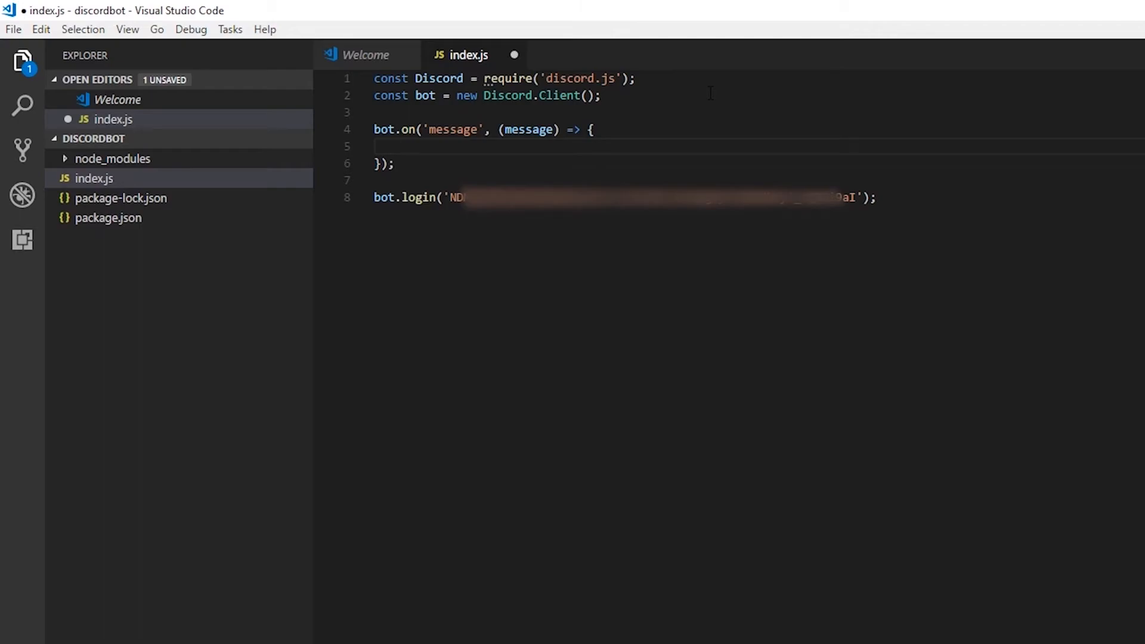
- Inside the handler, add message.reply("Hello World")
text(message)
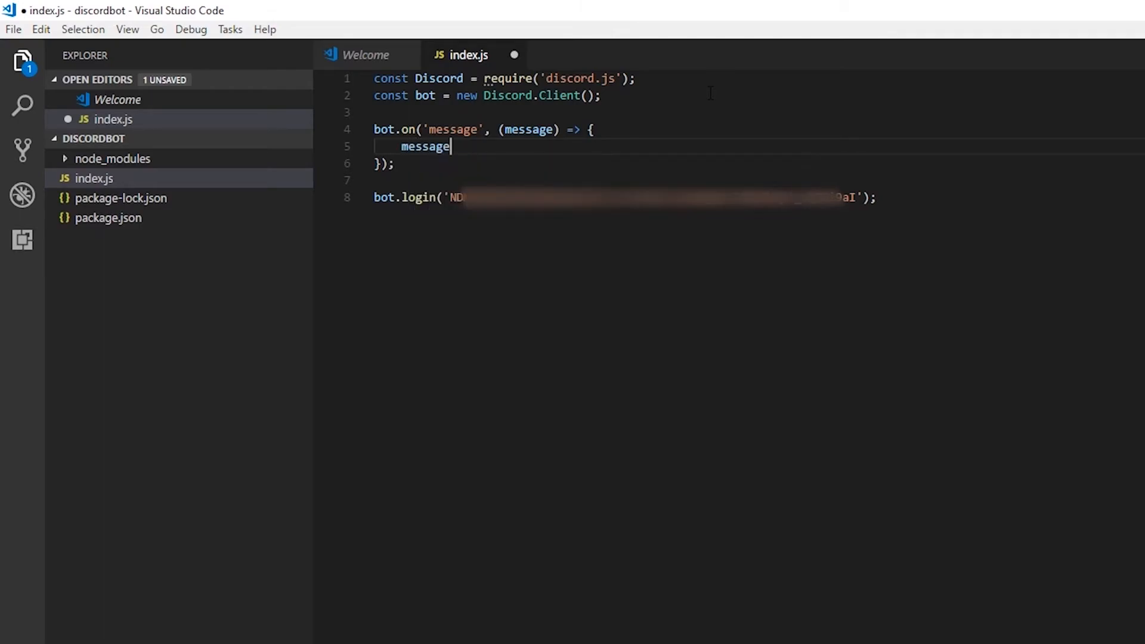
text(.re)
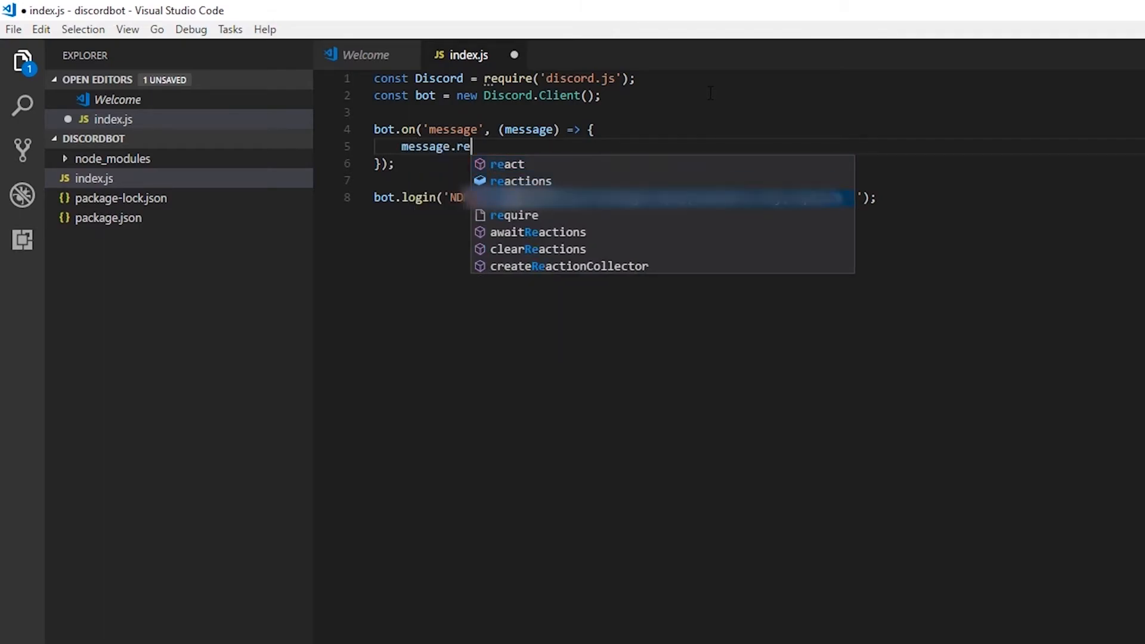
text(ply()
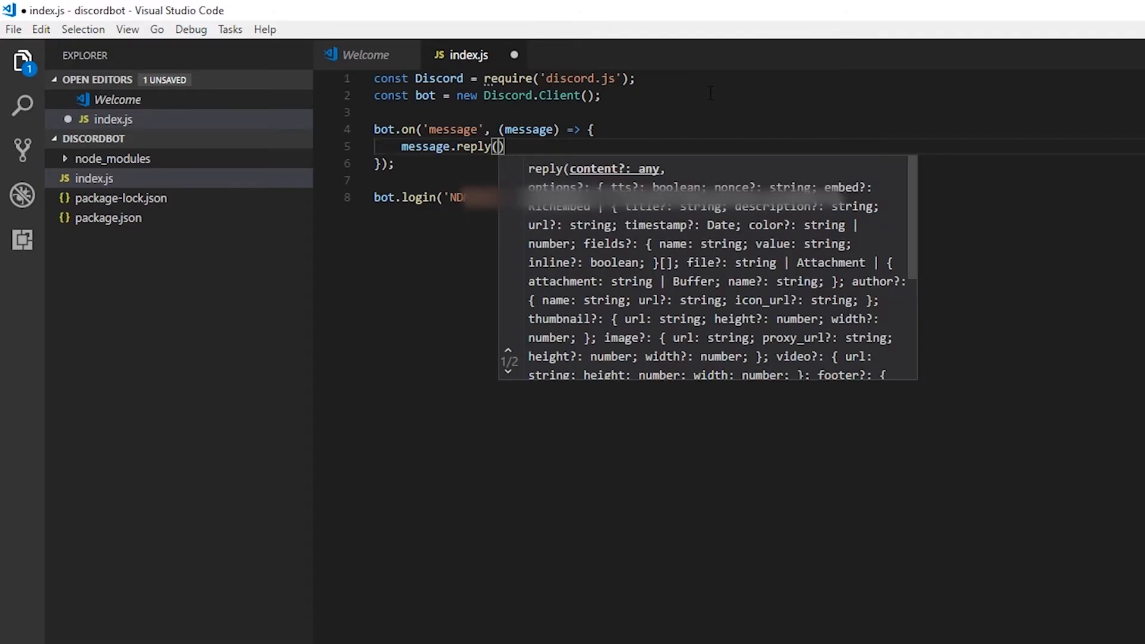
text("Hel)
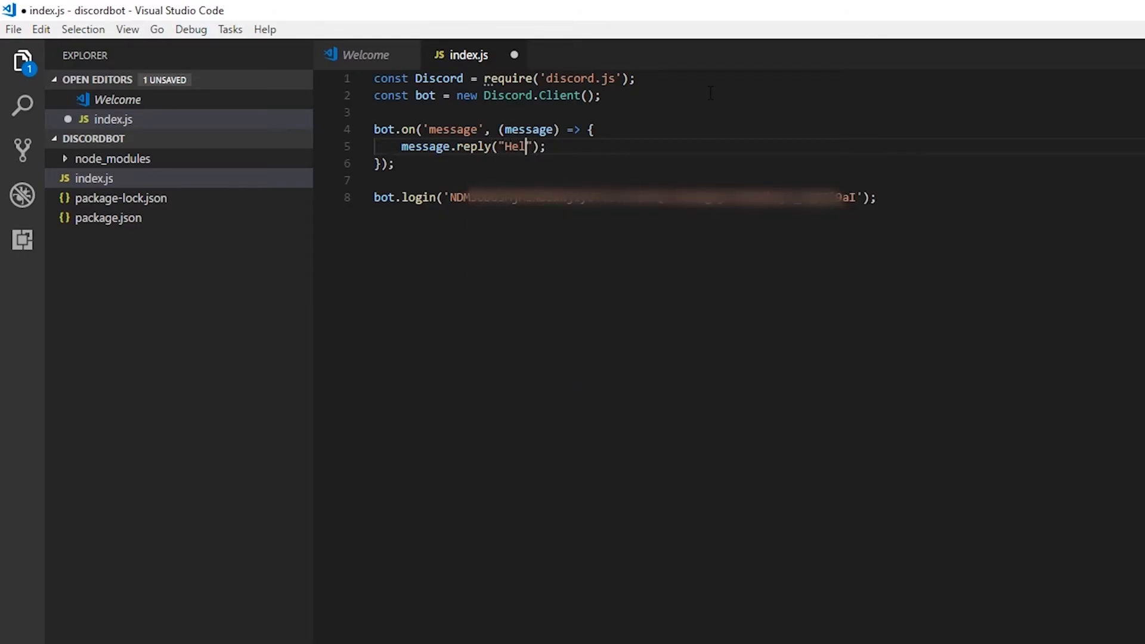
text(lo World)
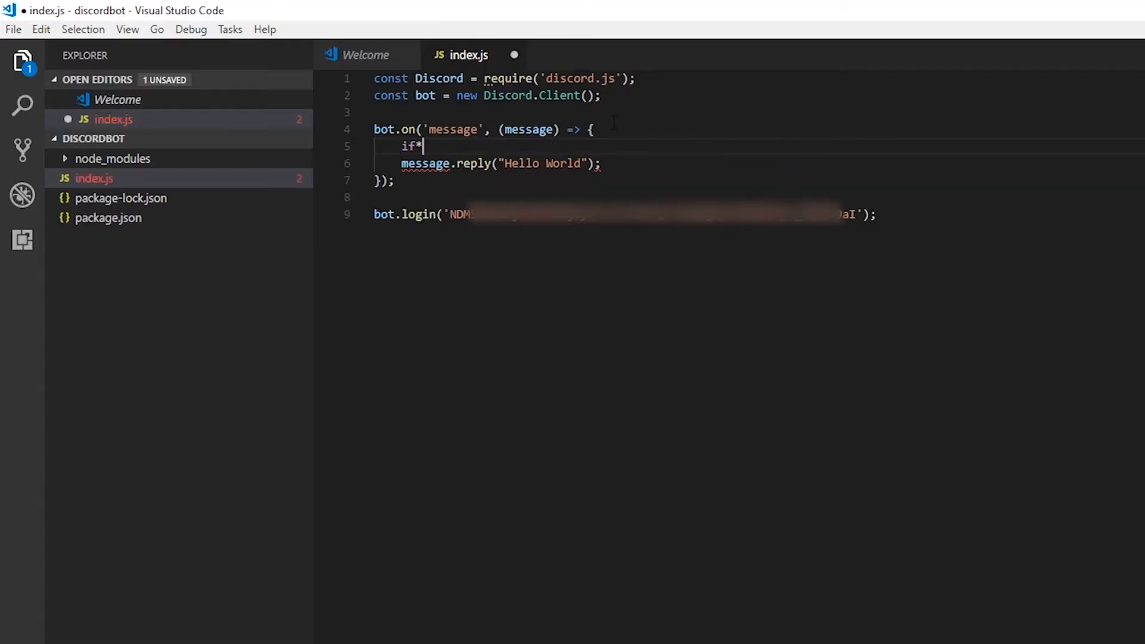
- Add an if(message.isMentioned(bot.user)) condition inside the message handler
text(())
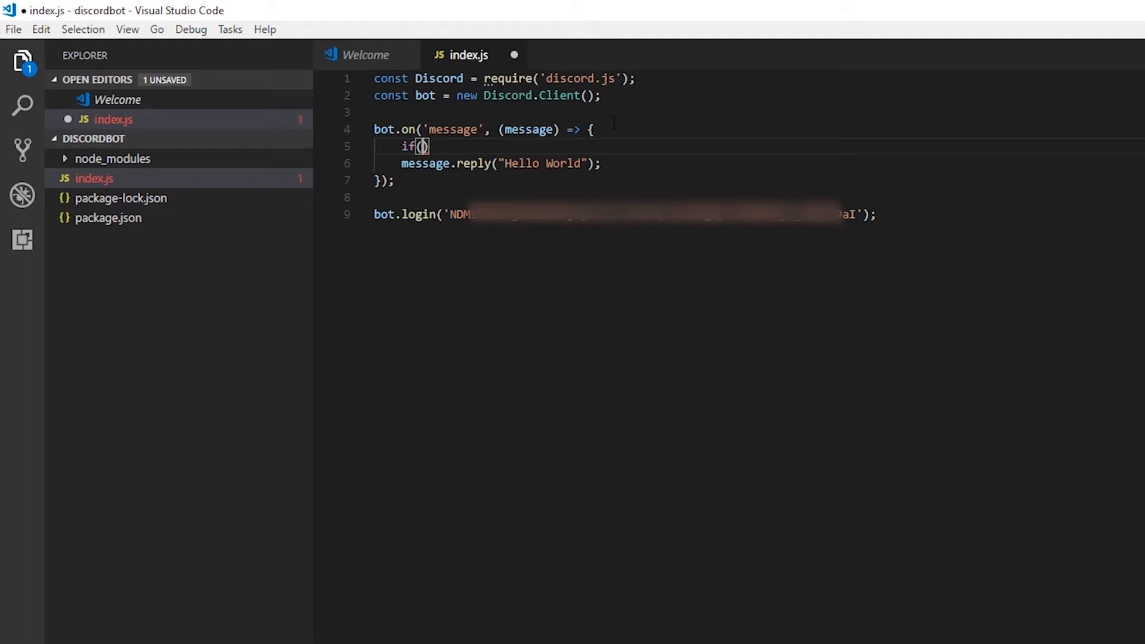
text(message)
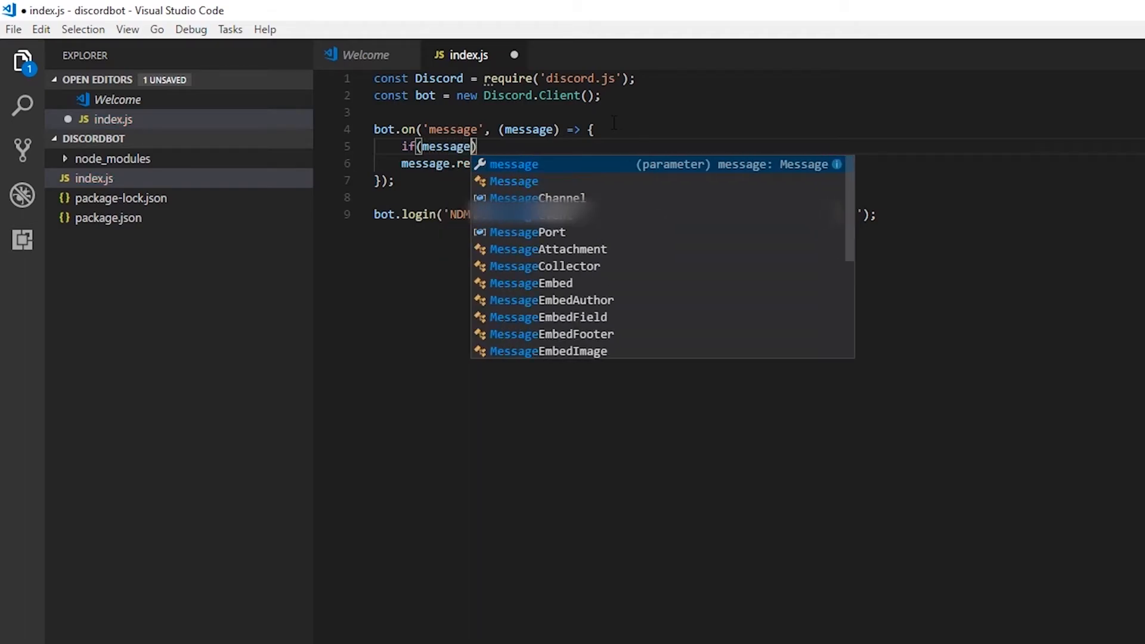
text(.Is)
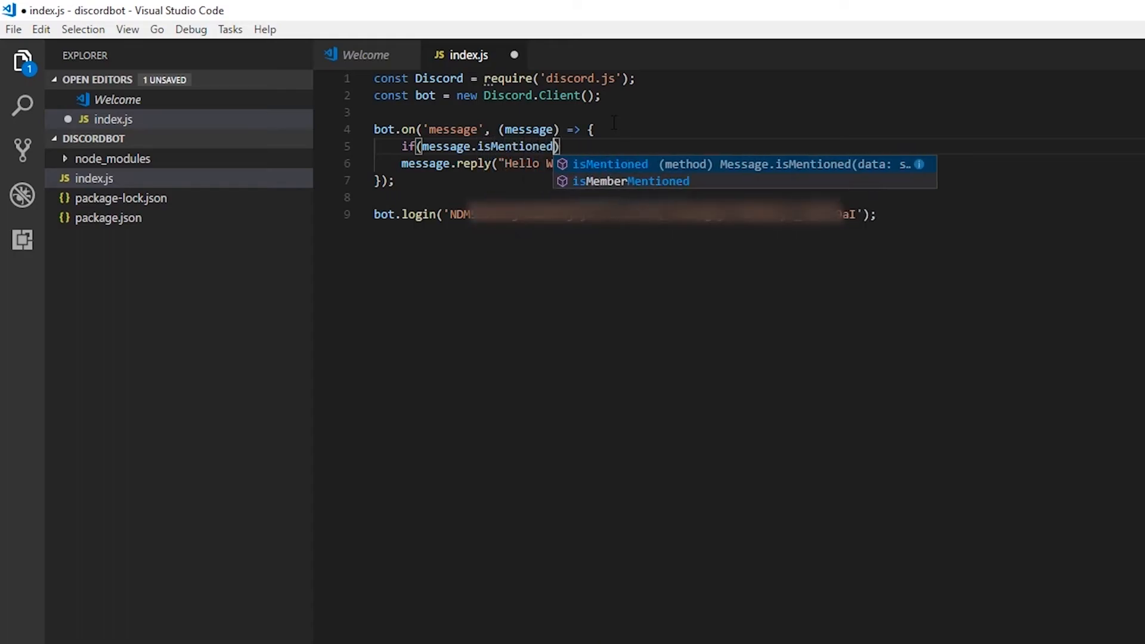
text(bot.)
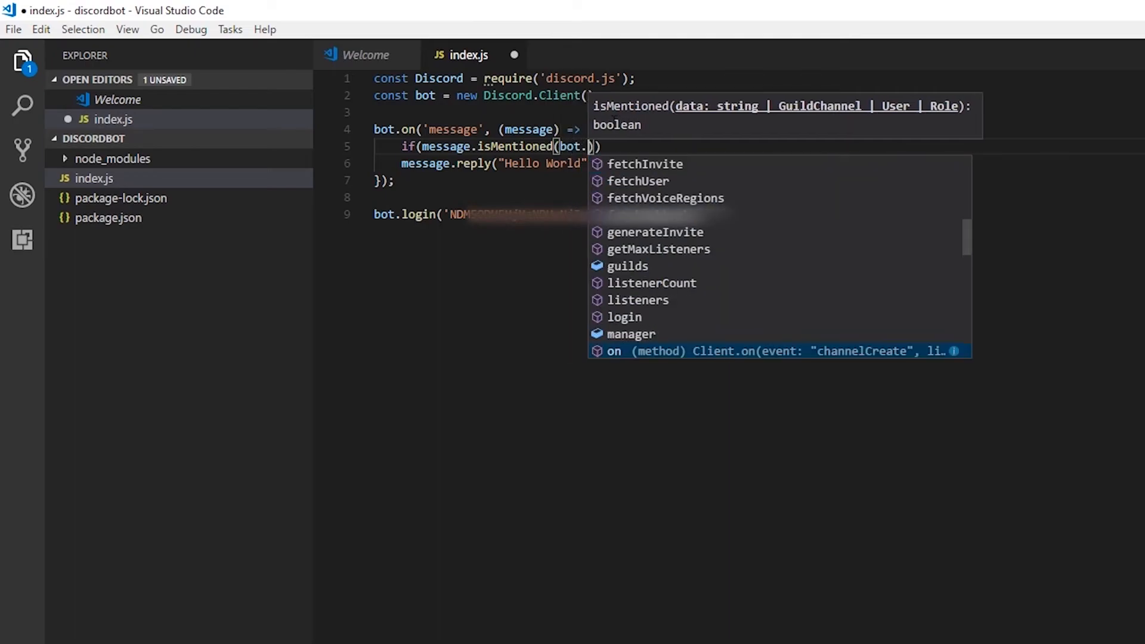
text(user)
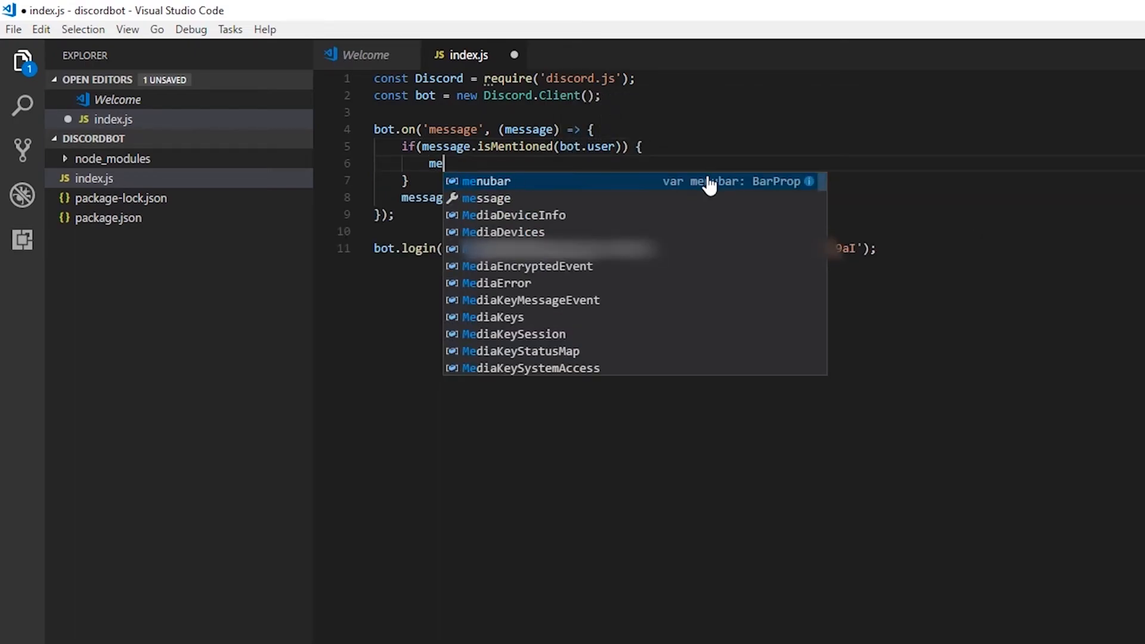
- Move message.reply("Hello World"); inside the if block, removing the unconditional reply
text(ssage)
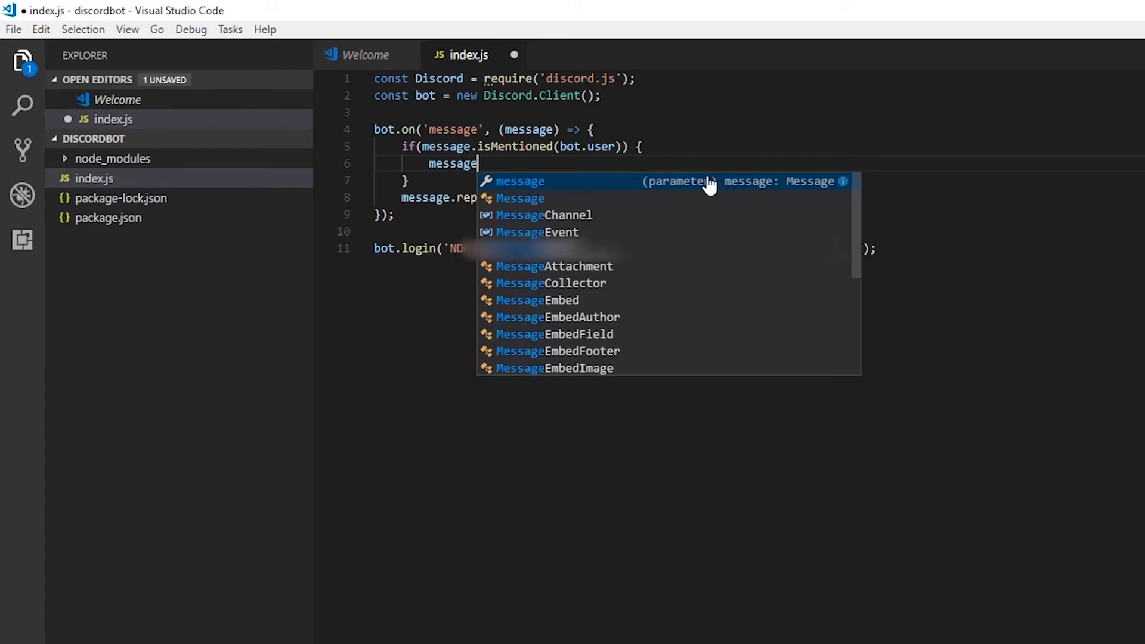
text(.reply()
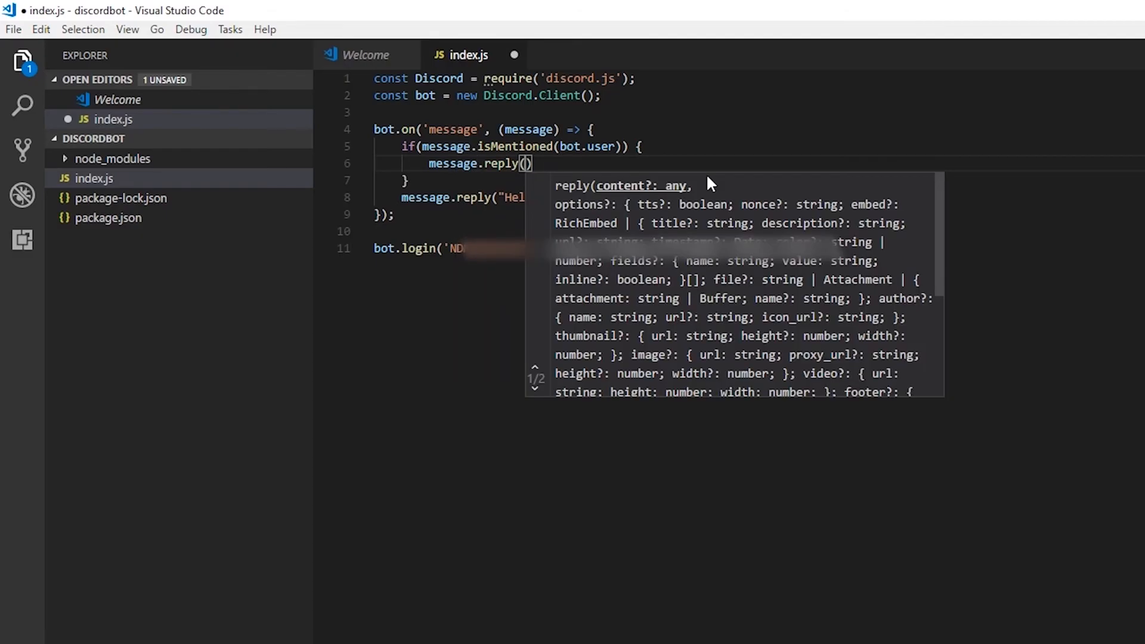
text("Hello")
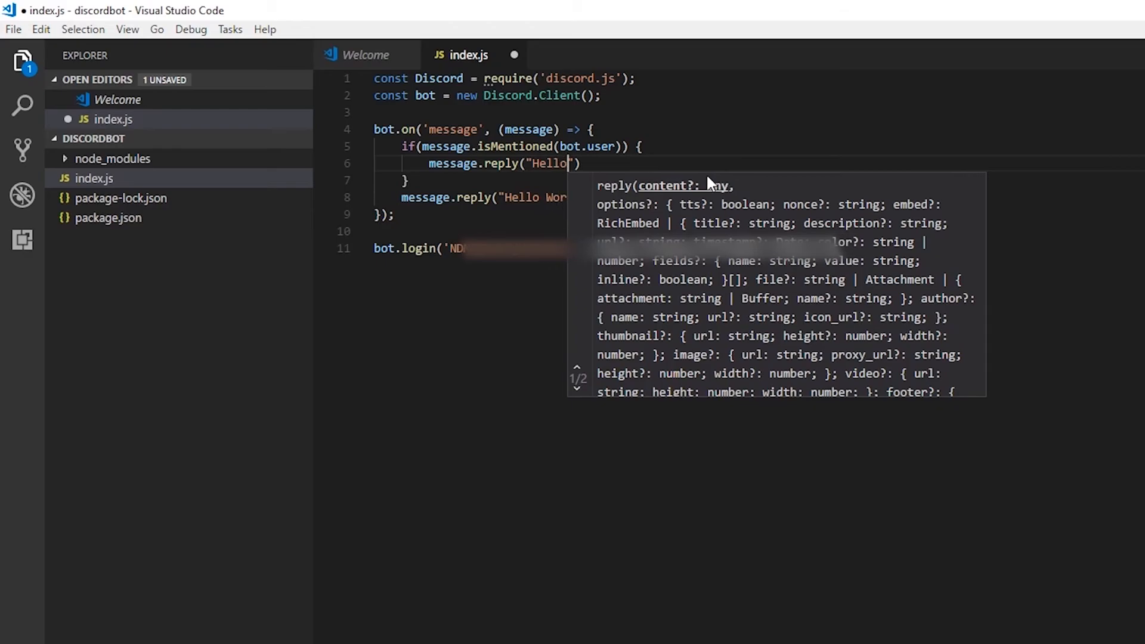
text(World");)
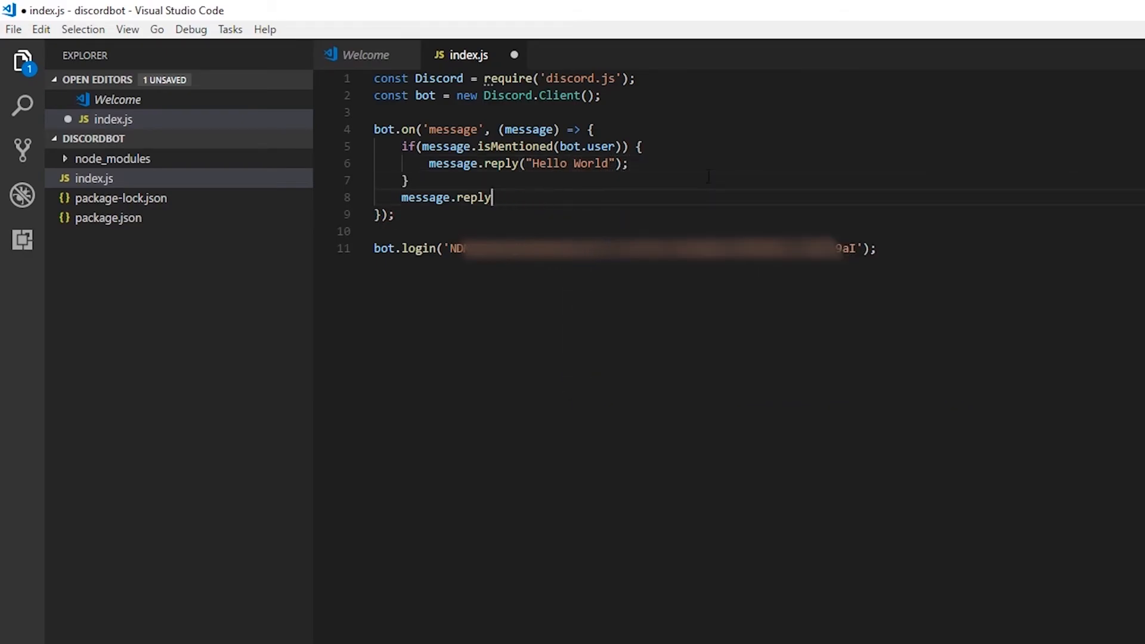
scroll(down, 3)
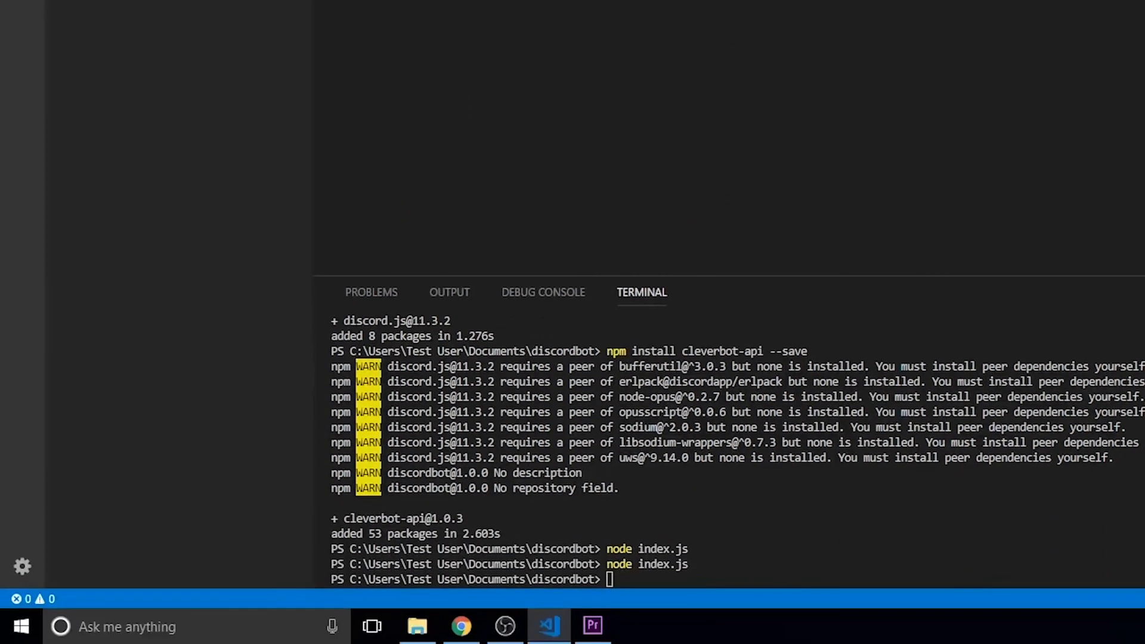
- Run node index.js in the integrated terminal to start the bot
text(no)
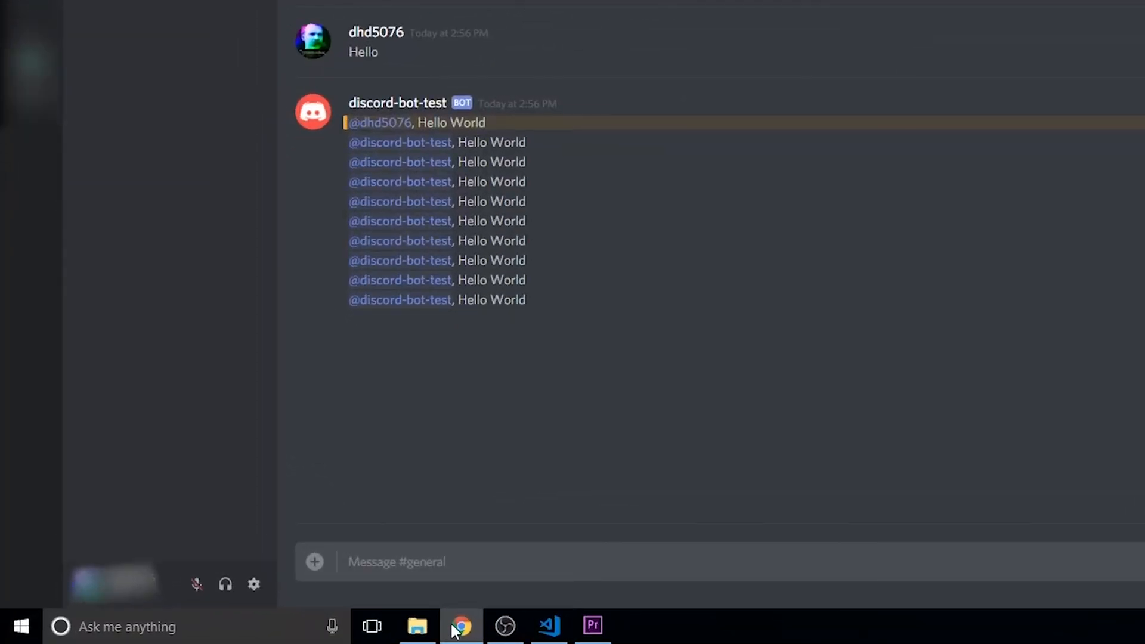
text(He)
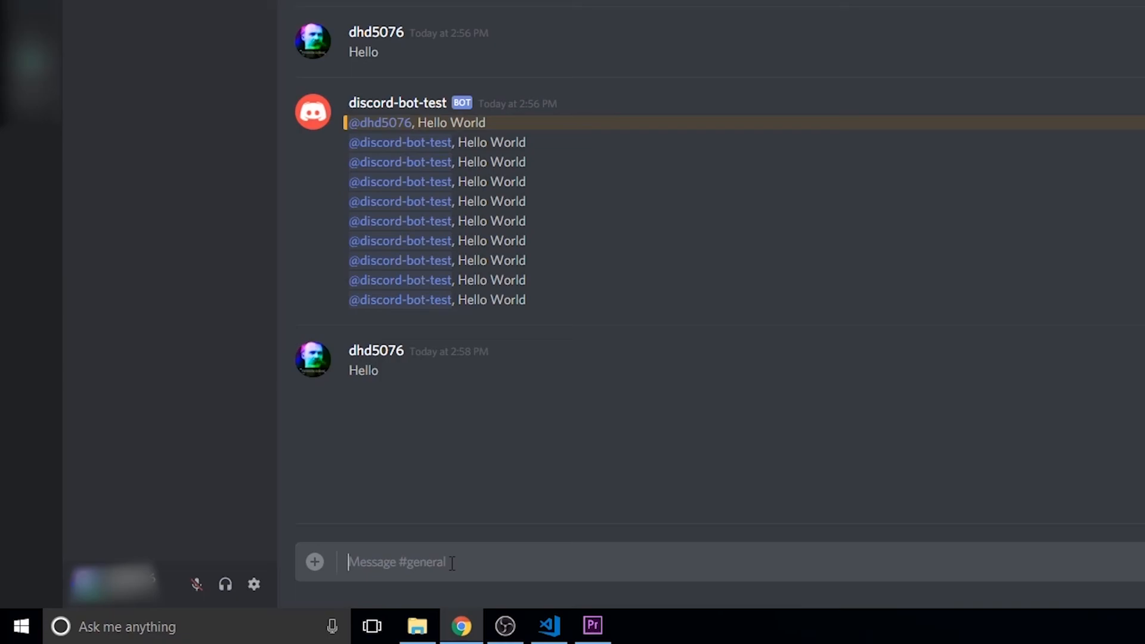
text(@)
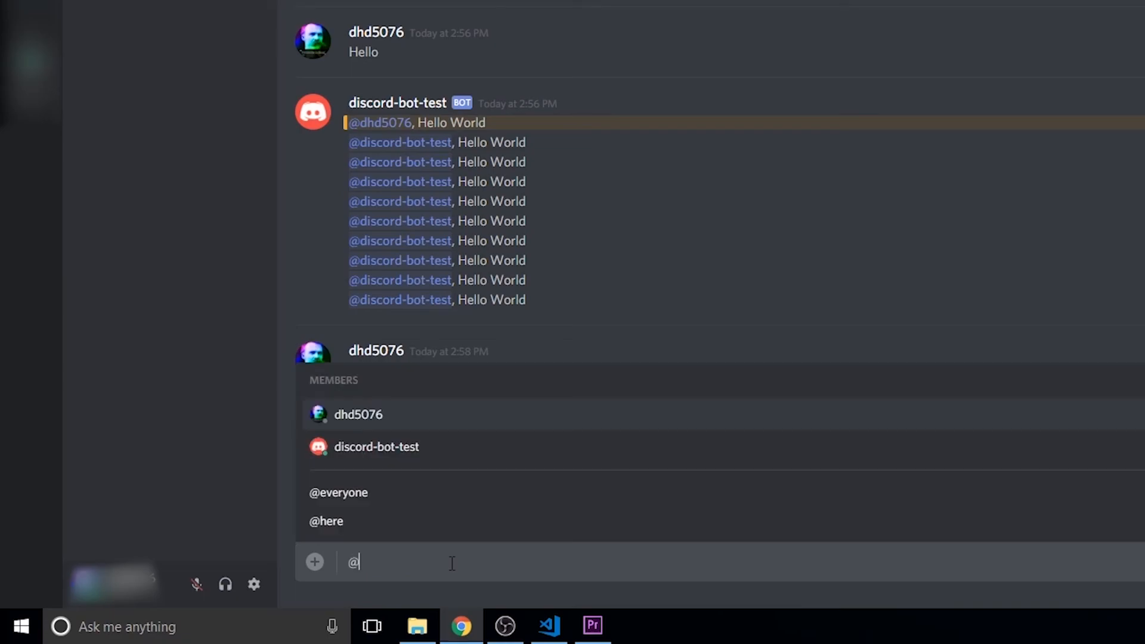
text(discor)
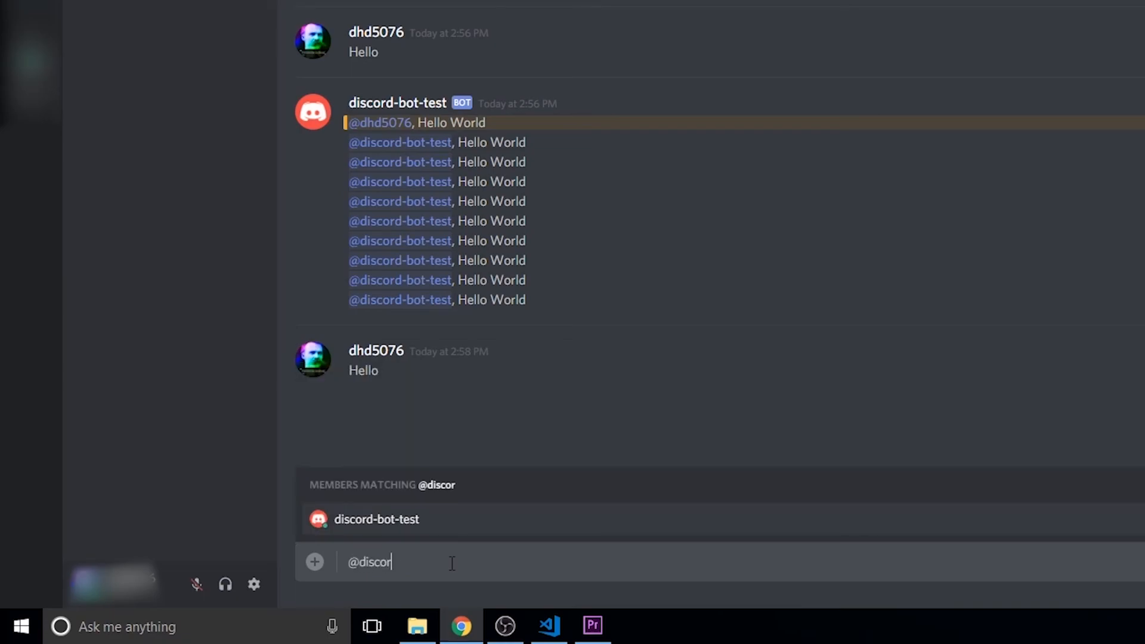
click(376, 519)
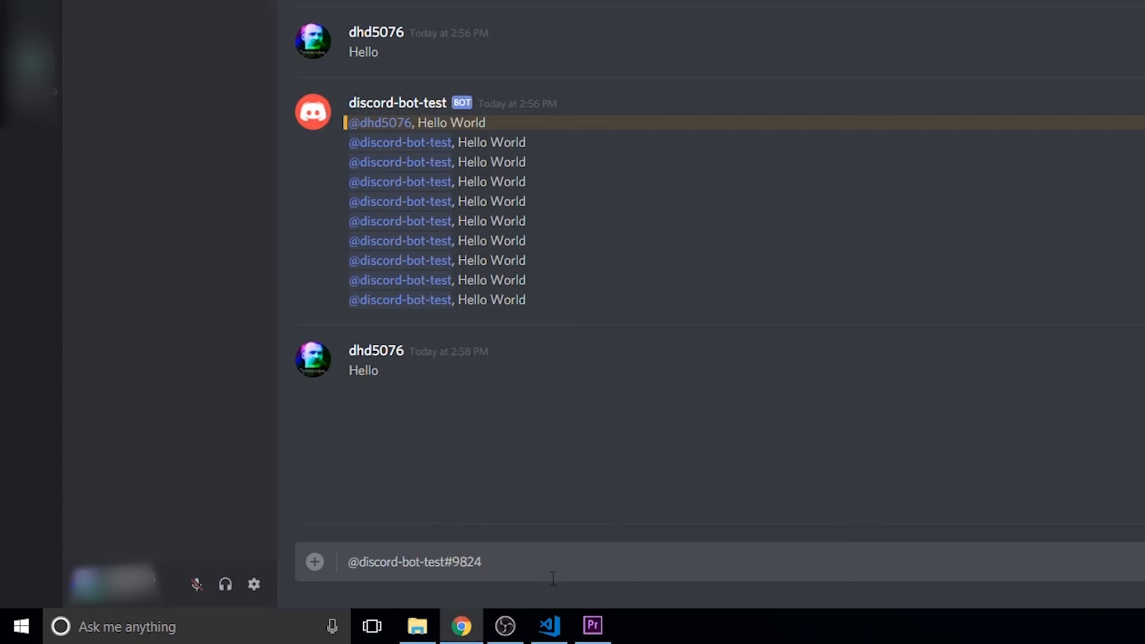
text(Hi)
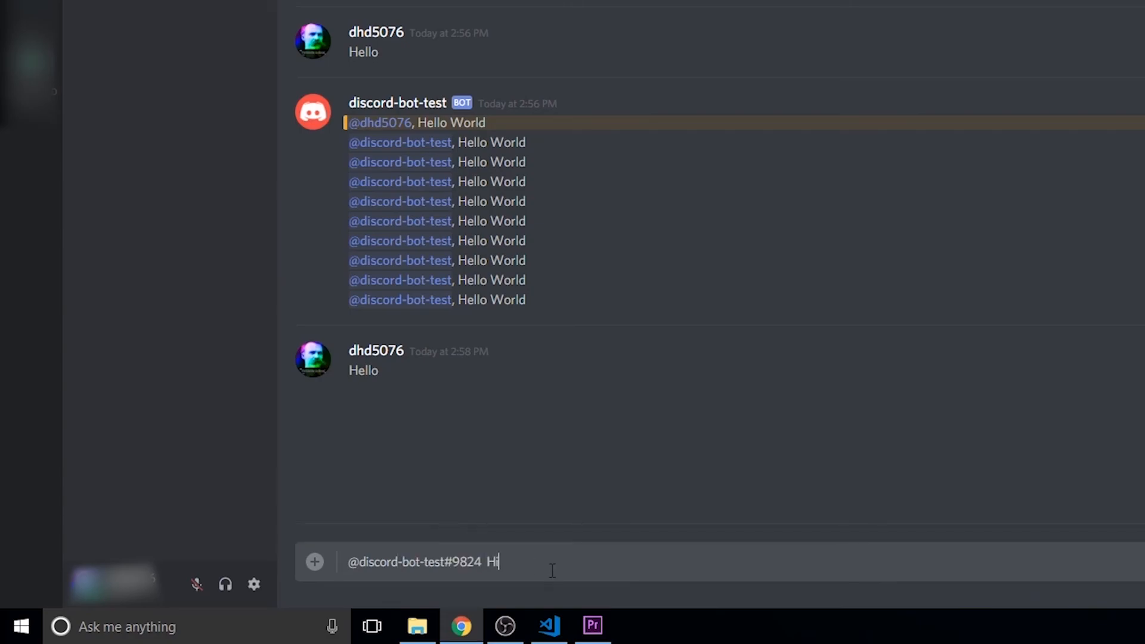
key(Enter)
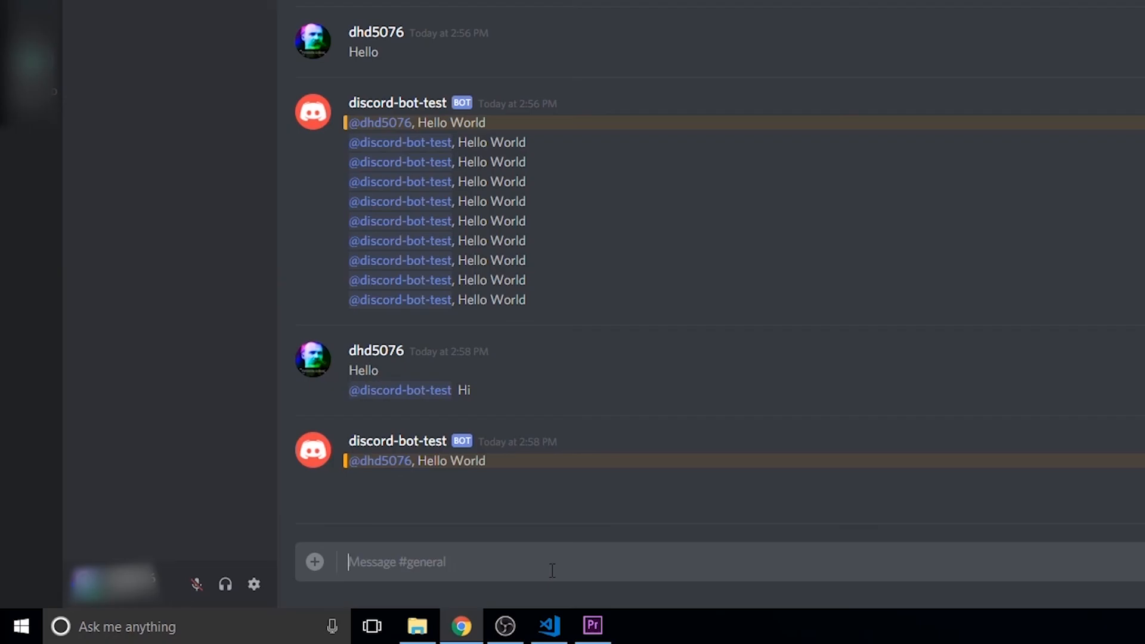